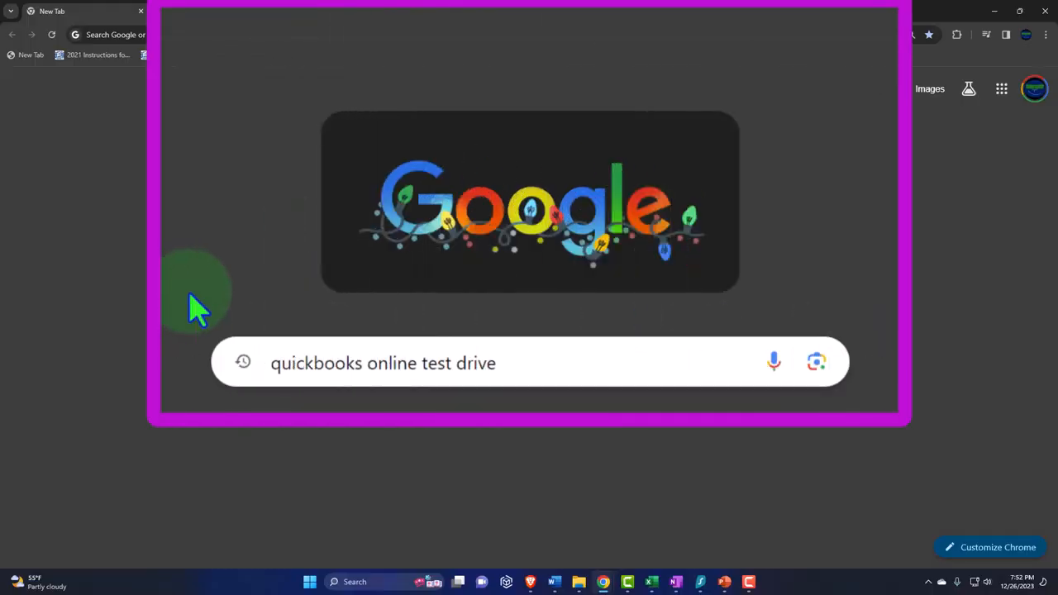
# Step: Search for the QuickBooks Online test drive, launch the United States sample company and pass reCAPTCHA
pyautogui.press('Enter')
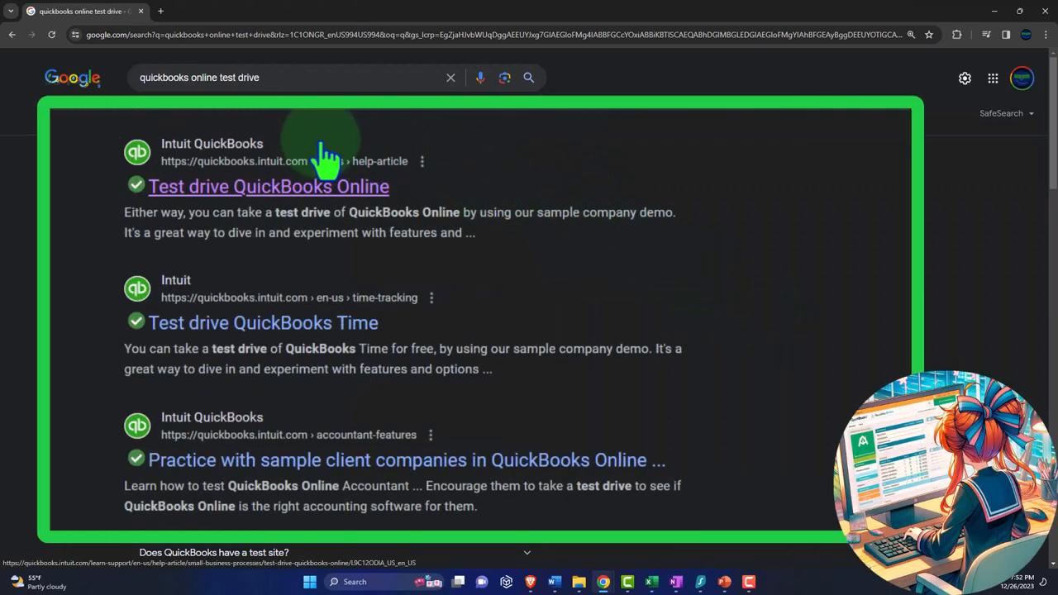
pyautogui.click(269, 186)
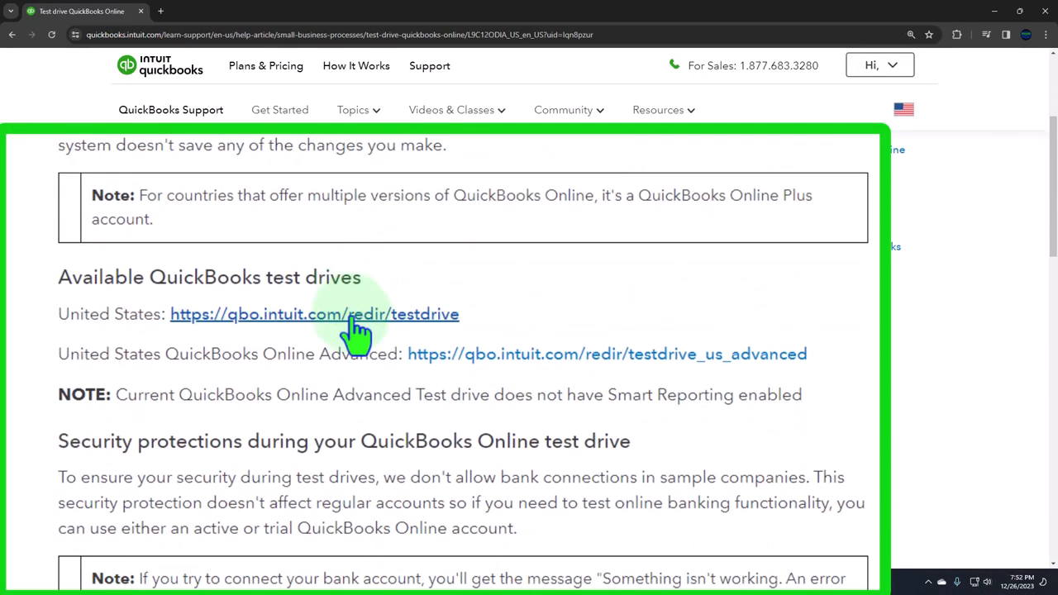
pyautogui.click(314, 314)
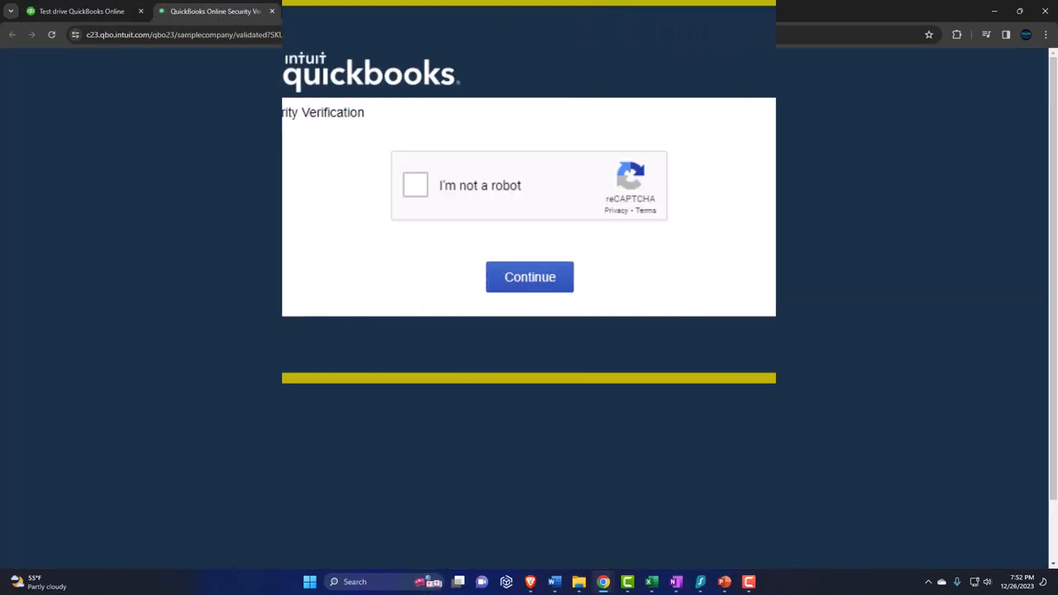
pyautogui.click(415, 185)
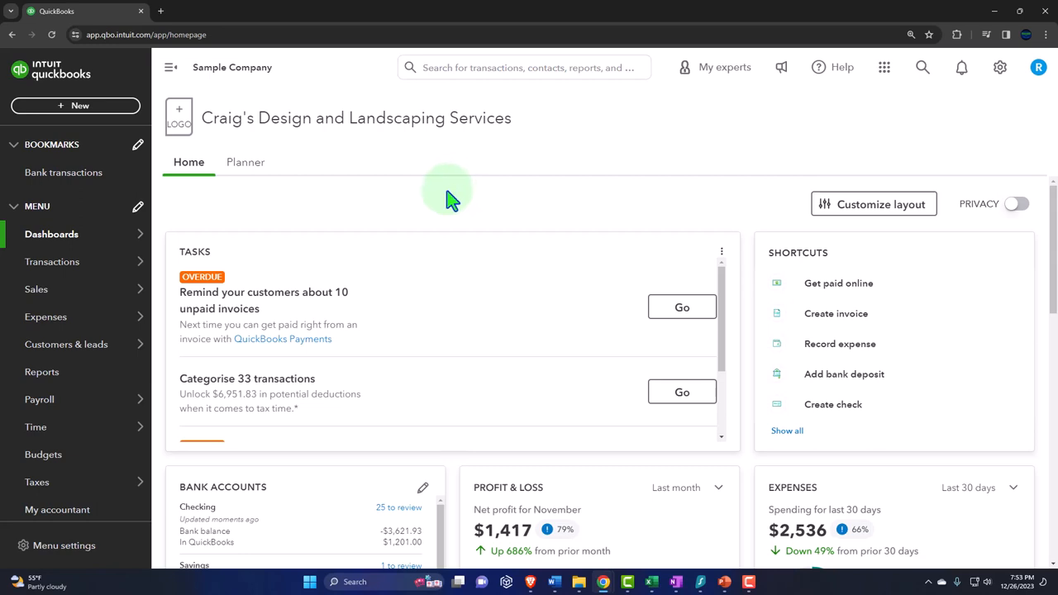
# Step: From Reports favorites, open Balance Sheet and Profit and Loss in separate browser tabs
pyautogui.click(42, 371)
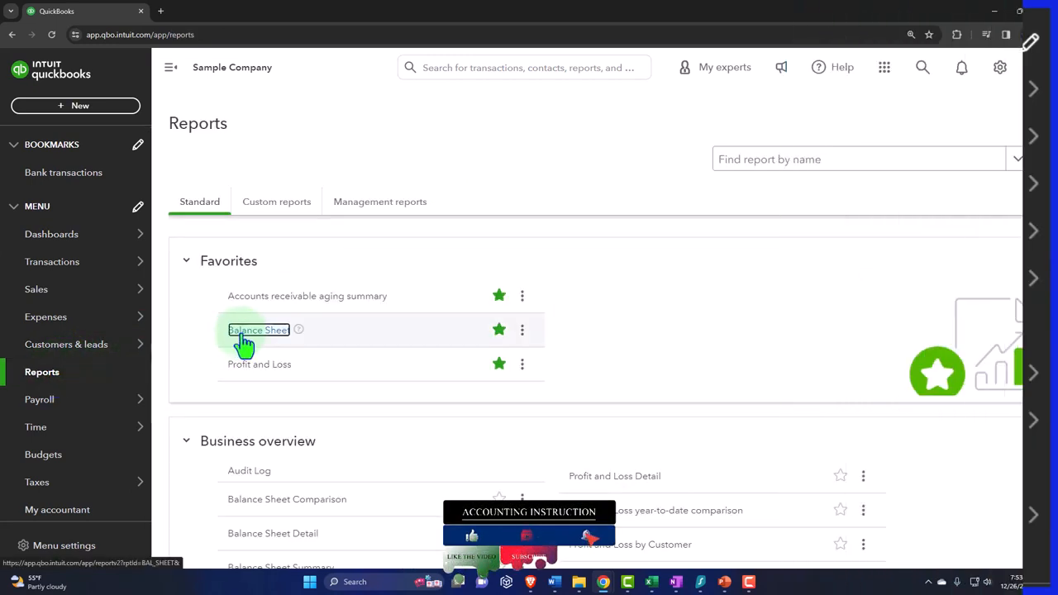
pyautogui.rightClick(258, 329)
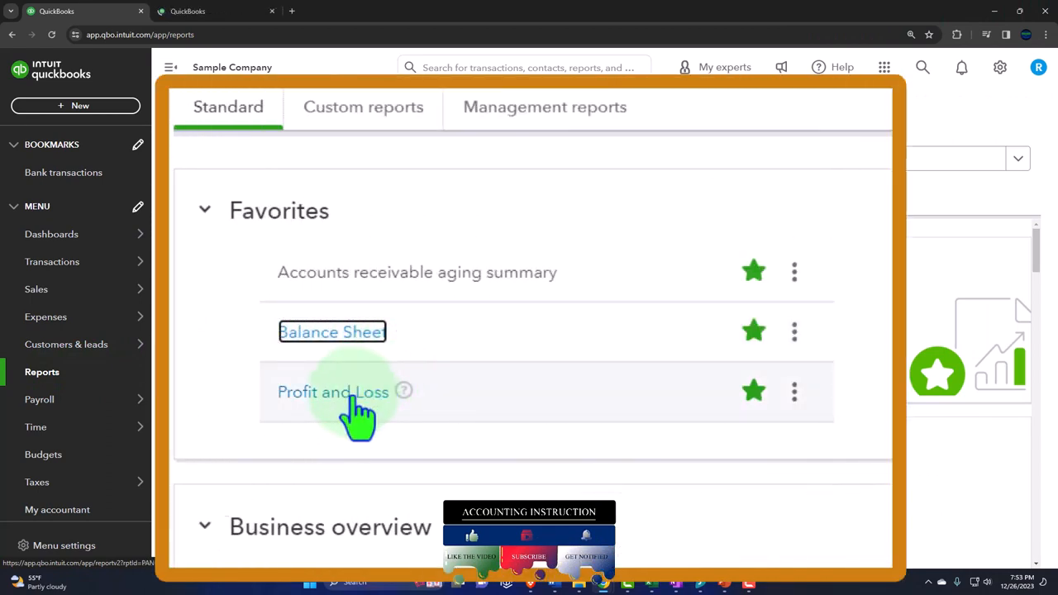
pyautogui.rightClick(333, 391)
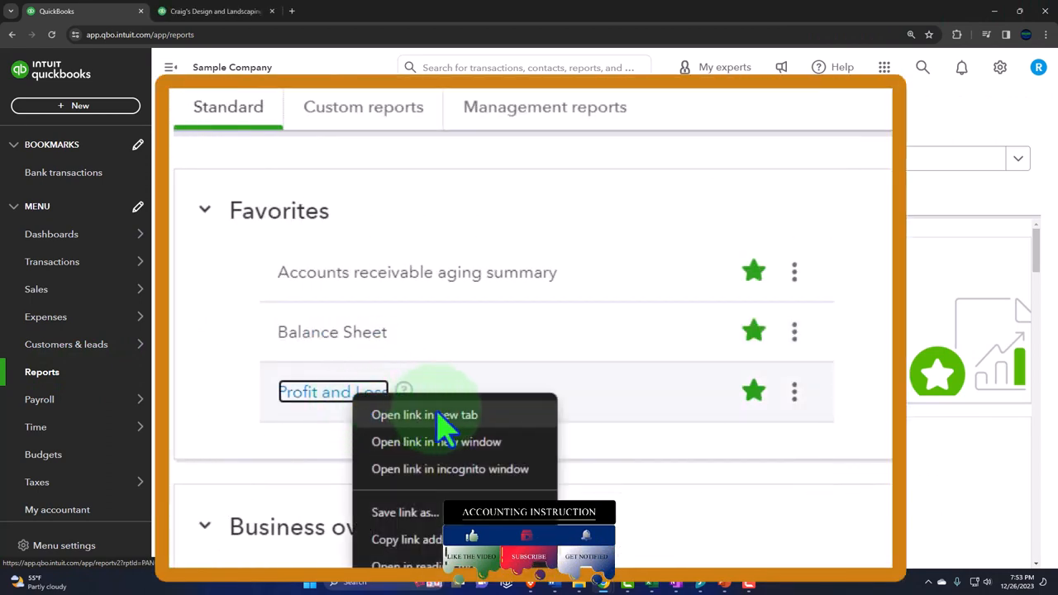
pyautogui.click(424, 414)
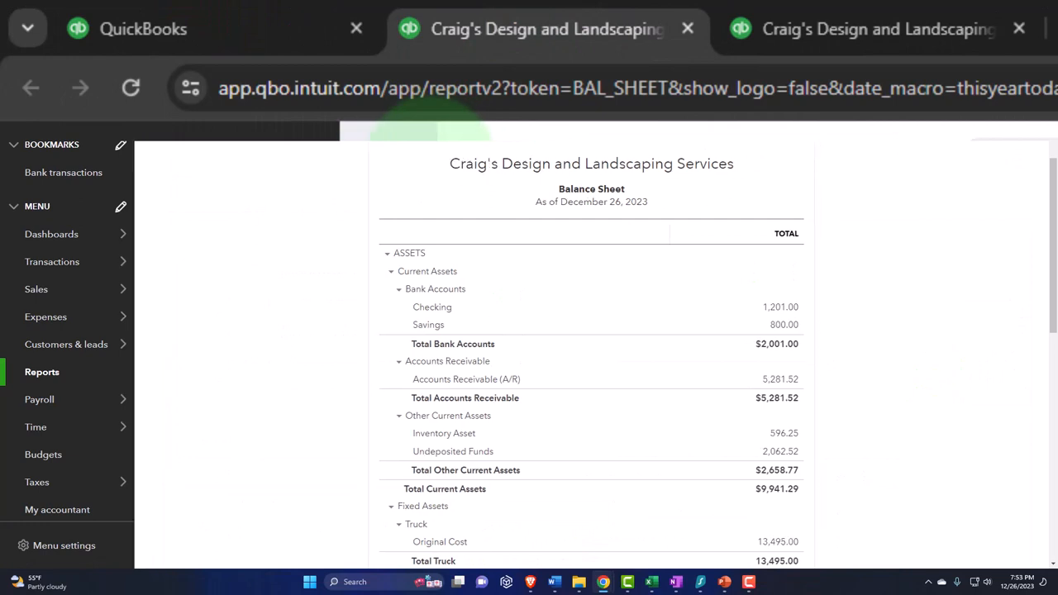
pyautogui.click(876, 28)
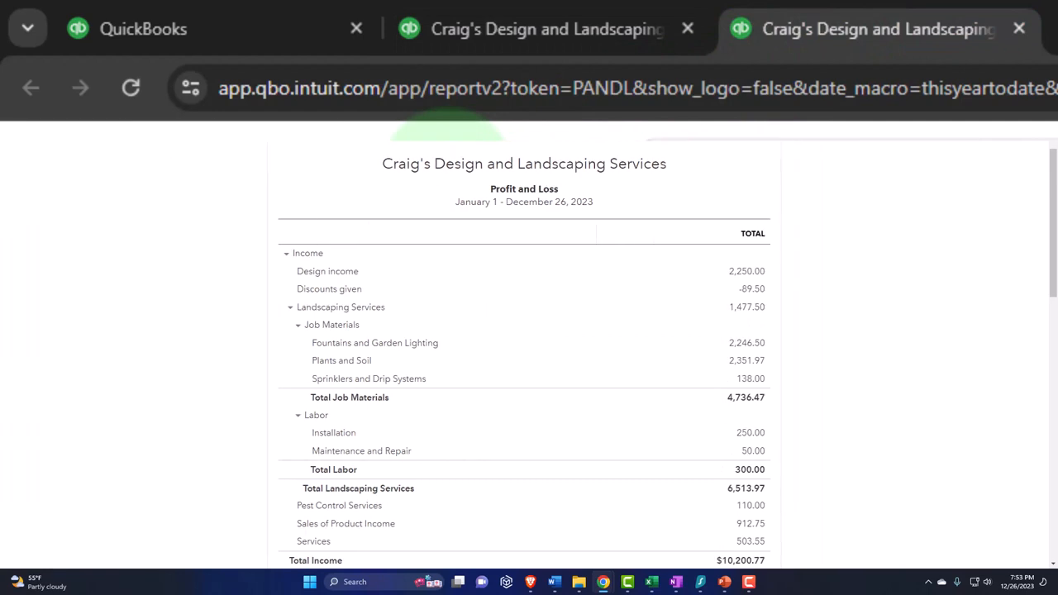
pyautogui.click(143, 29)
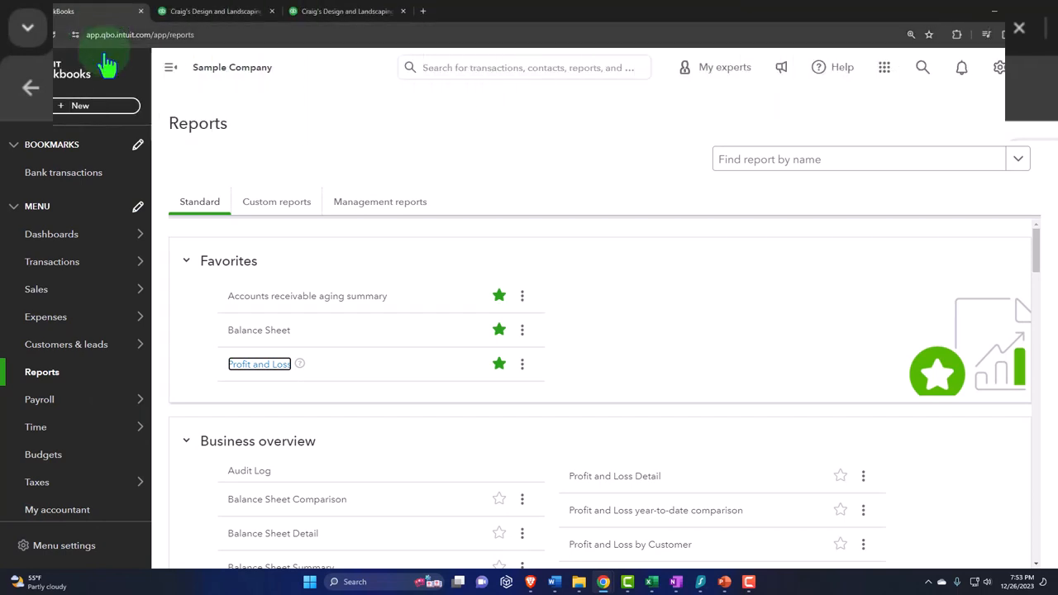
# Step: Show the + New menu of customer, vendor, employee and other transaction types
pyautogui.click(81, 105)
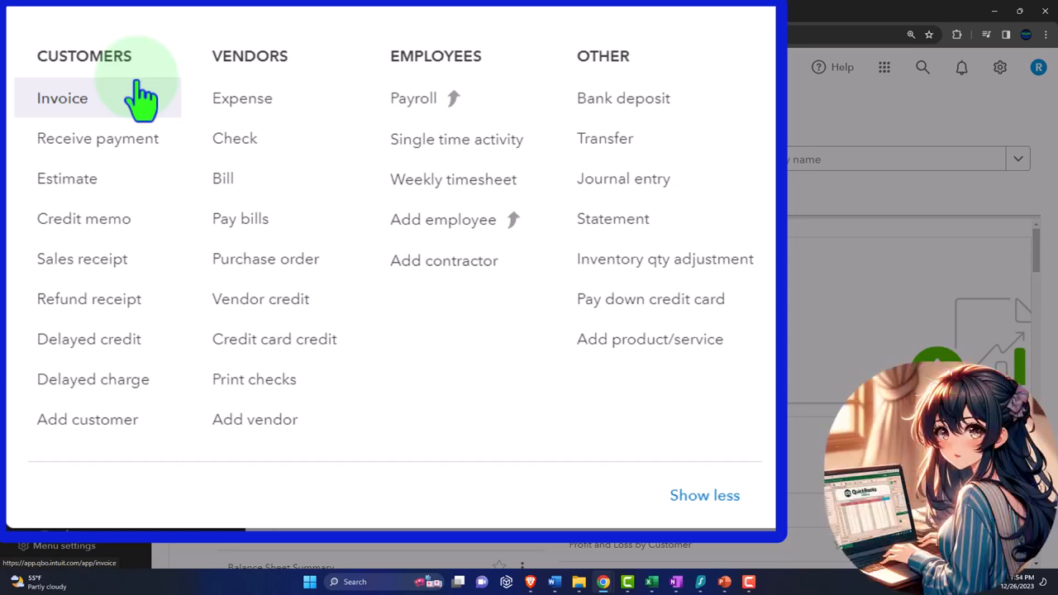
pyautogui.moveTo(157, 78)
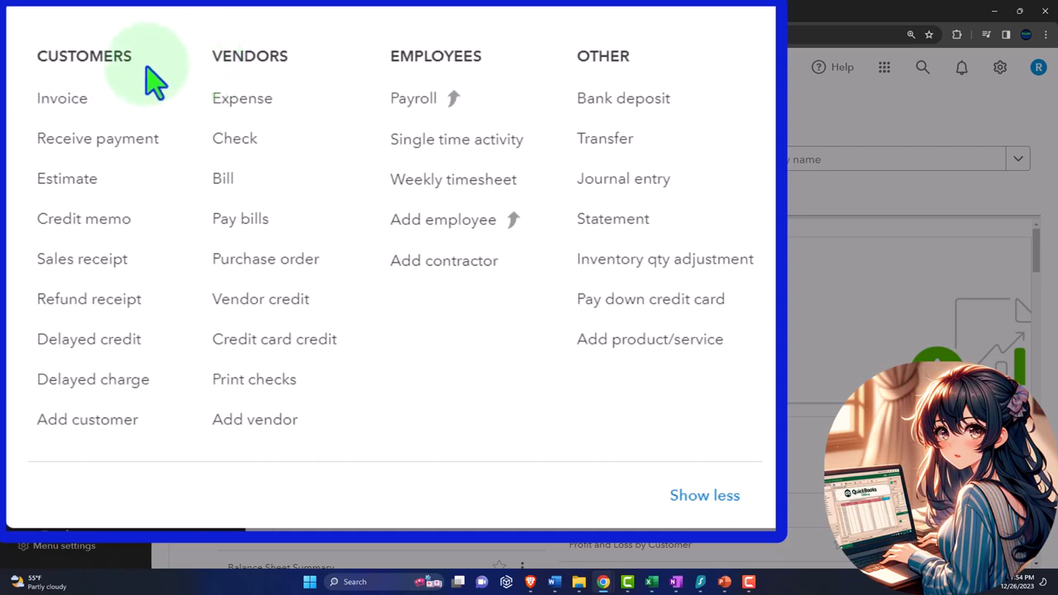
pyautogui.moveTo(210, 74)
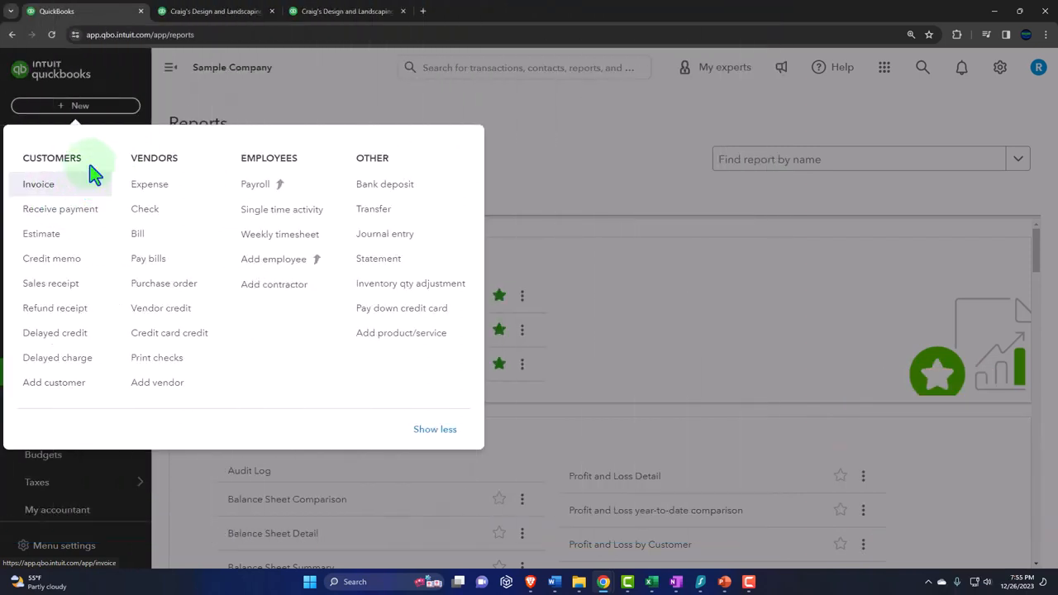
# Step: Open the Sales Overview and scroll through setup, quick actions, tasks and invoice totals
pyautogui.click(79, 106)
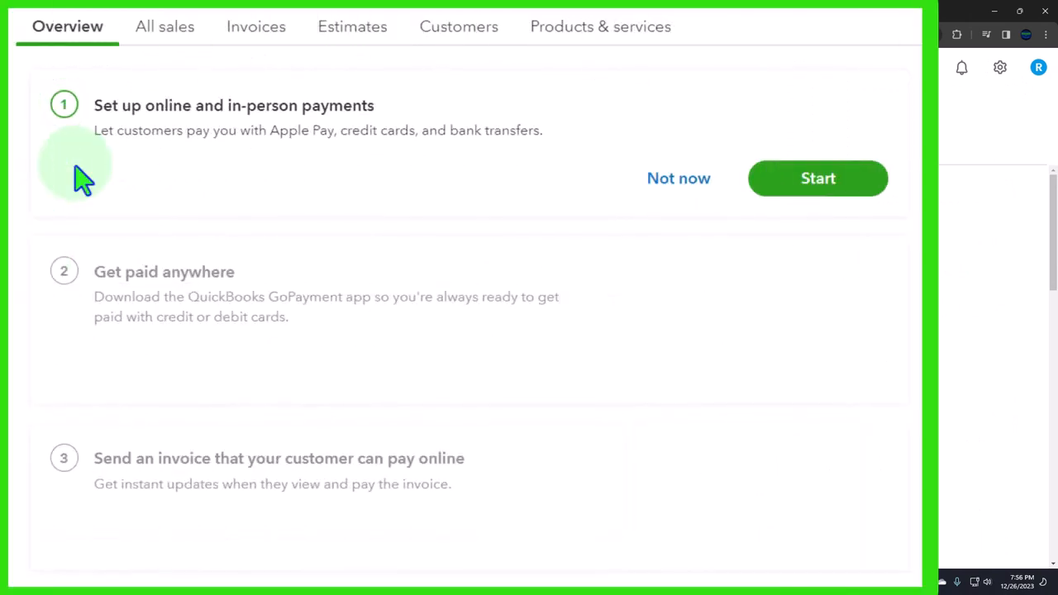
pyautogui.scroll(-3)
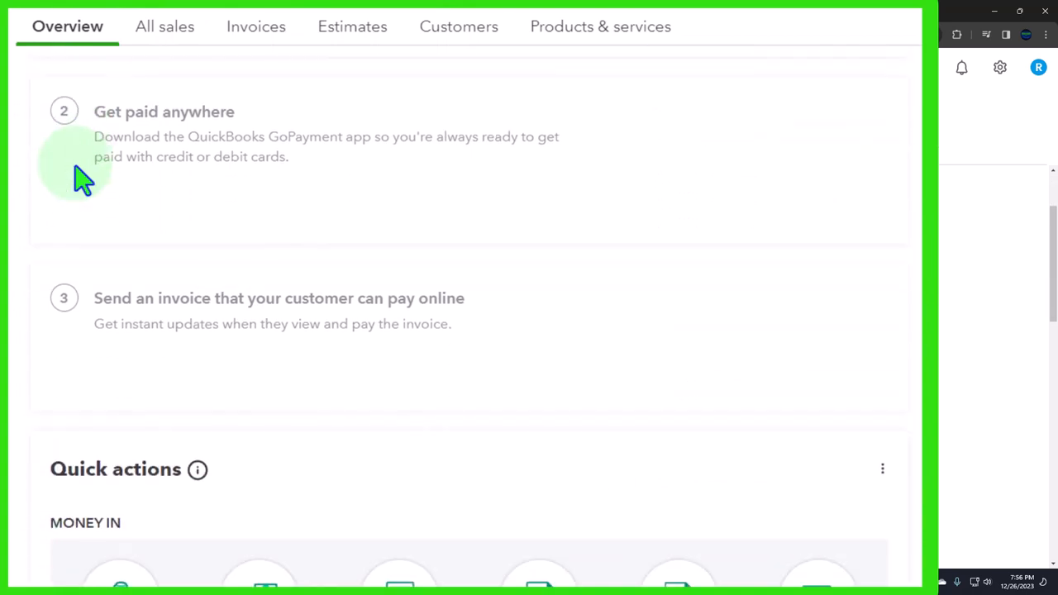
pyautogui.scroll(-3)
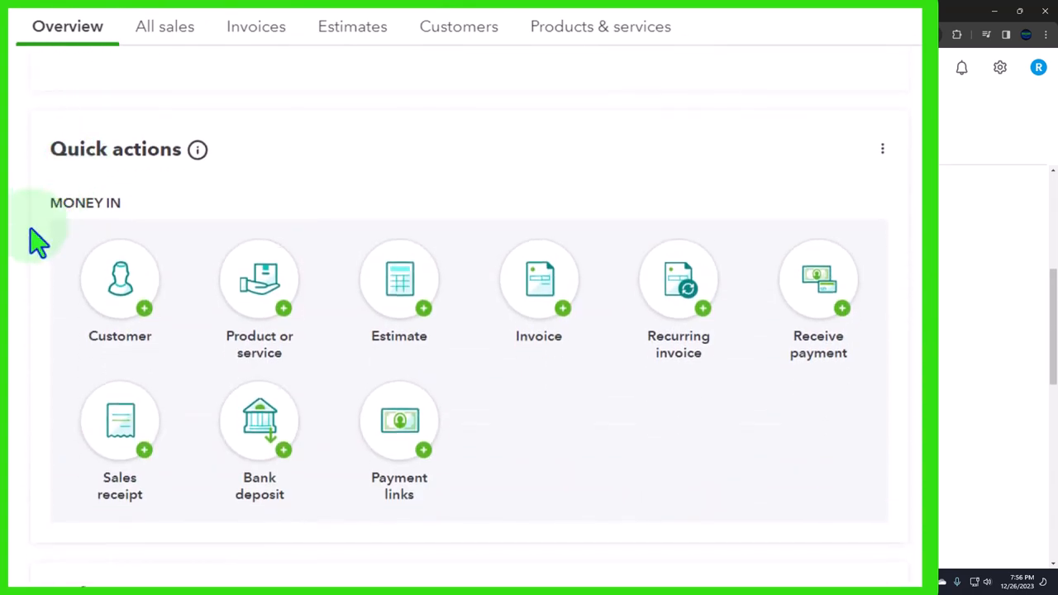
pyautogui.scroll(-3)
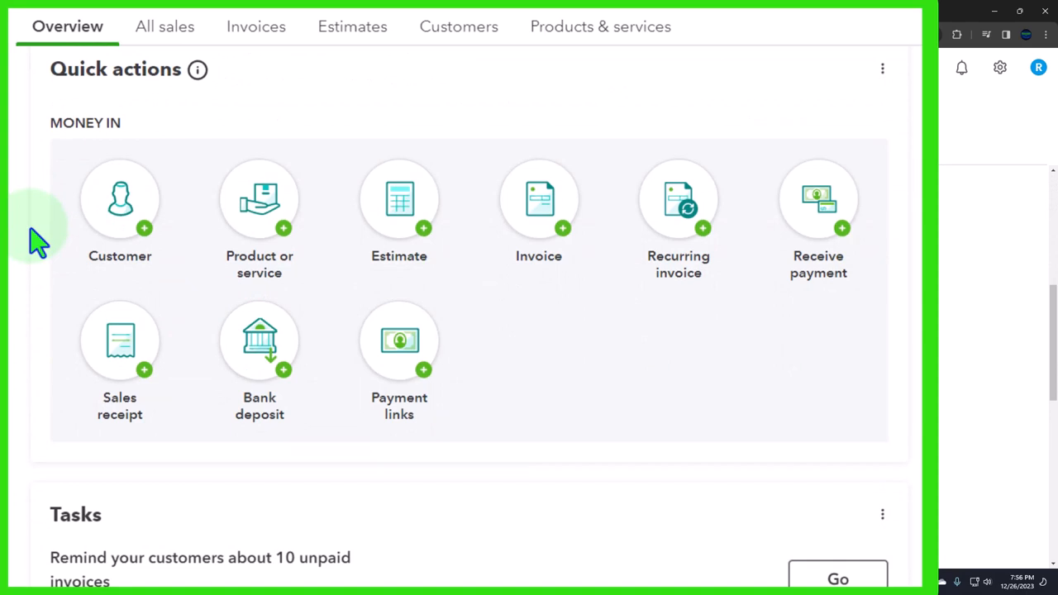
pyautogui.scroll(-3)
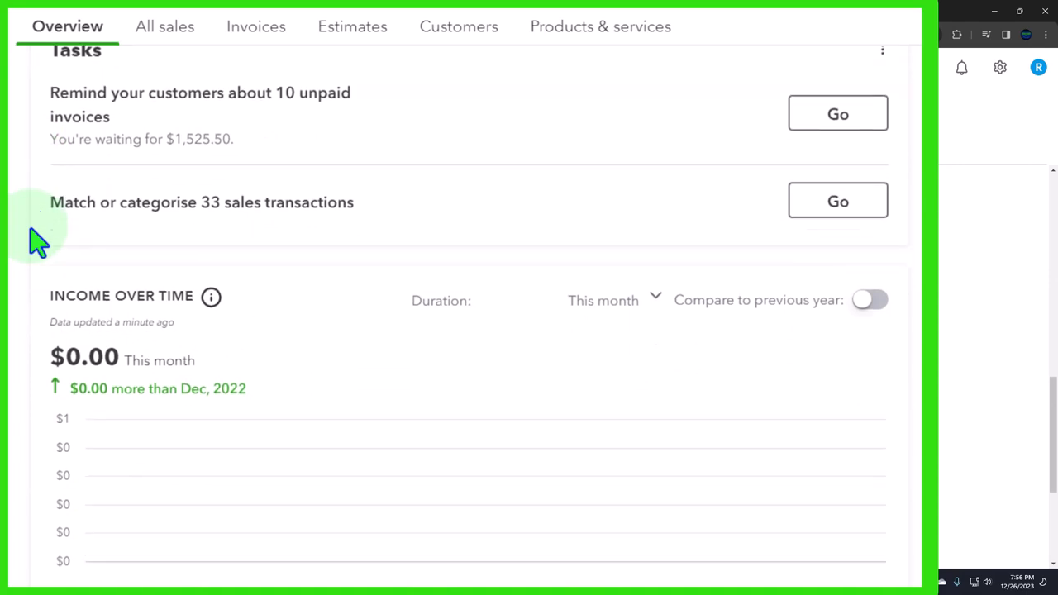
pyautogui.scroll(-3)
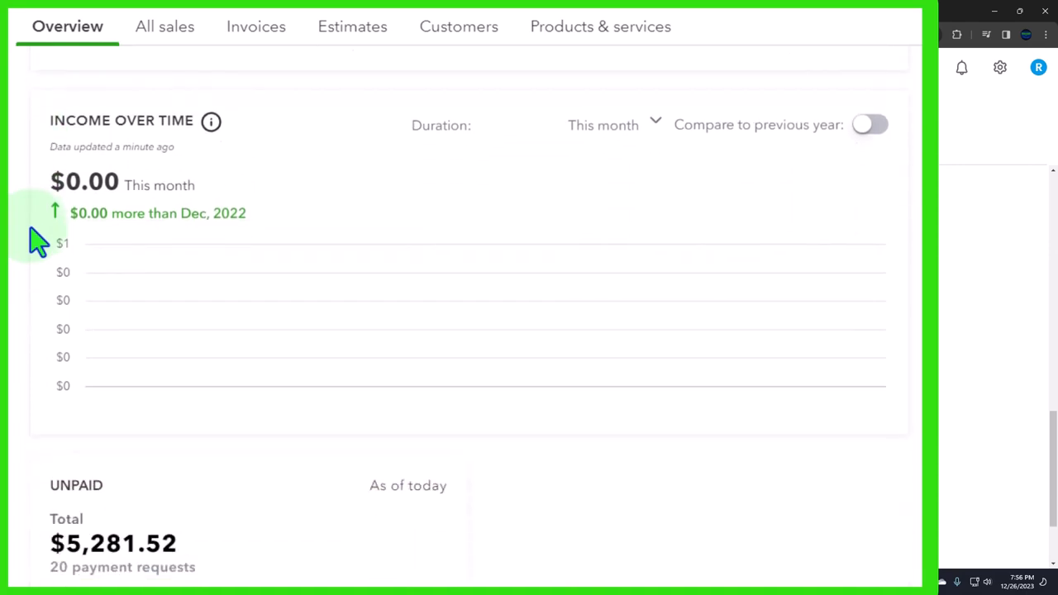
pyautogui.scroll(-3)
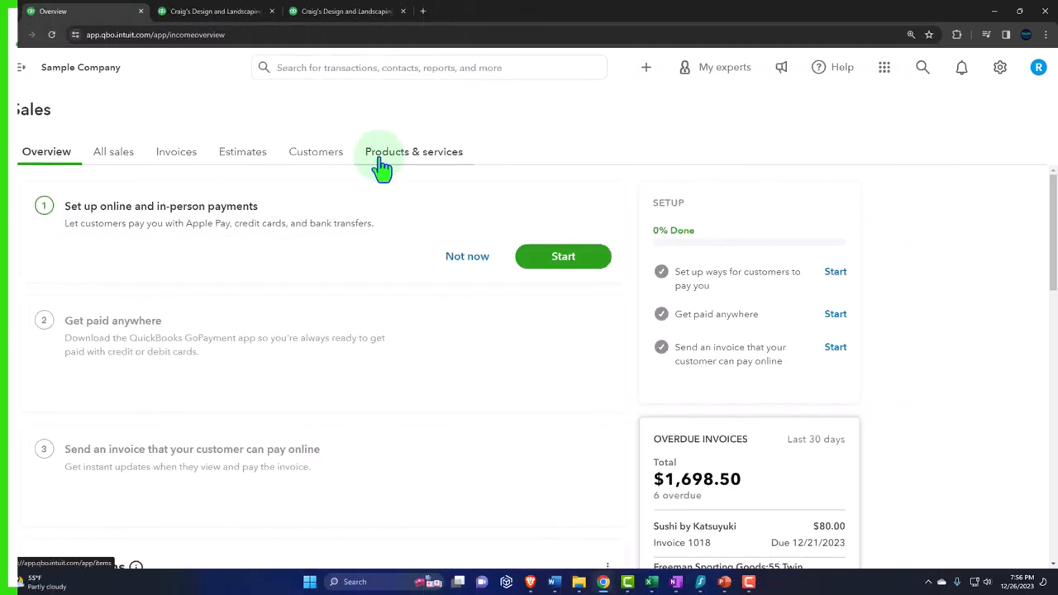
# Step: Switch to the All sales tab and briefly show then dismiss the New transaction menu
pyautogui.click(113, 151)
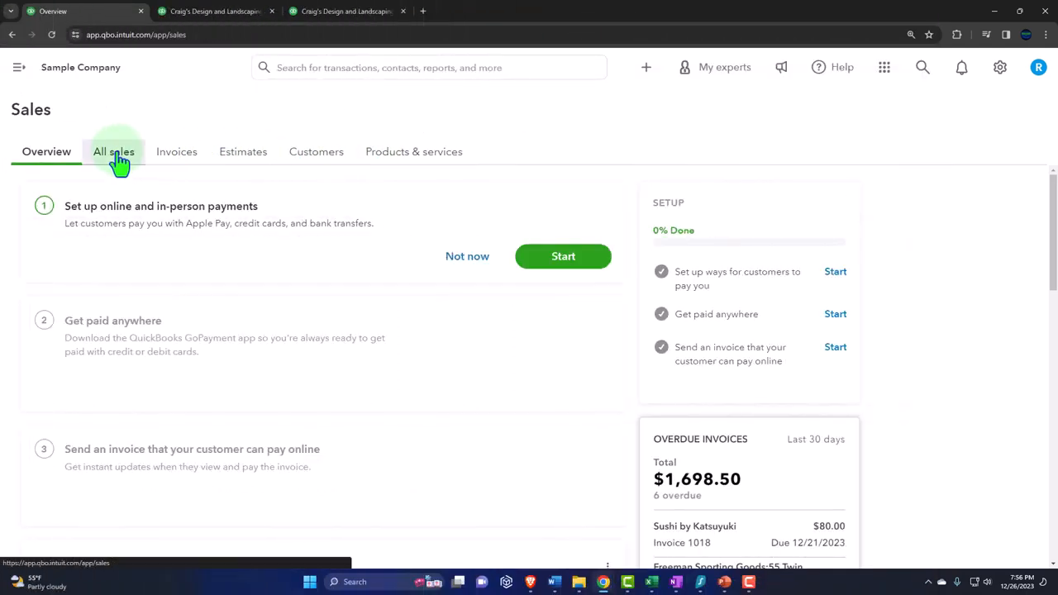
pyautogui.click(112, 151)
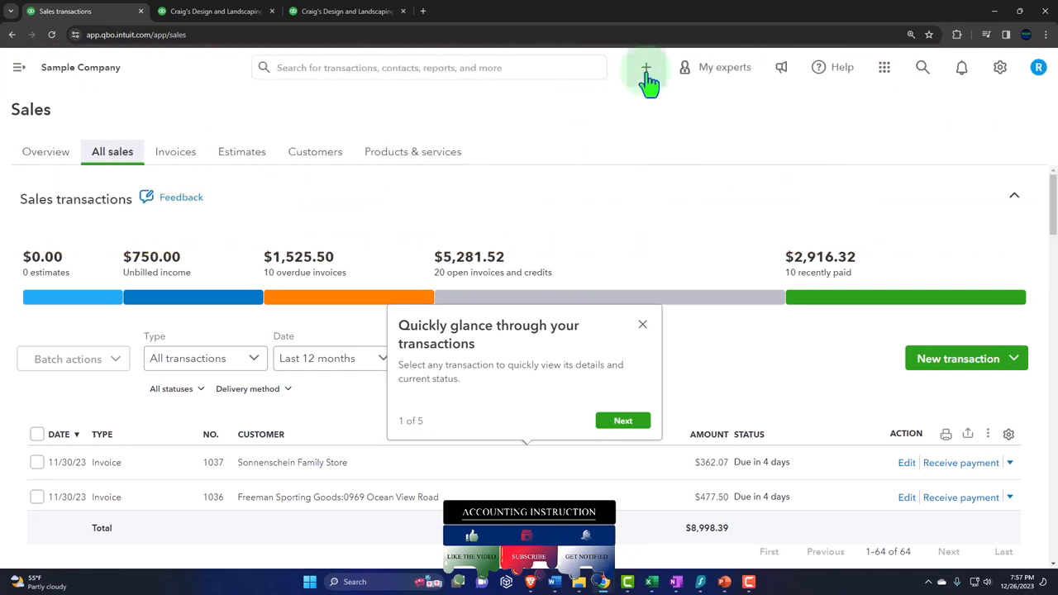
pyautogui.click(646, 67)
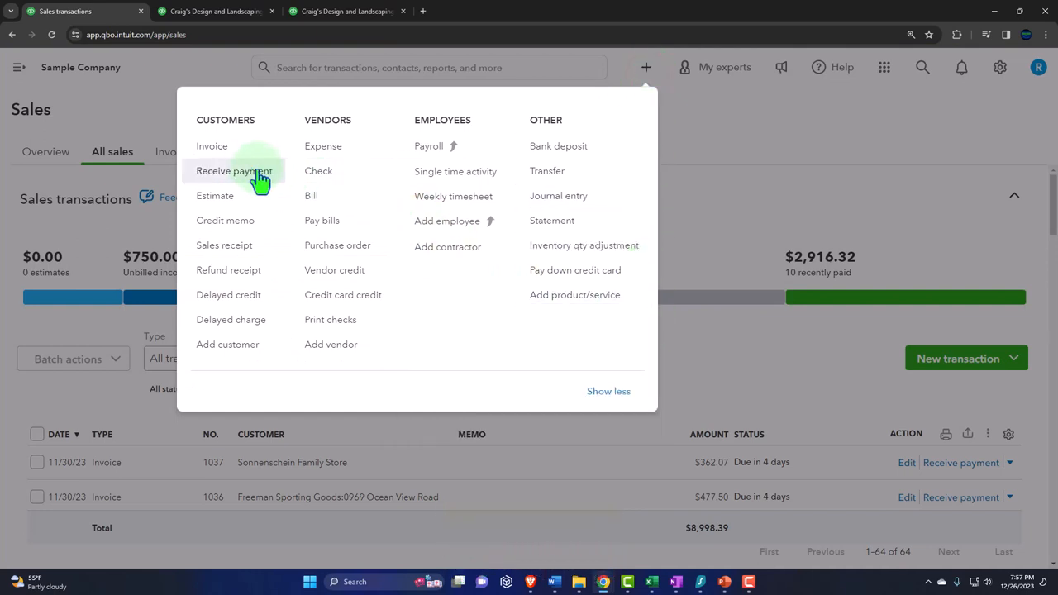
pyautogui.moveTo(228, 294)
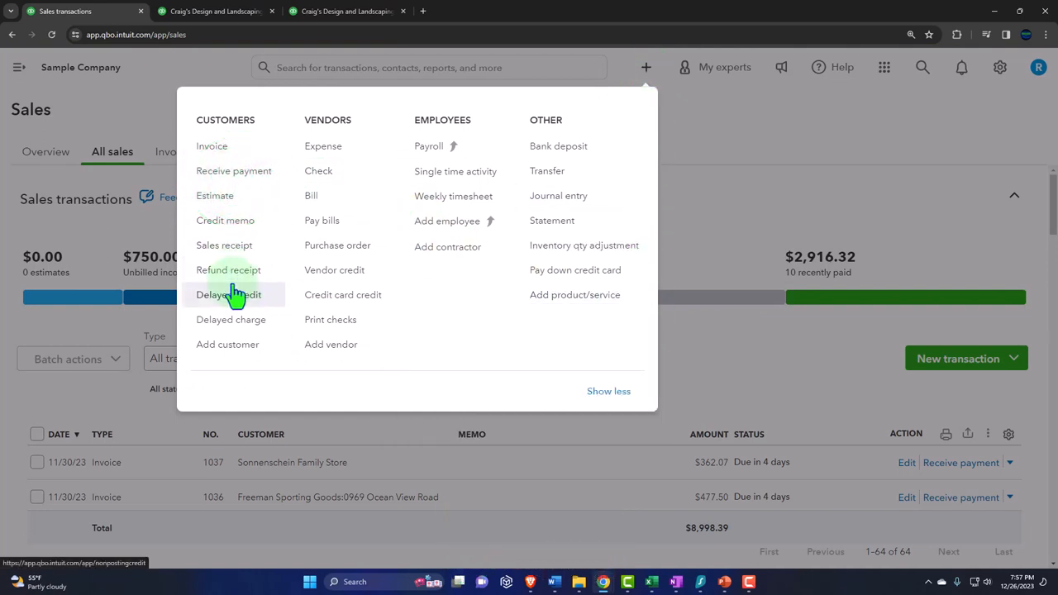
pyautogui.click(741, 178)
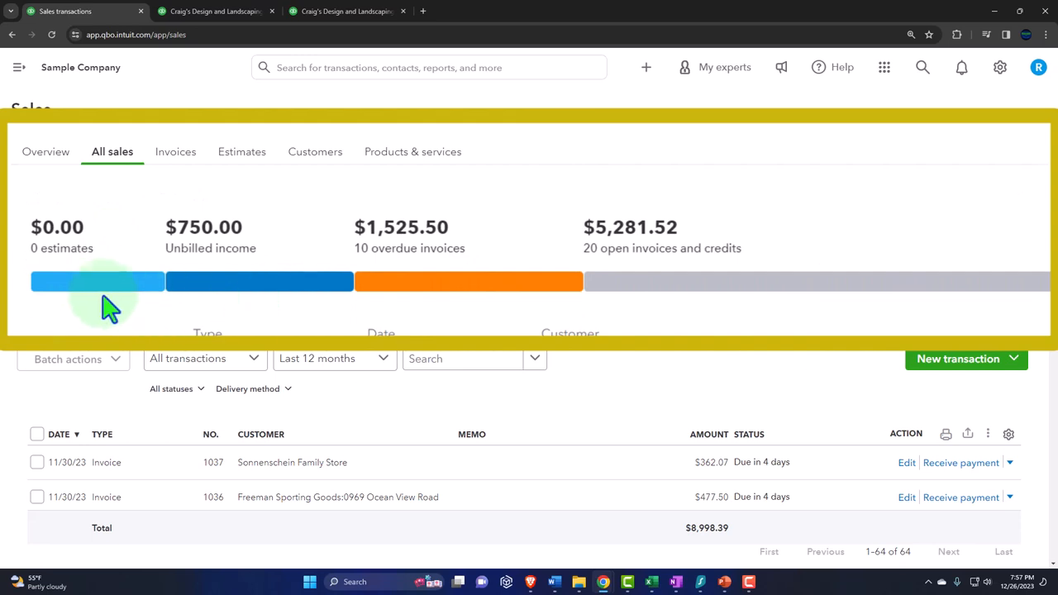
# Step: Filter by the money bar sections, ending on Unbilled income with two charges totalling $750
pyautogui.click(97, 281)
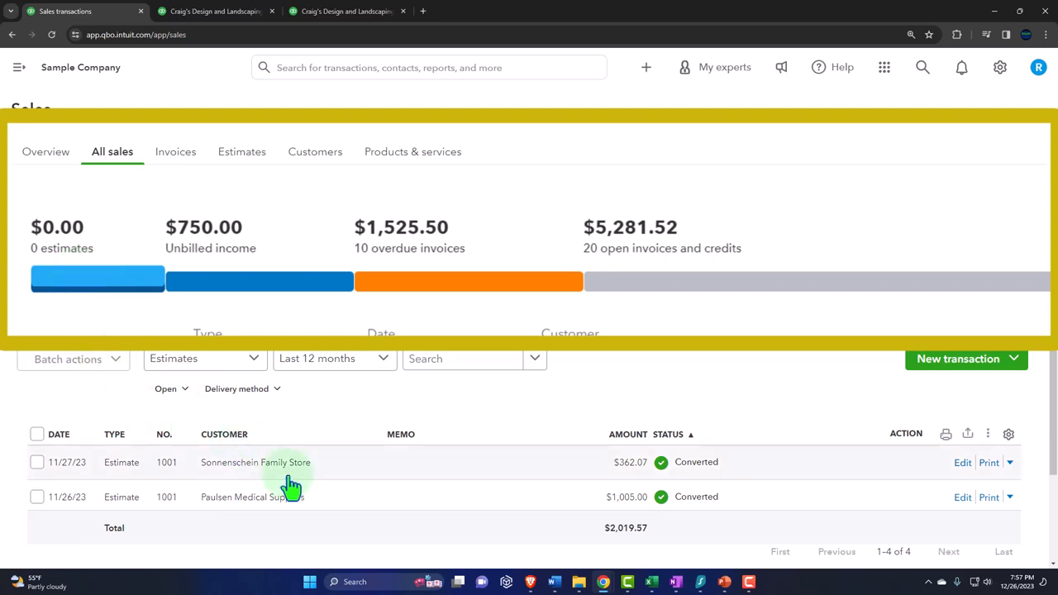
pyautogui.click(258, 281)
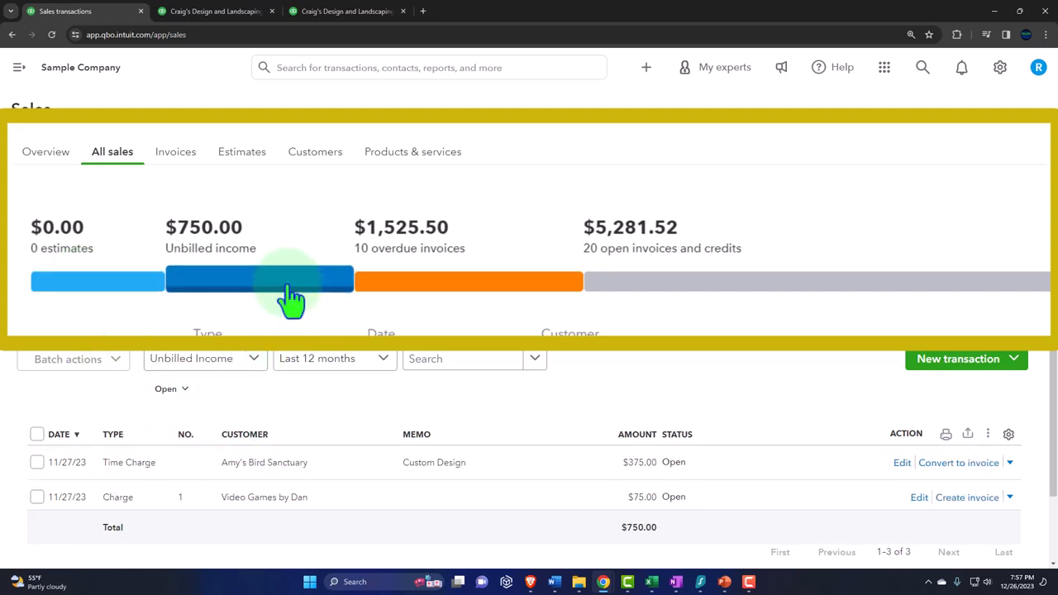
pyautogui.moveTo(310, 331)
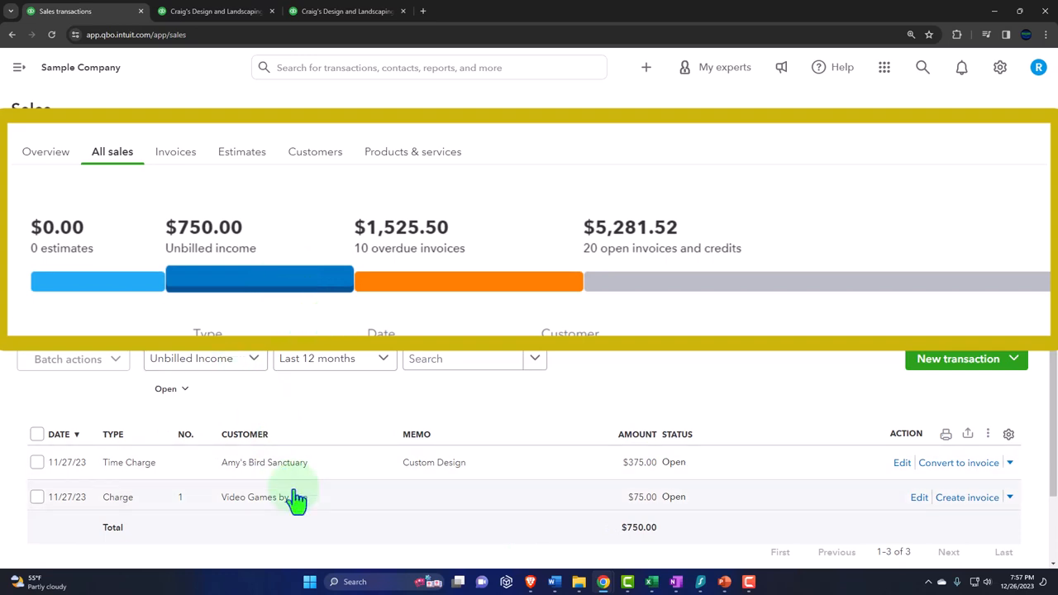
pyautogui.click(468, 280)
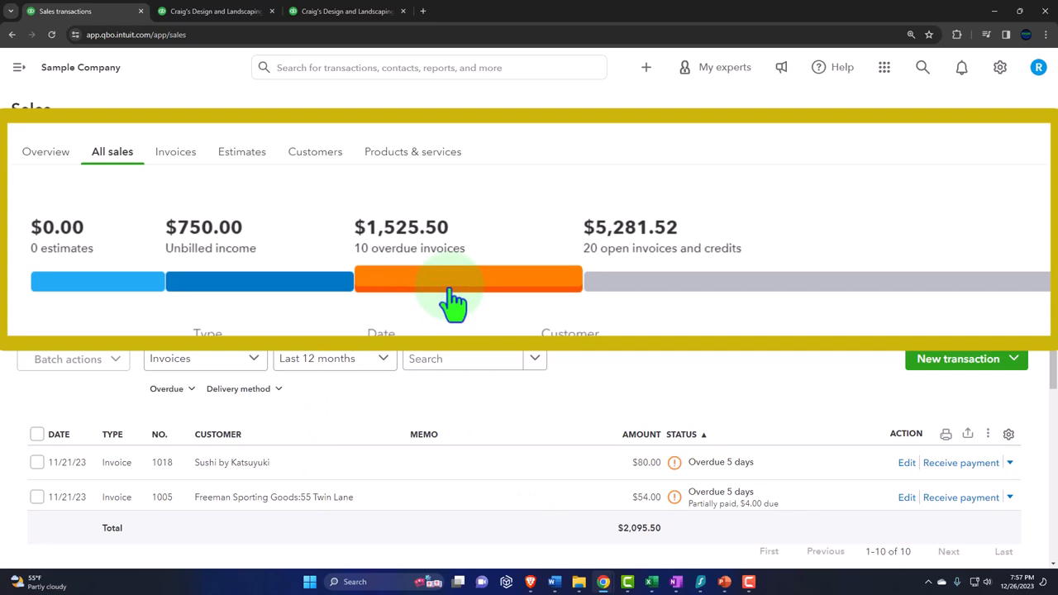
pyautogui.moveTo(697, 291)
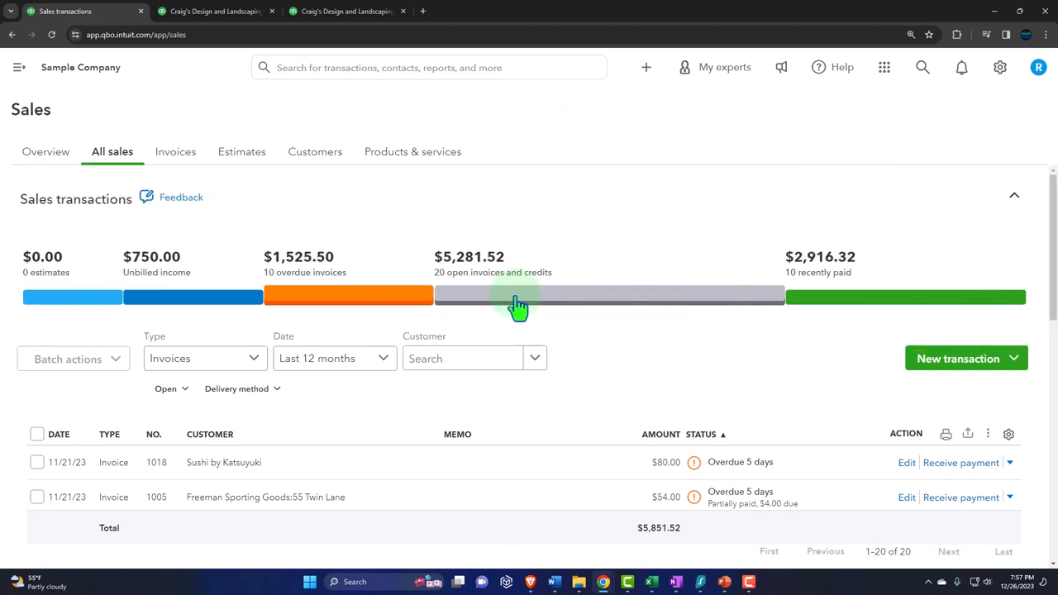
pyautogui.click(905, 296)
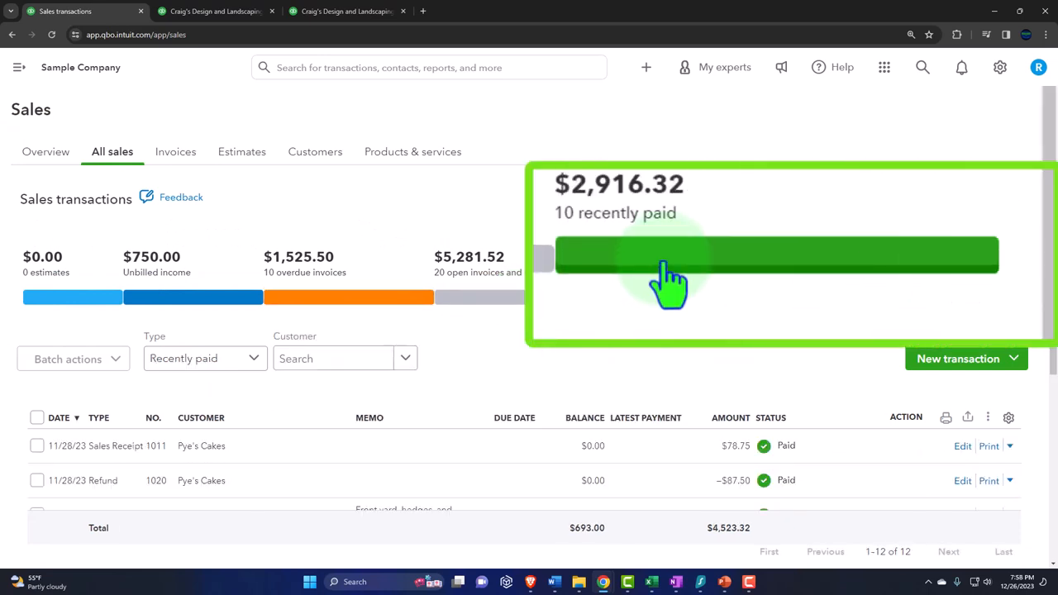
pyautogui.click(174, 298)
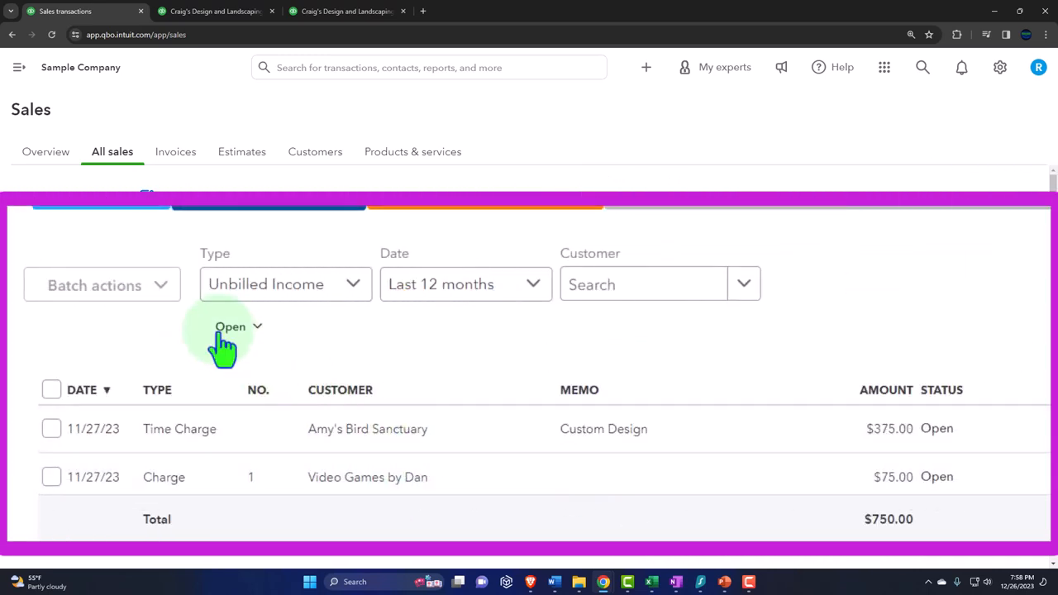
pyautogui.moveTo(165, 298)
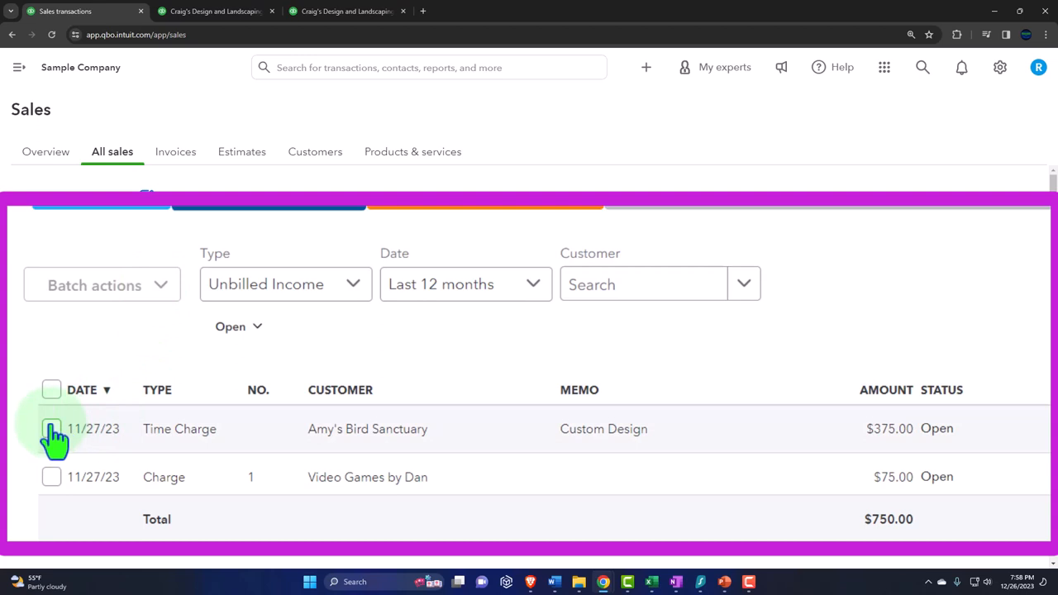
# Step: Select Amy's Bird Sanctuary charge, try Batch actions, then set Type to All transactions
pyautogui.click(94, 284)
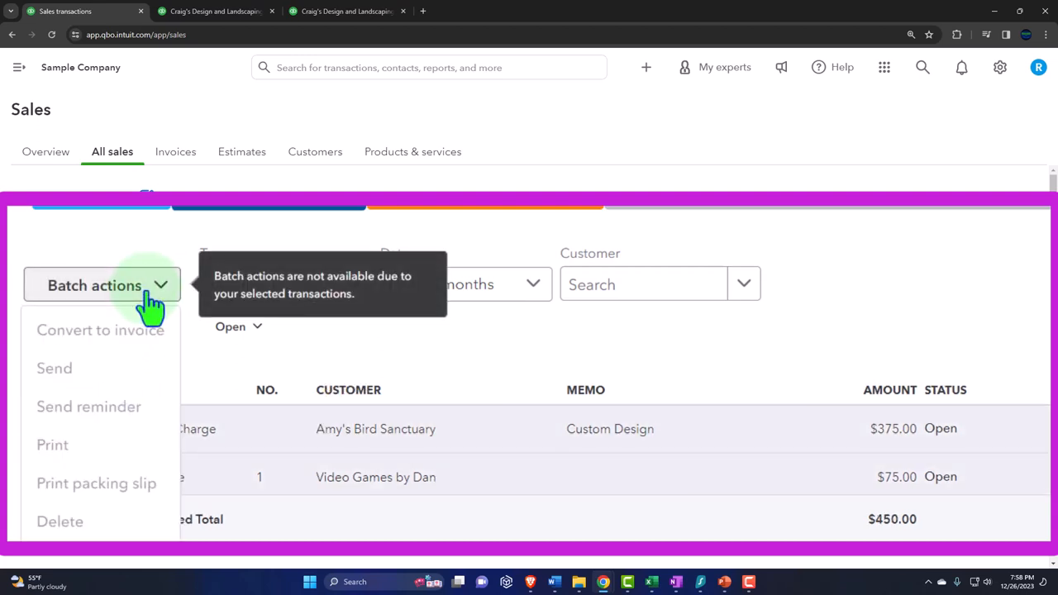
pyautogui.moveTo(135, 404)
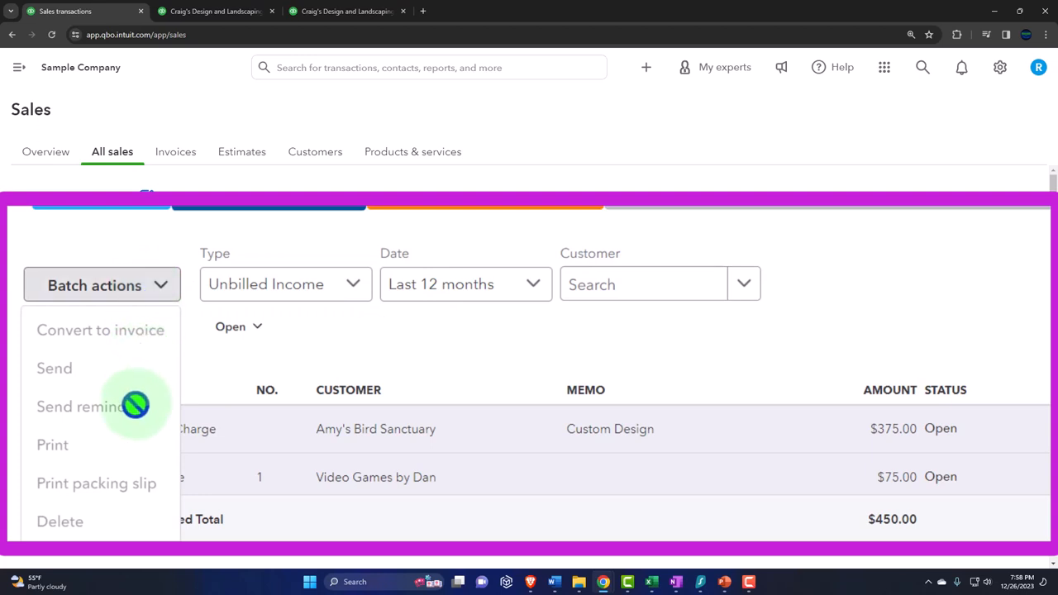
pyautogui.click(51, 389)
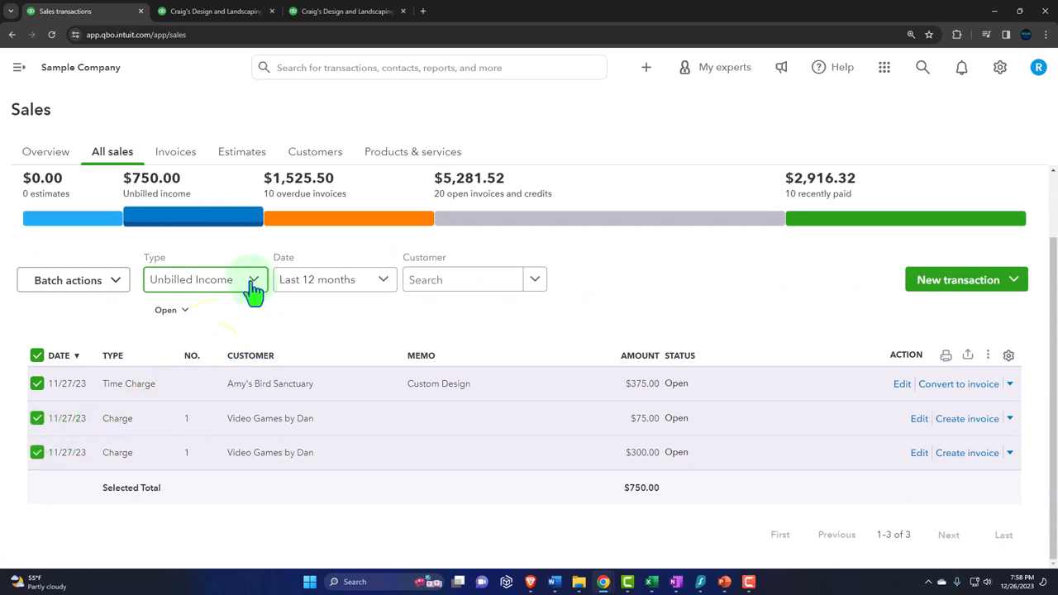
pyautogui.click(205, 280)
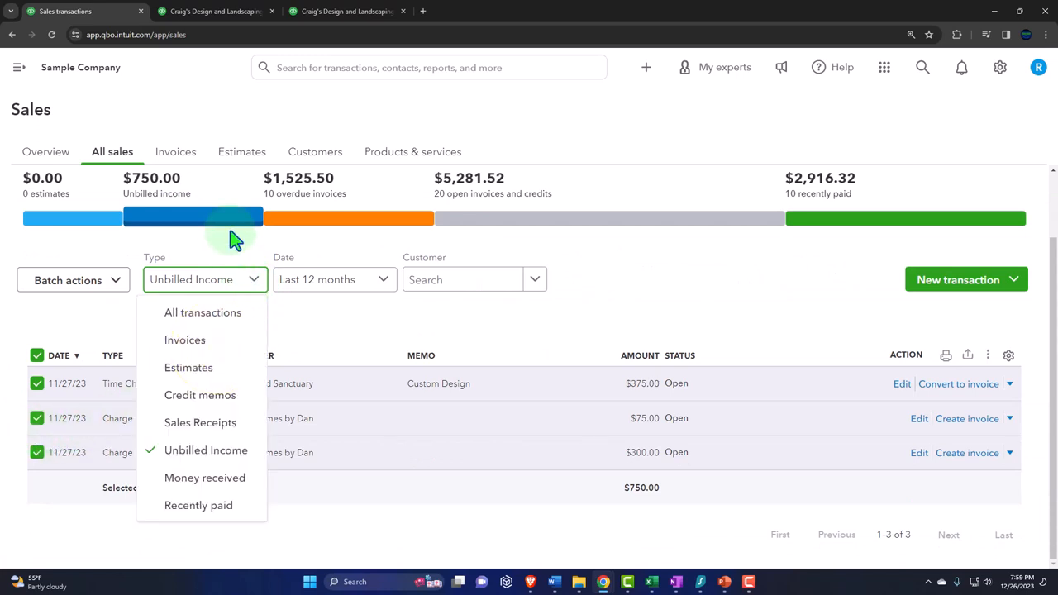
pyautogui.moveTo(674, 228)
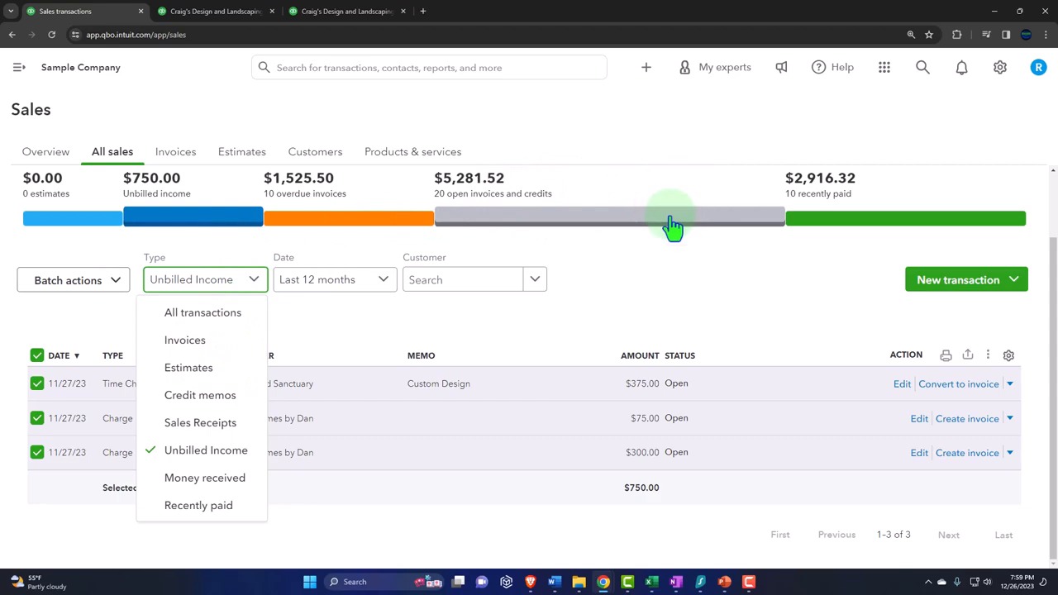
pyautogui.click(203, 313)
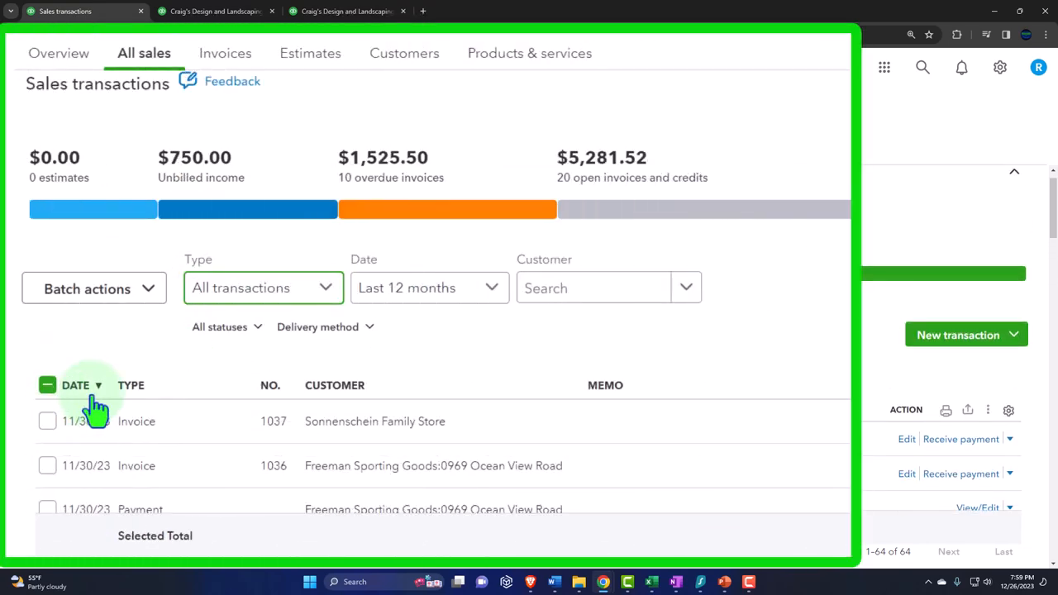
# Step: Filter the sales list to Open invoices and scroll through the 20 results
pyautogui.click(263, 288)
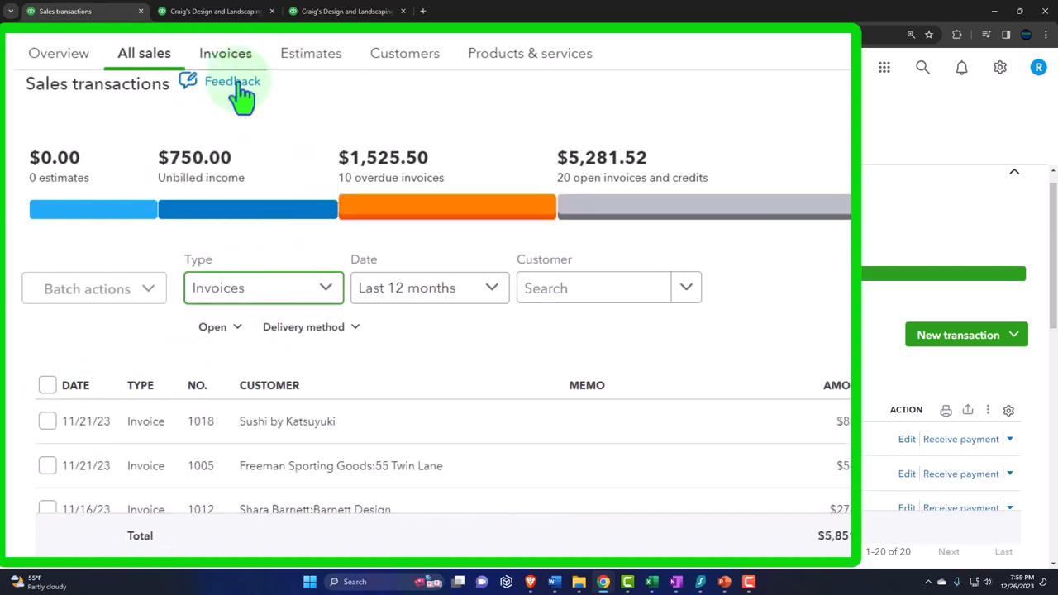
pyautogui.moveTo(261, 364)
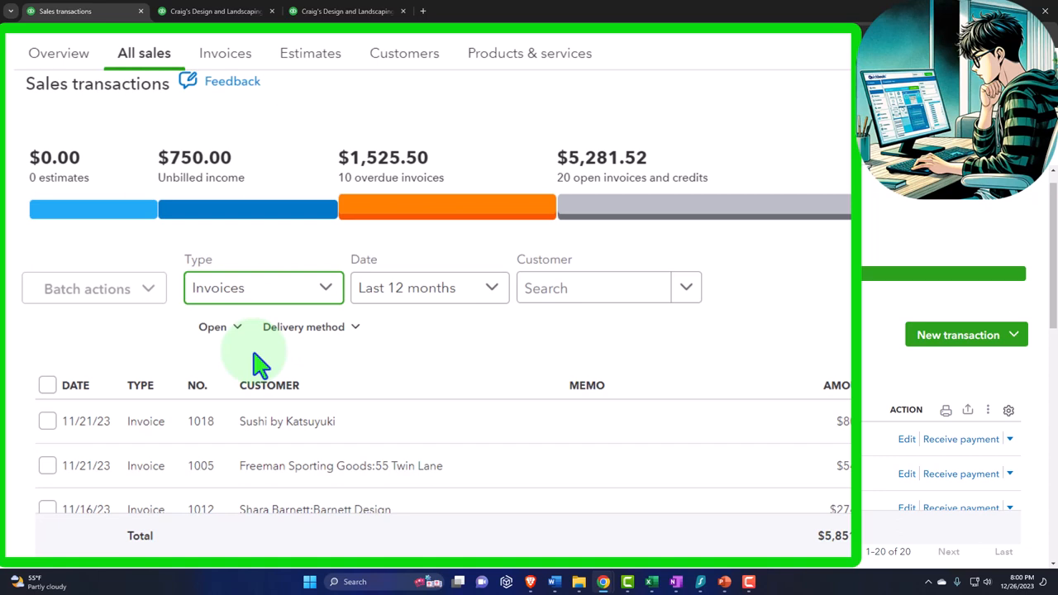
pyautogui.scroll(-3)
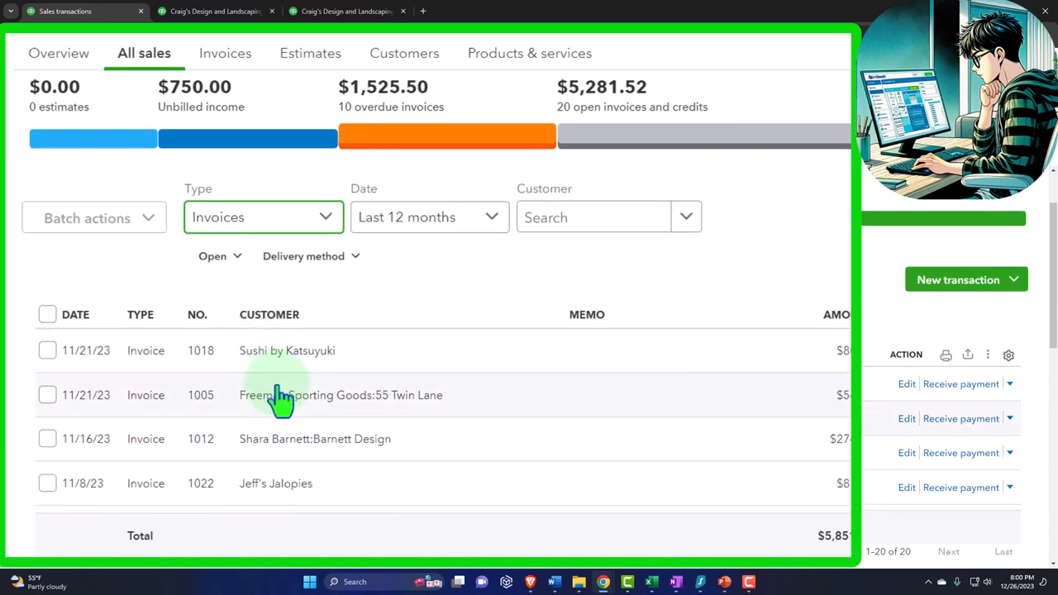
pyautogui.moveTo(281, 399)
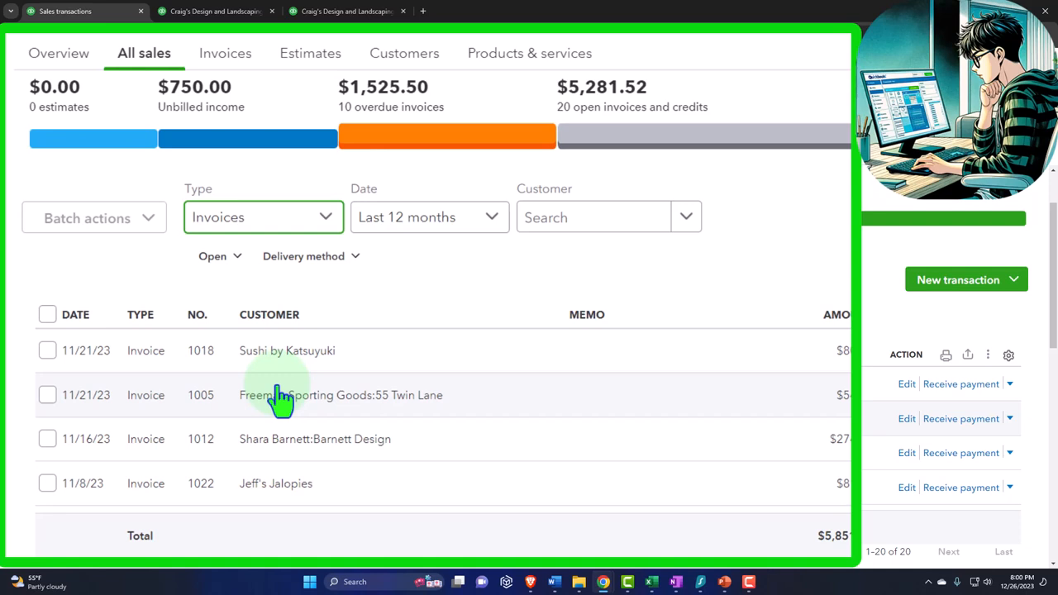
# Step: Set the transaction Type filter to Estimates, which shows no matches
pyautogui.click(324, 216)
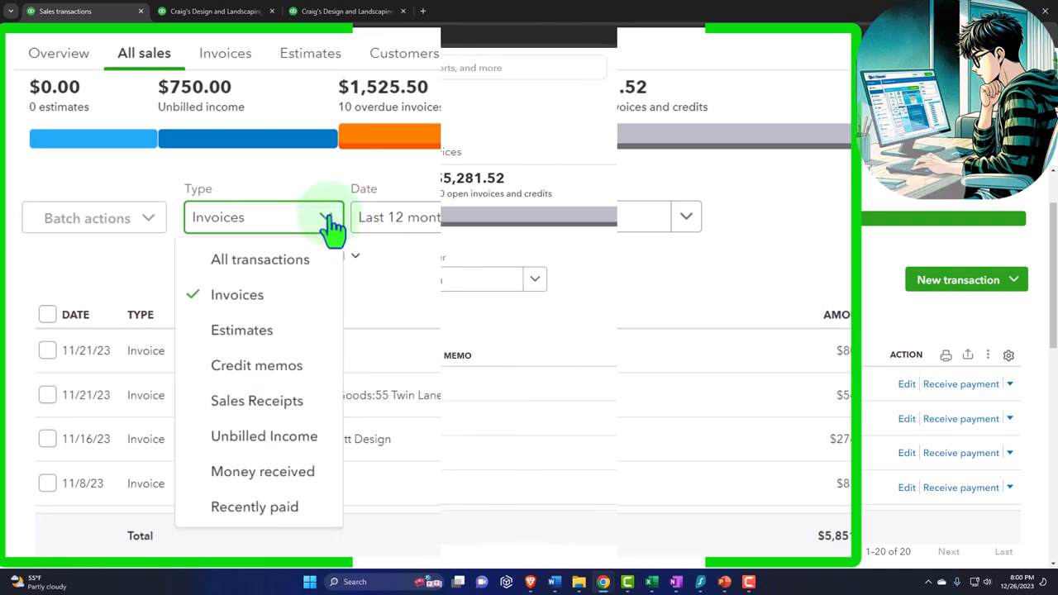
pyautogui.click(242, 330)
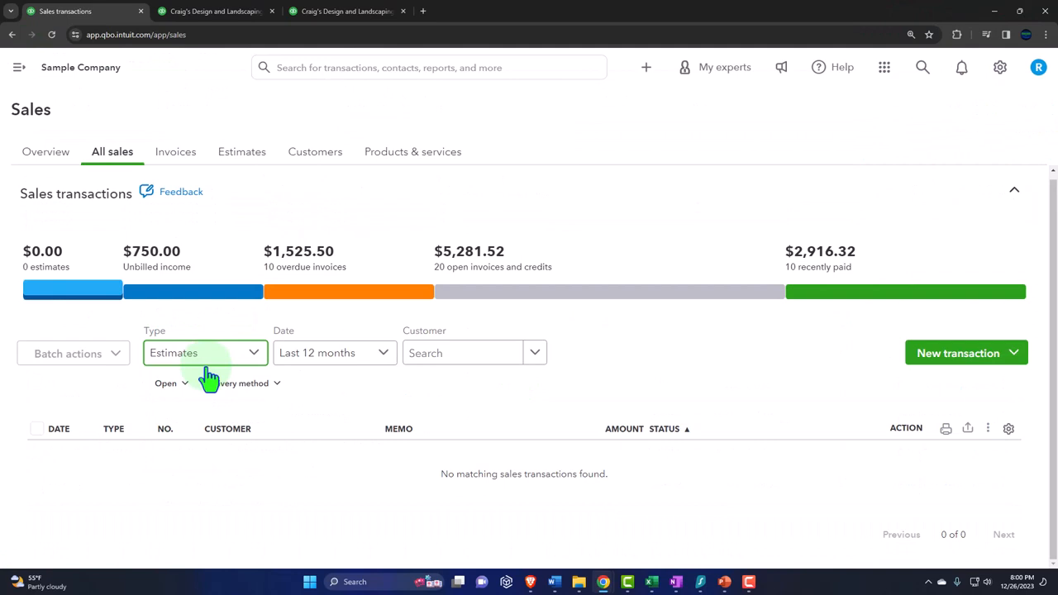
pyautogui.click(204, 353)
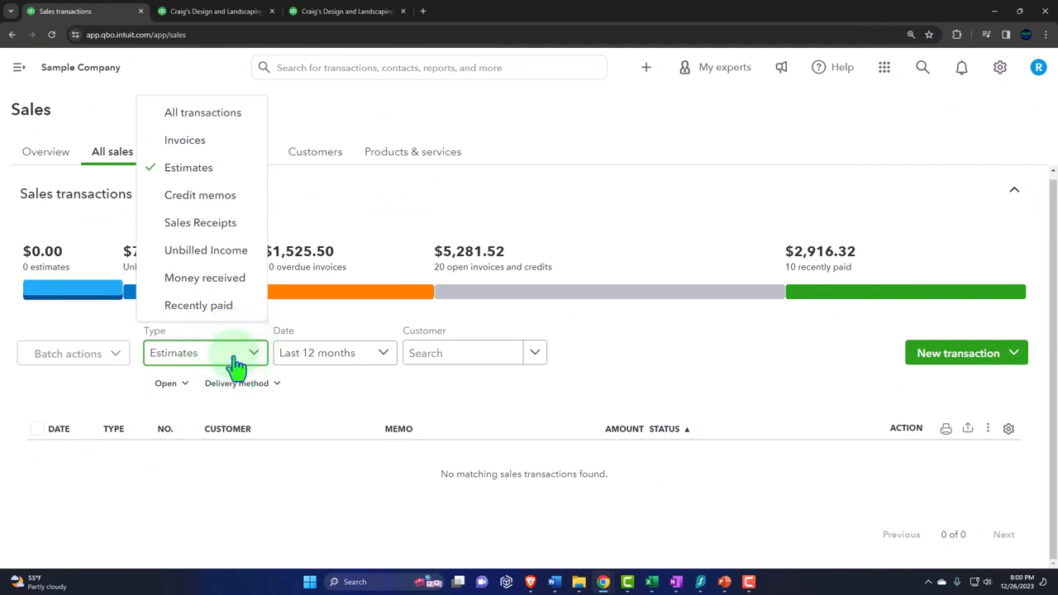
pyautogui.moveTo(36, 337)
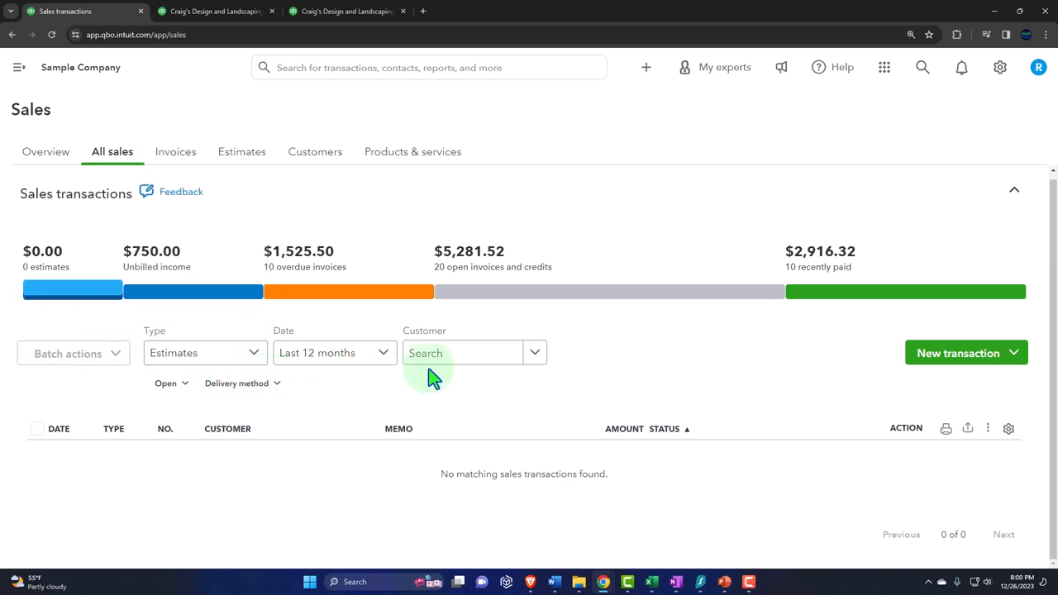
pyautogui.click(958, 353)
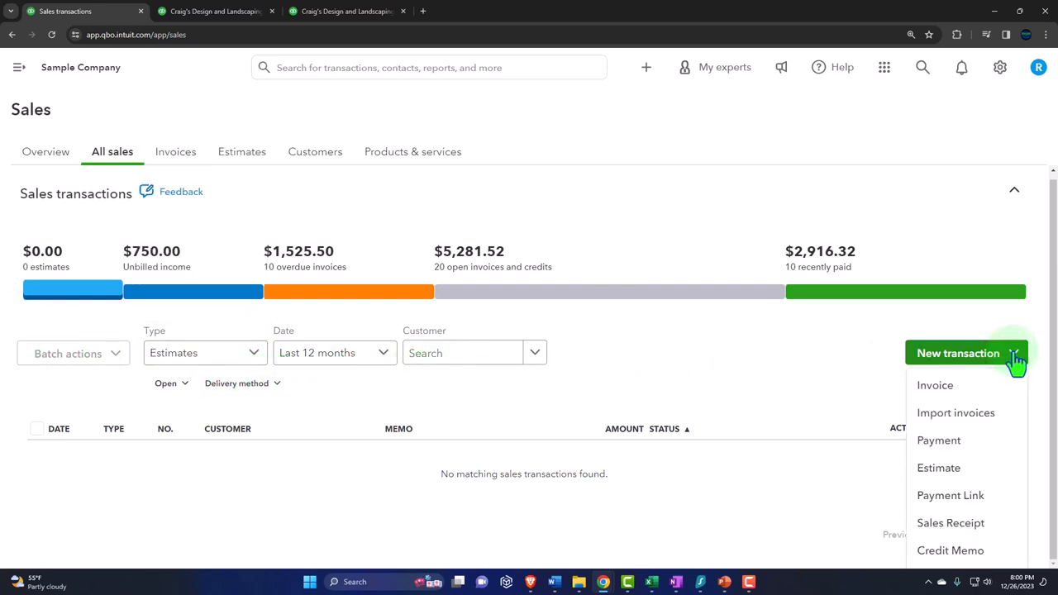
pyautogui.moveTo(951, 522)
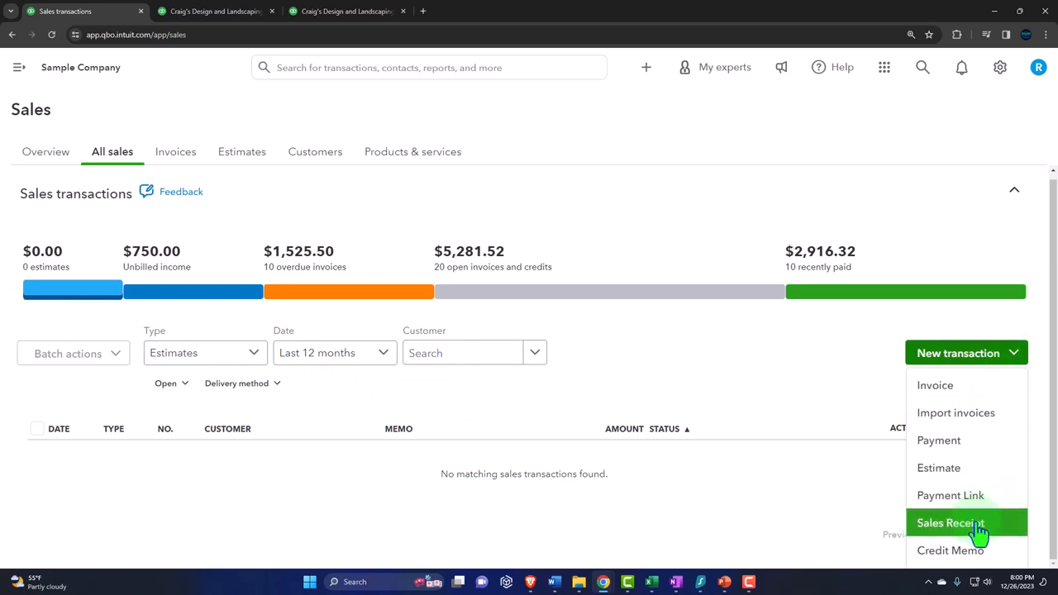
pyautogui.moveTo(670, 95)
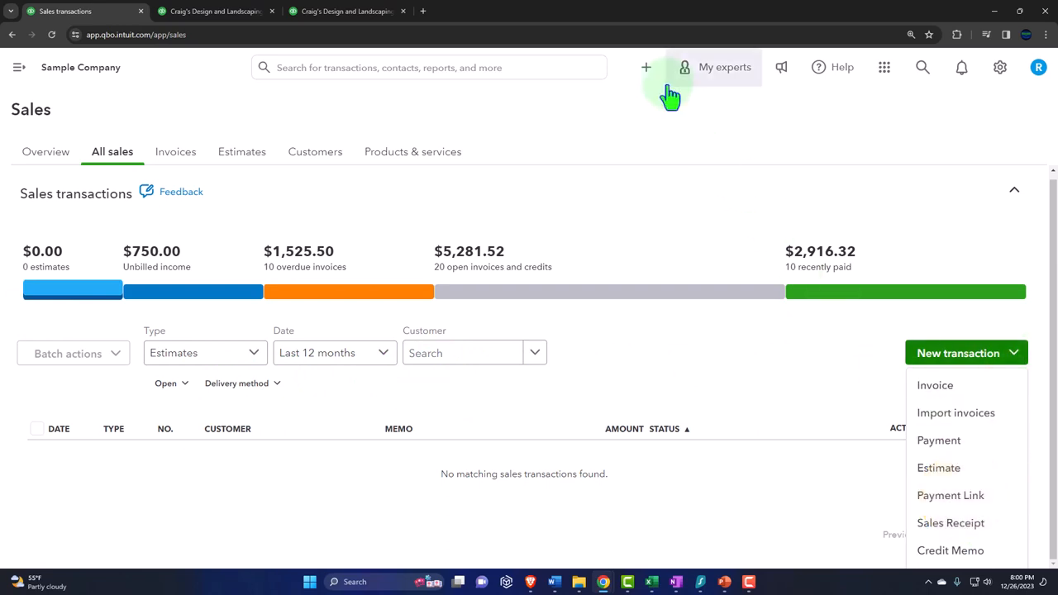
pyautogui.click(645, 67)
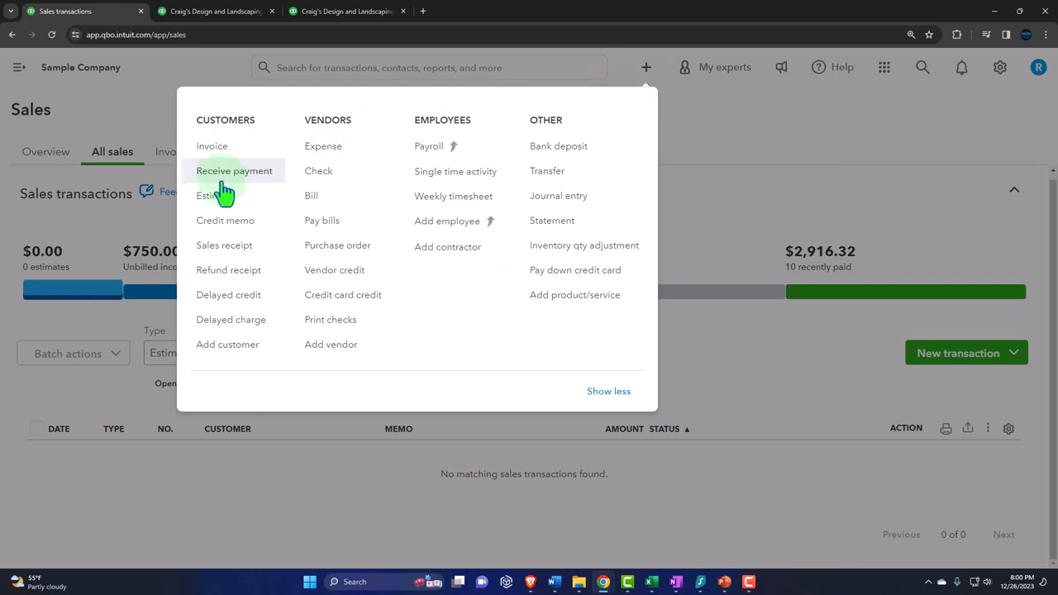
pyautogui.moveTo(759, 140)
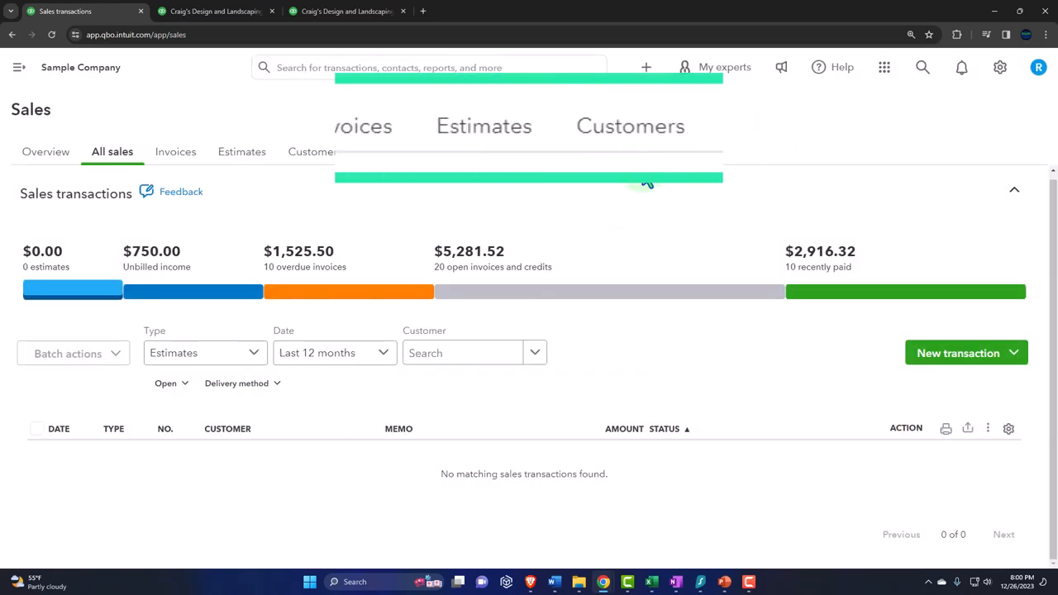
# Step: Go to the Sales Invoices tab listing 31 invoices with unpaid and paid totals
pyautogui.click(350, 125)
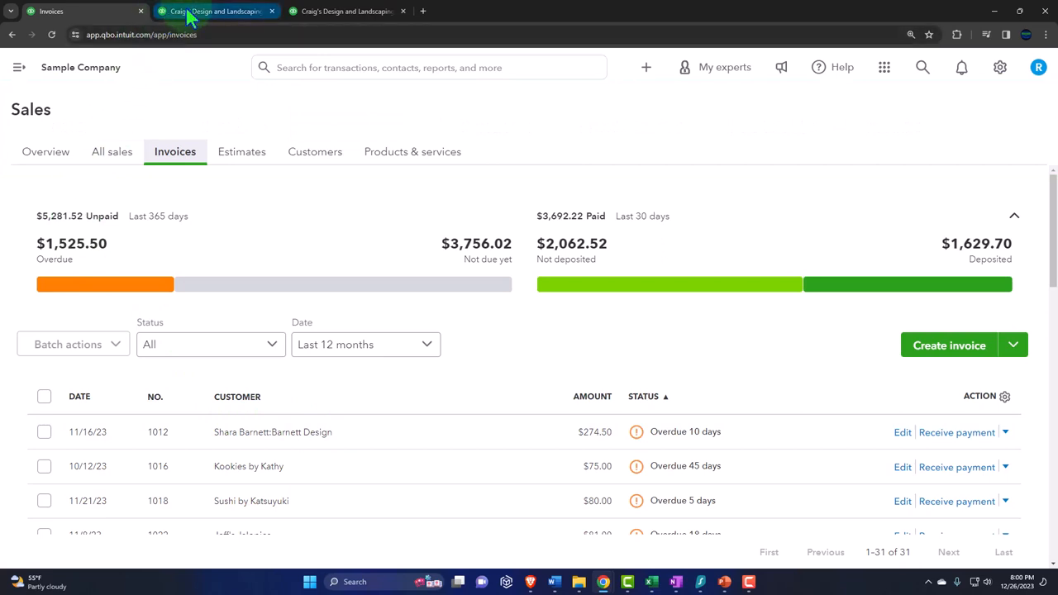
# Step: Review the A/R transaction report with a wider Date column, then show Profit and Loss
pyautogui.click(215, 10)
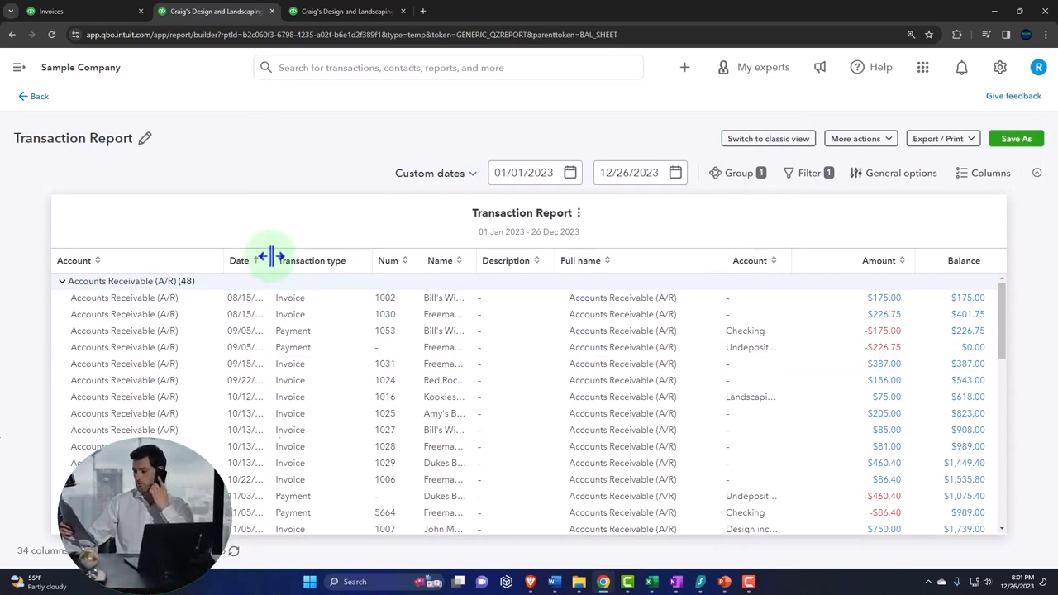
pyautogui.moveTo(269, 260); pyautogui.dragTo(298, 260)
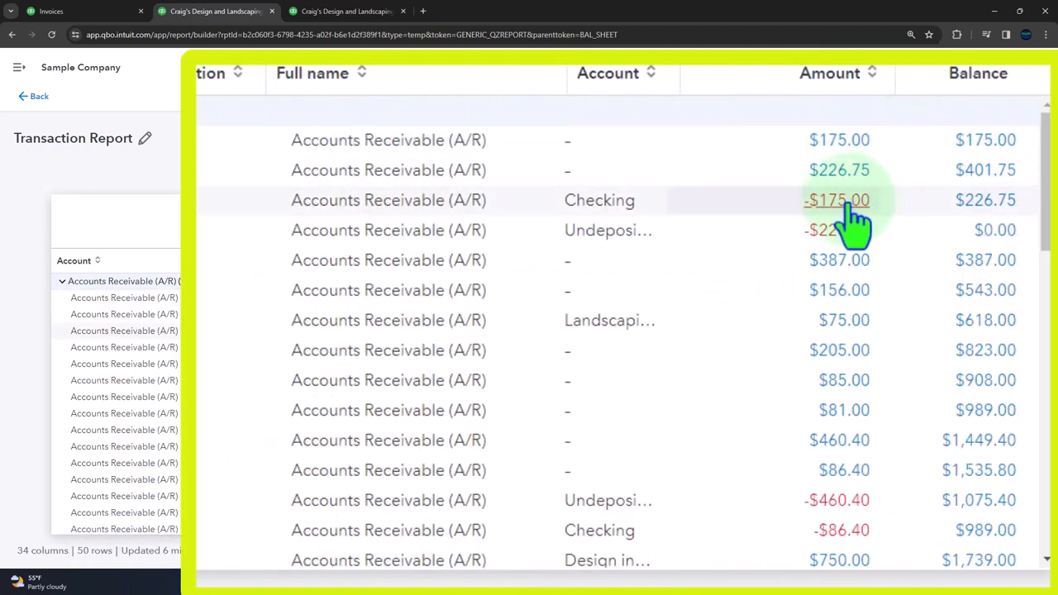
pyautogui.moveTo(836, 200)
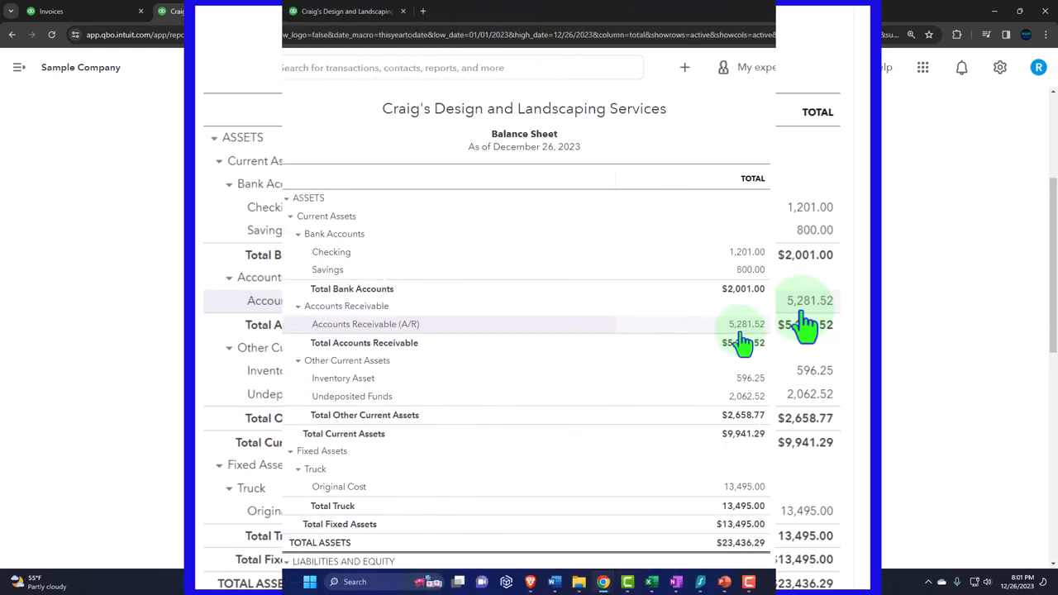
pyautogui.click(347, 11)
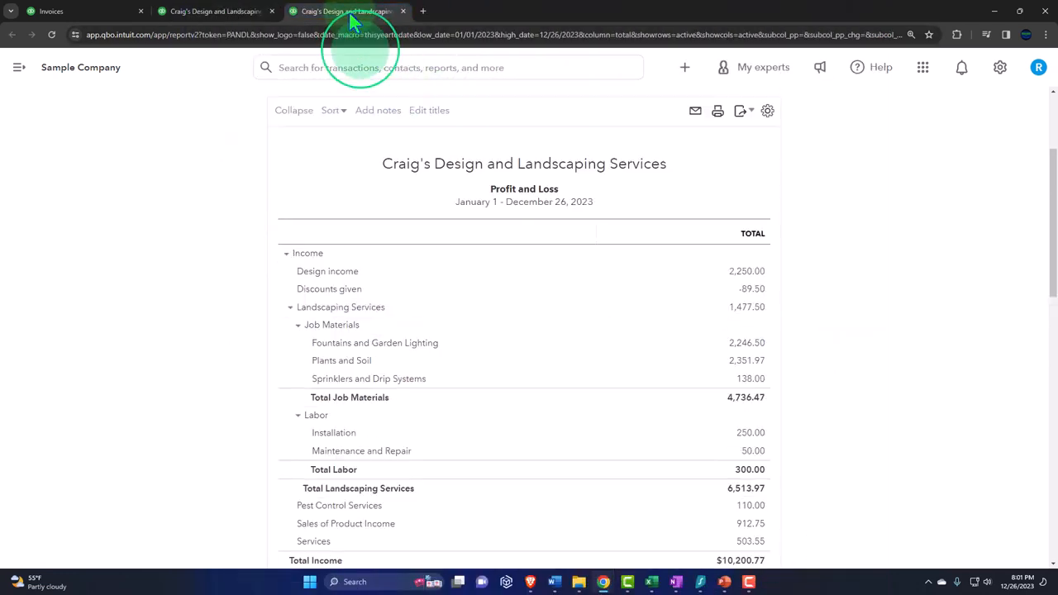
# Step: Duplicate the Profit and Loss tab and show the Reports list's Who owes you section
pyautogui.rightClick(347, 11)
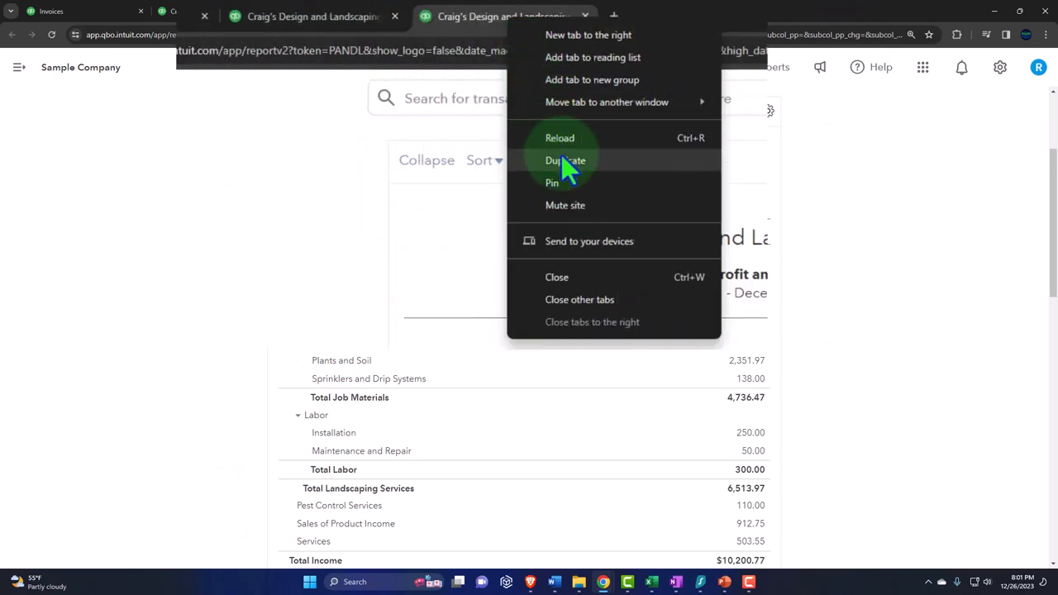
pyautogui.click(565, 161)
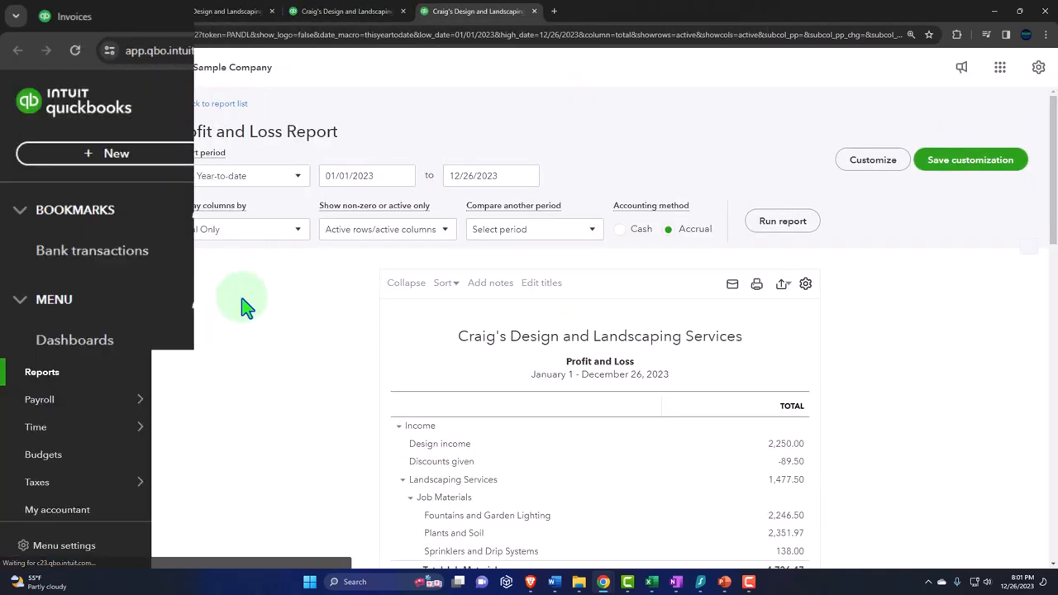
pyautogui.click(41, 371)
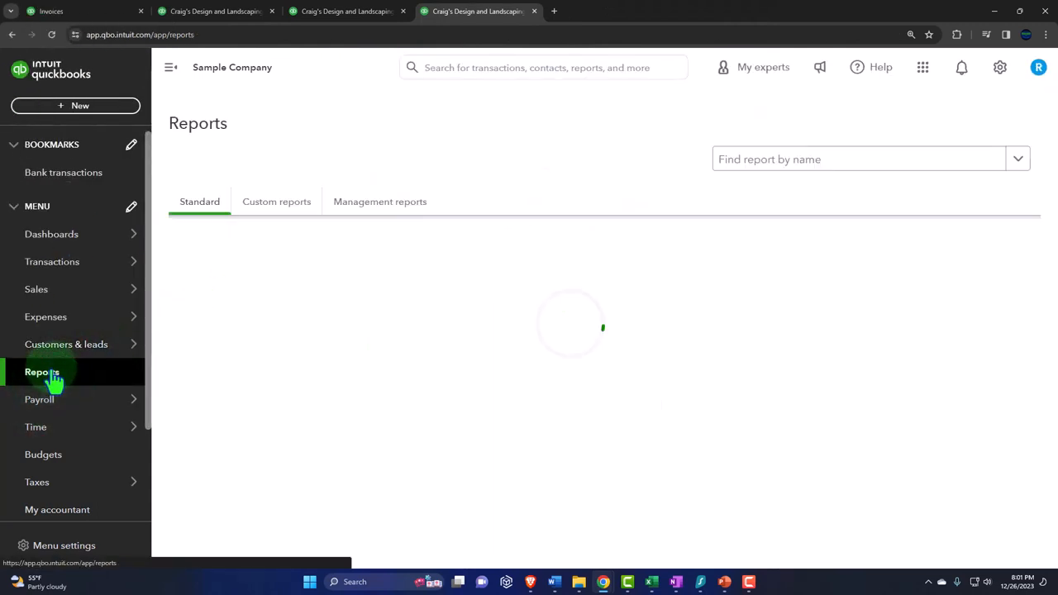
pyautogui.click(171, 67)
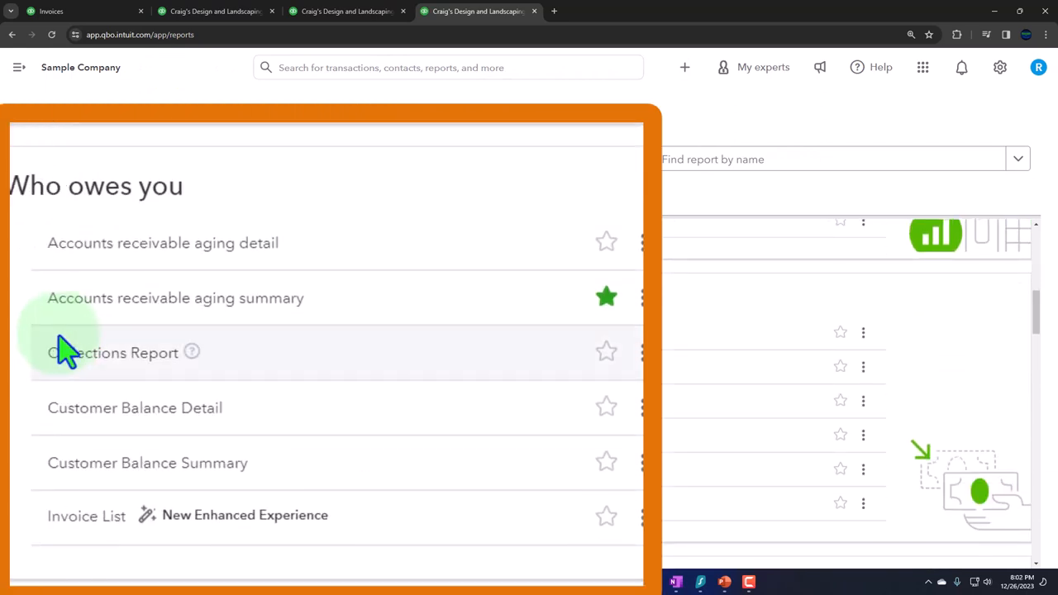
pyautogui.moveTo(62, 462)
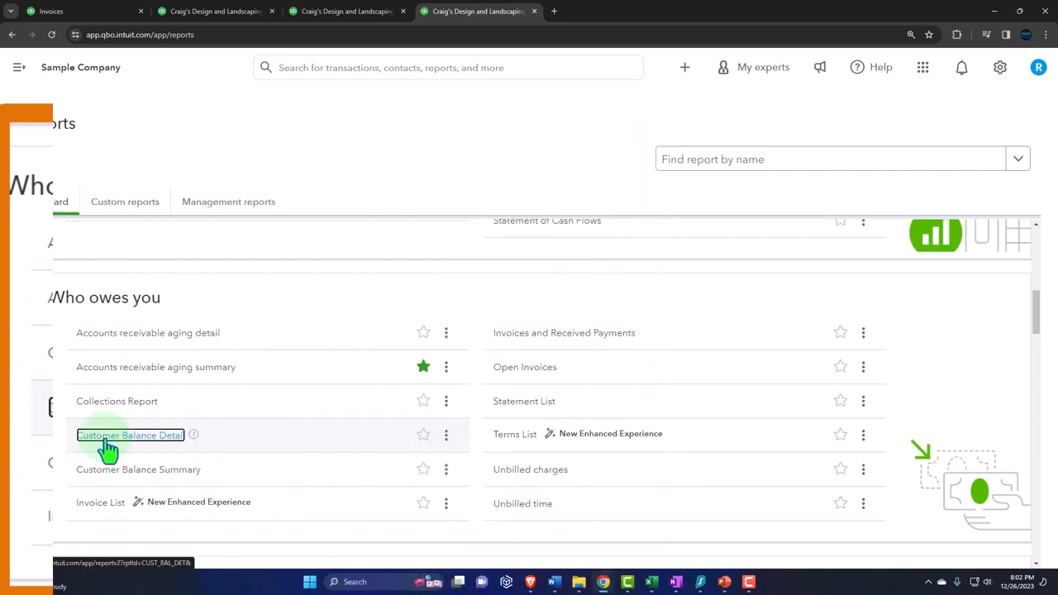
# Step: Open the Customer Balance Detail report and check its Total Accounts Receivable amount
pyautogui.click(130, 434)
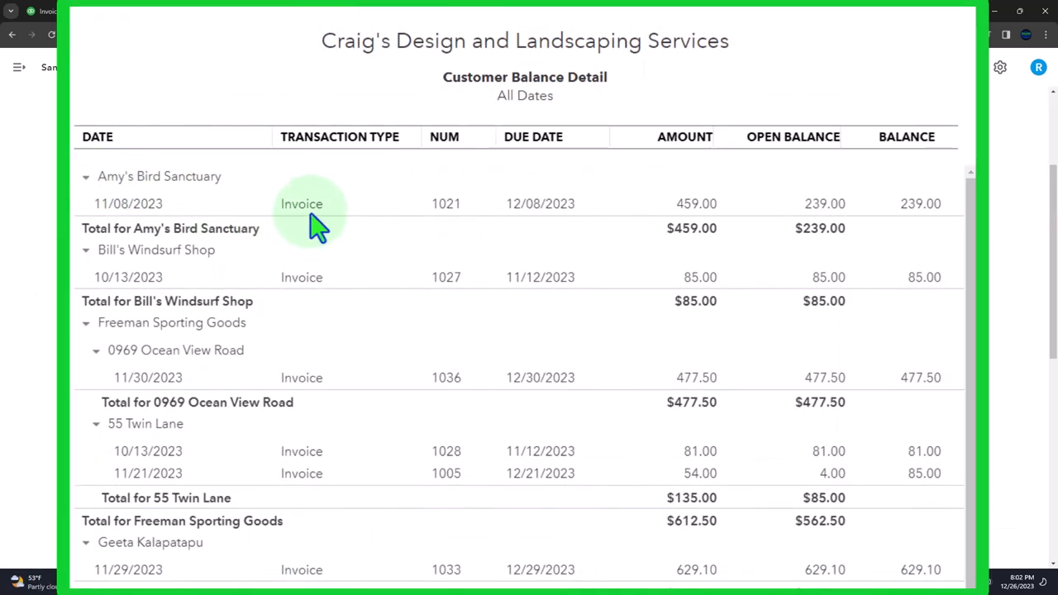
pyautogui.moveTo(302, 377)
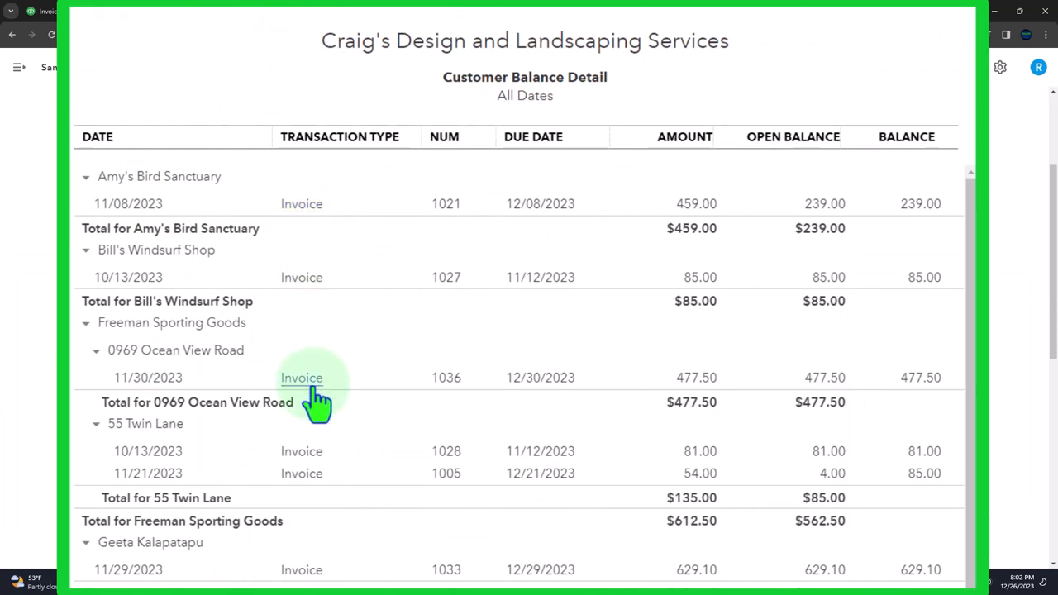
pyautogui.scroll(-3)
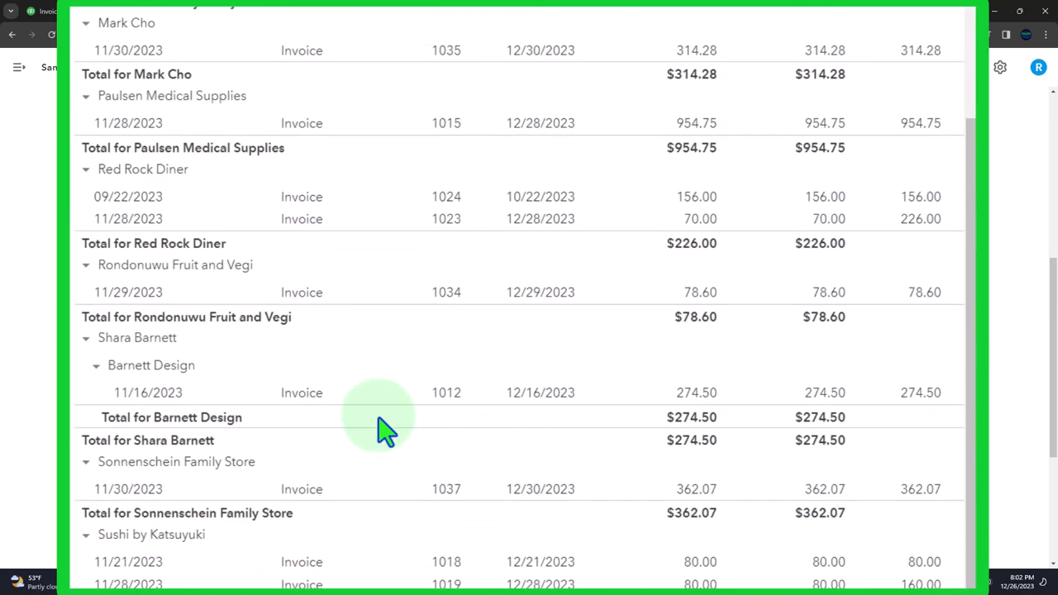
pyautogui.scroll(-3)
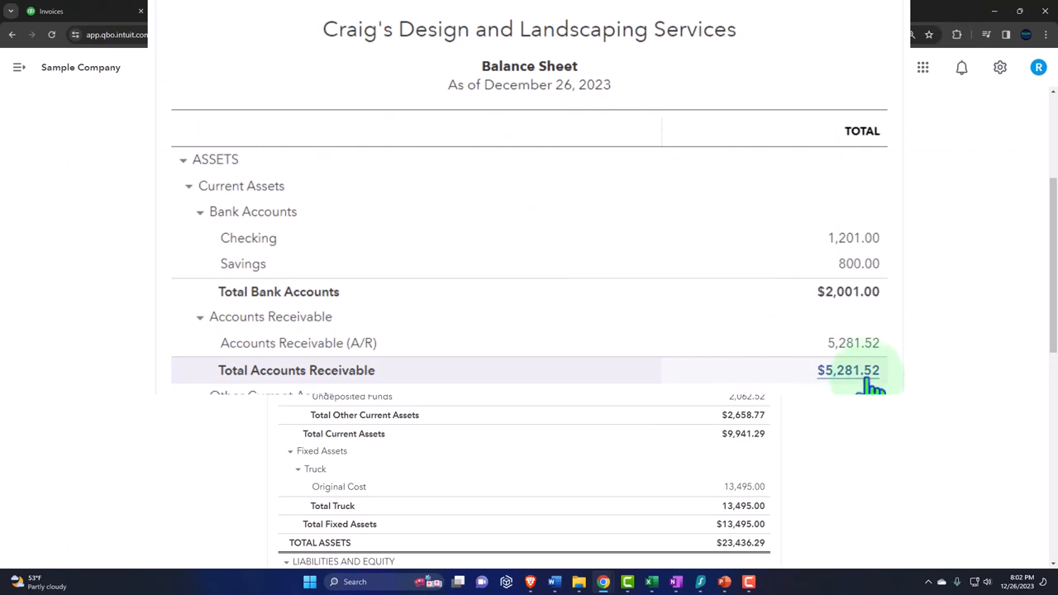
pyautogui.click(82, 10)
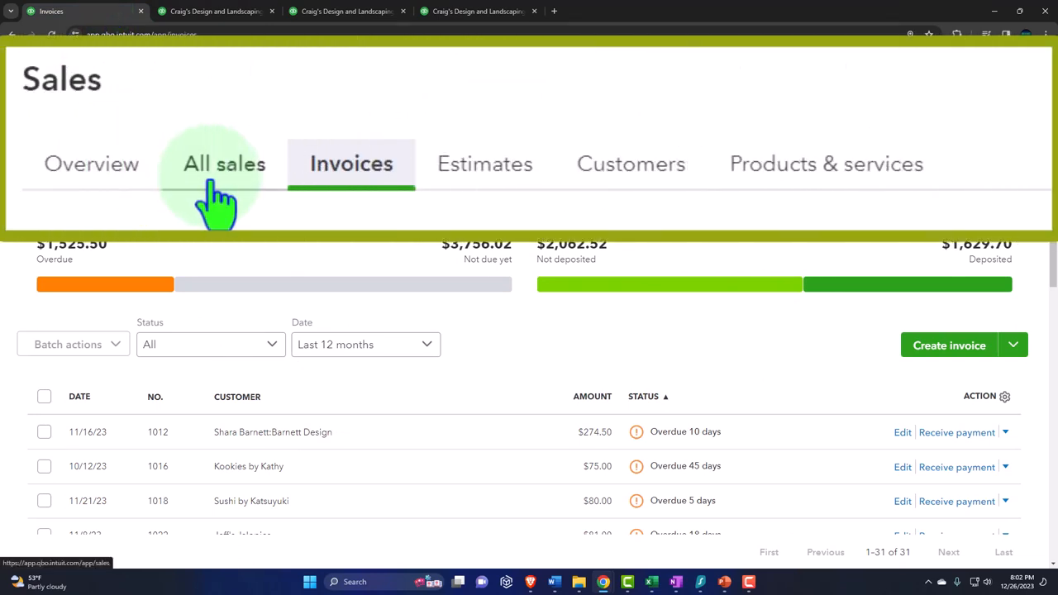
pyautogui.scroll(-3)
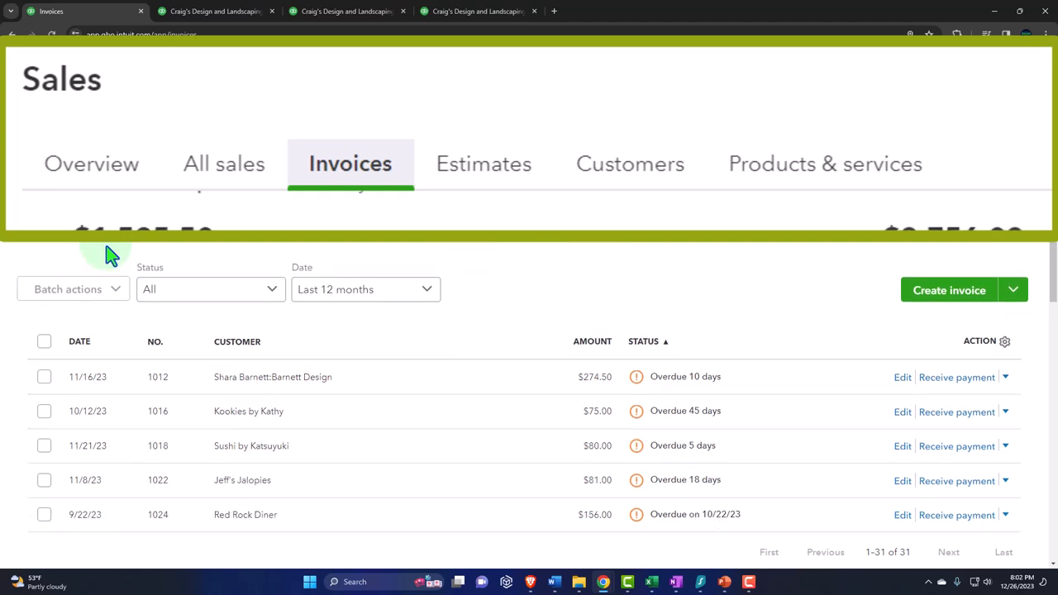
pyautogui.click(99, 229)
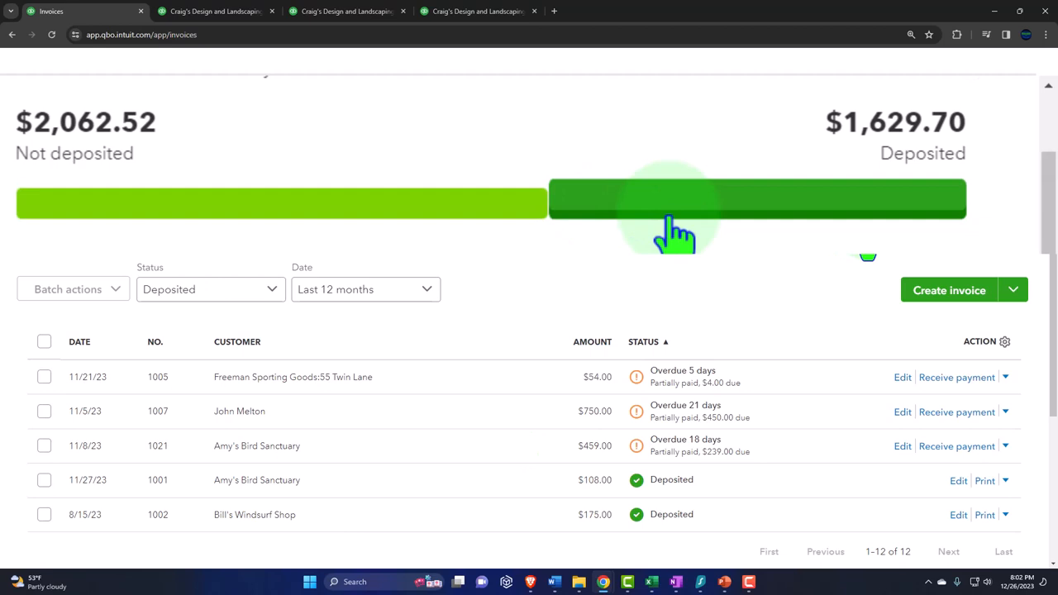
pyautogui.click(210, 289)
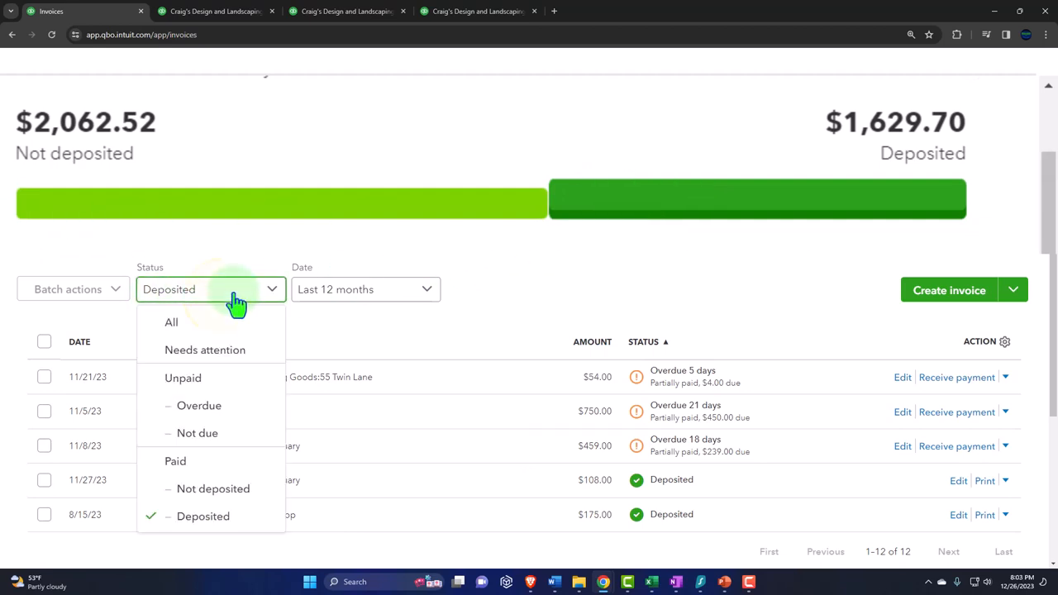
pyautogui.click(171, 322)
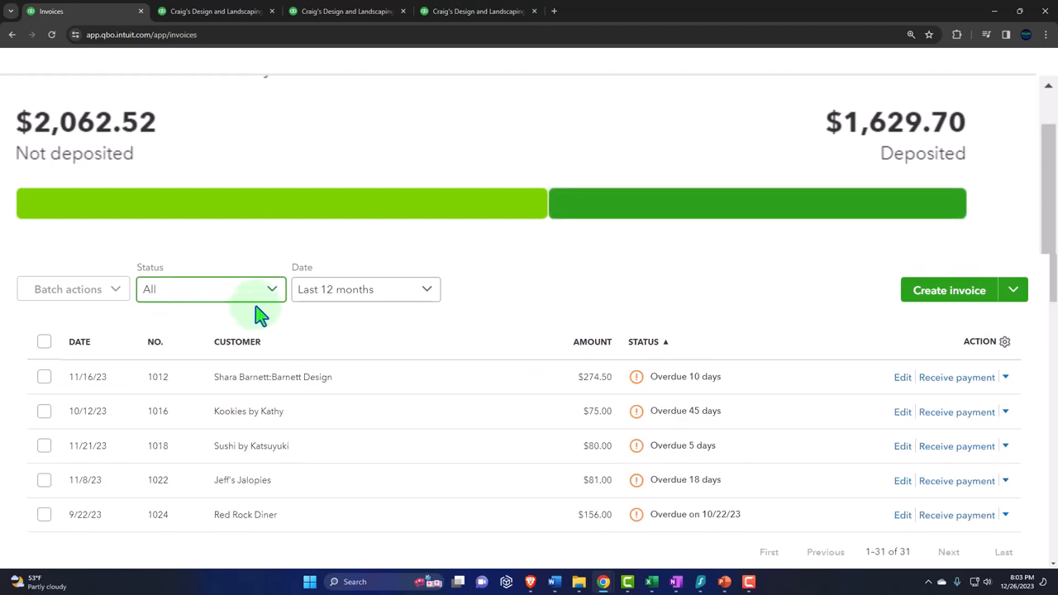
pyautogui.click(210, 288)
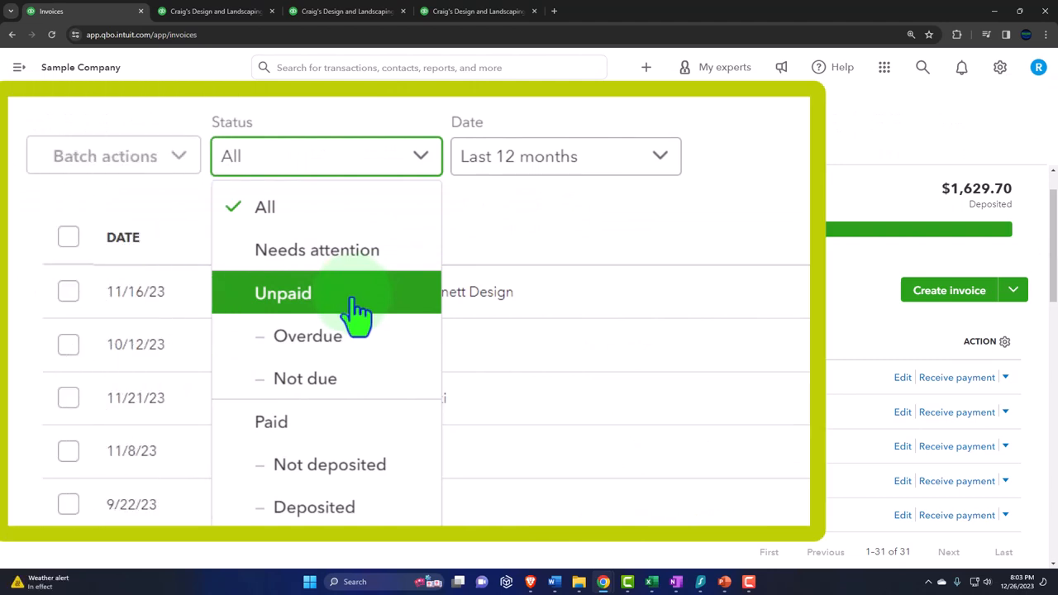
pyautogui.moveTo(347, 343)
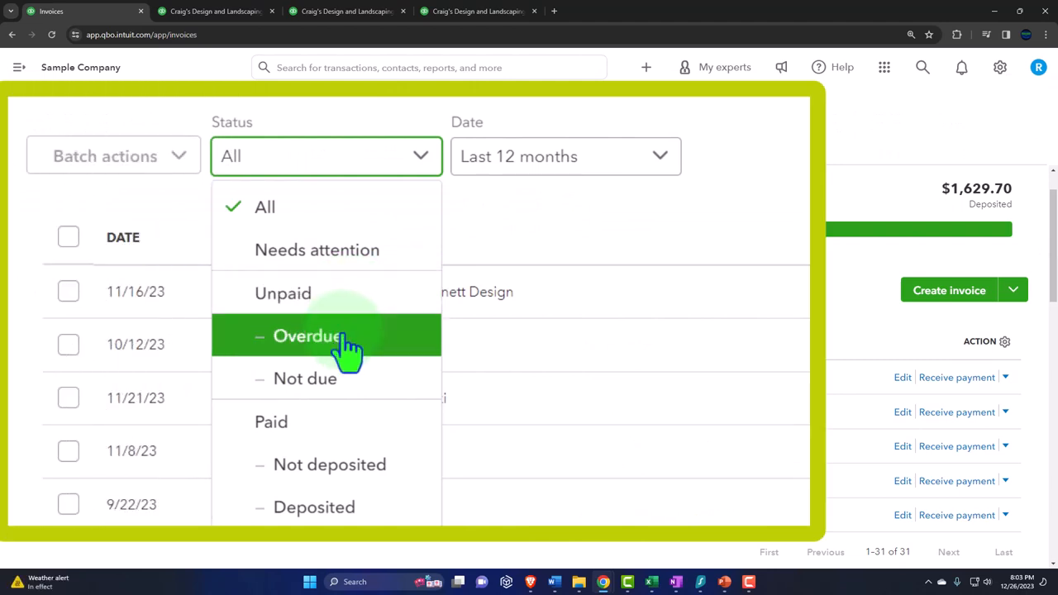
pyautogui.moveTo(339, 378)
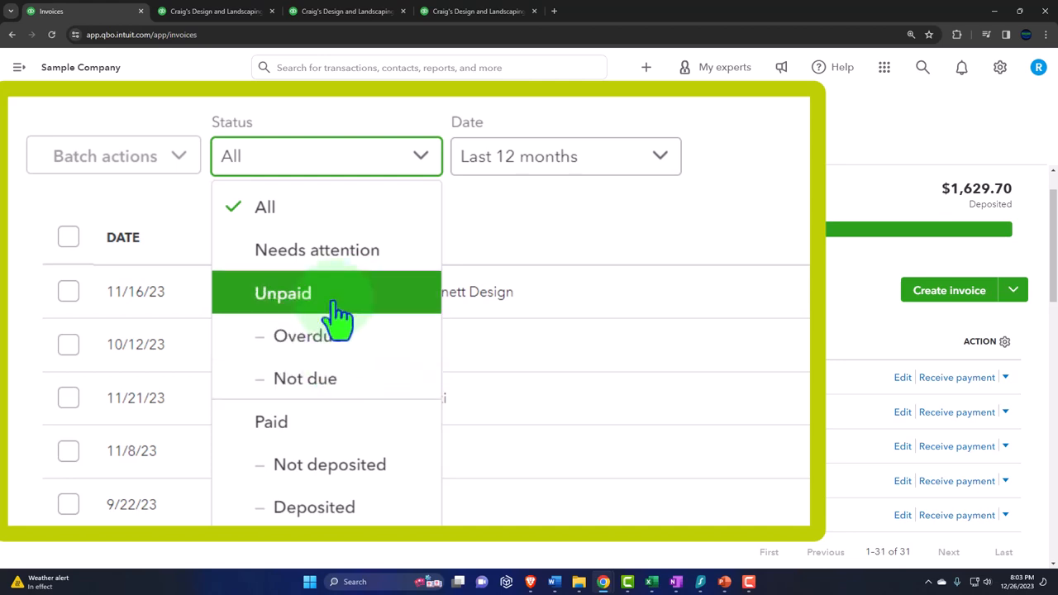
pyautogui.click(283, 293)
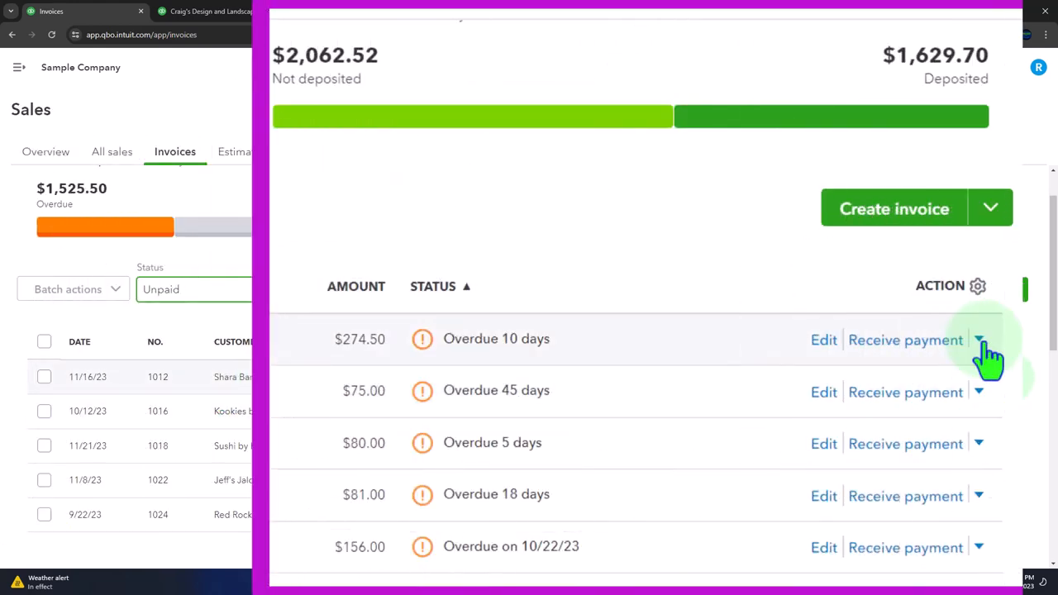
pyautogui.click(978, 340)
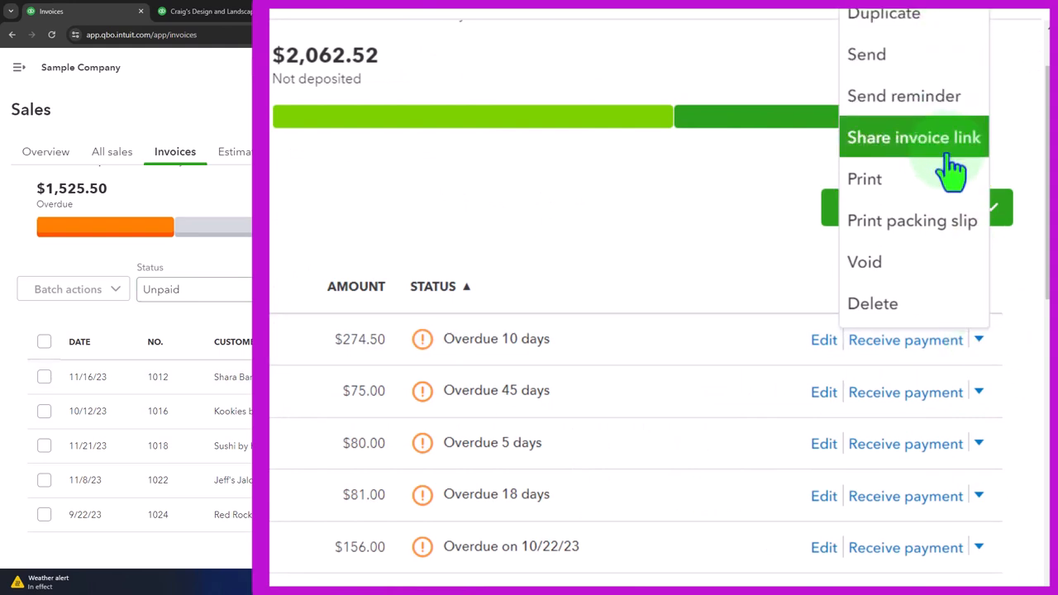
pyautogui.moveTo(904, 339)
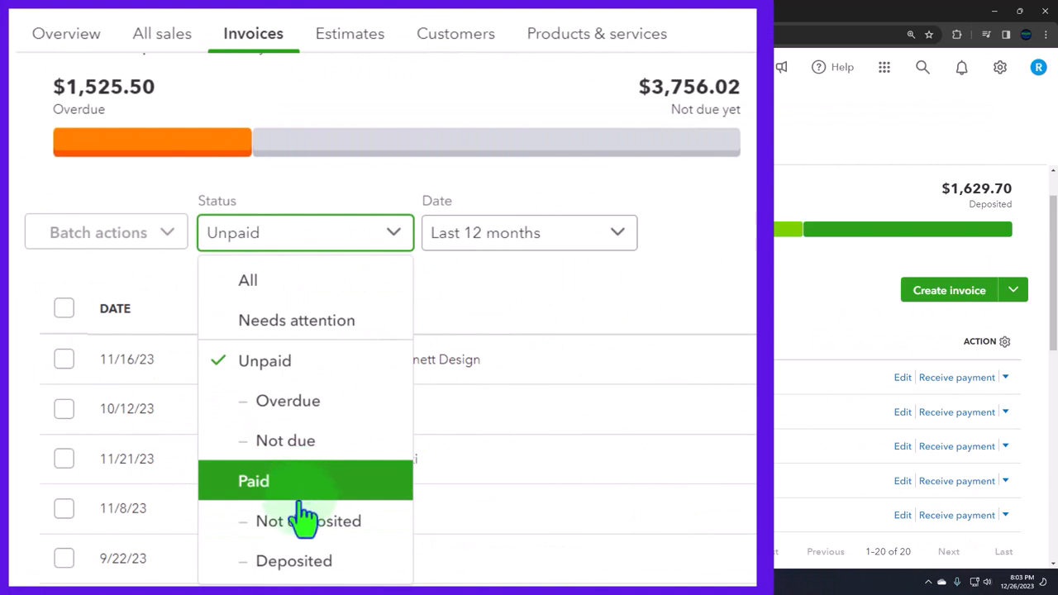
pyautogui.moveTo(306, 520)
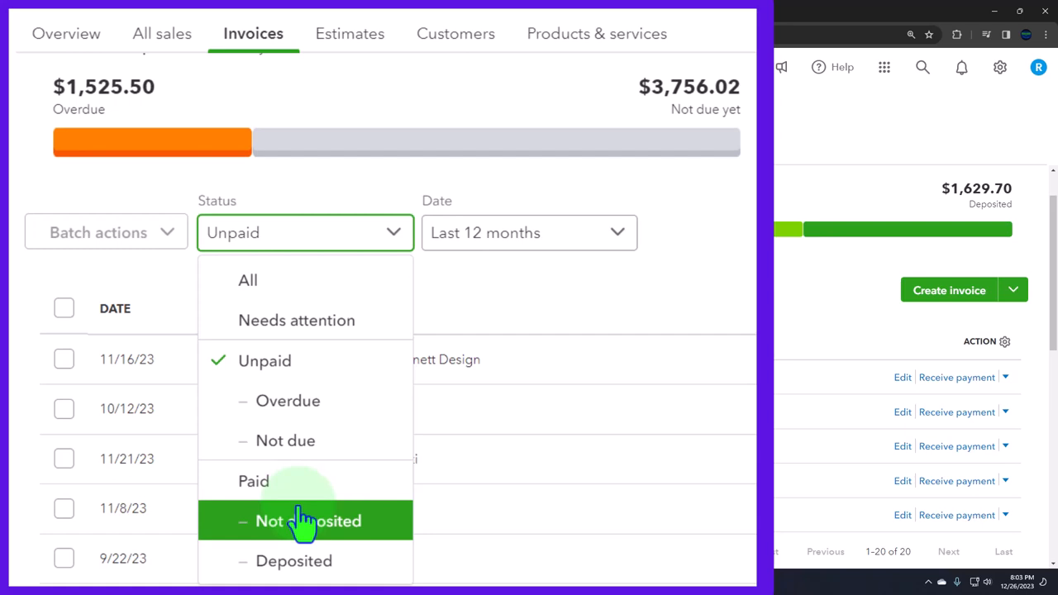
pyautogui.moveTo(293, 561)
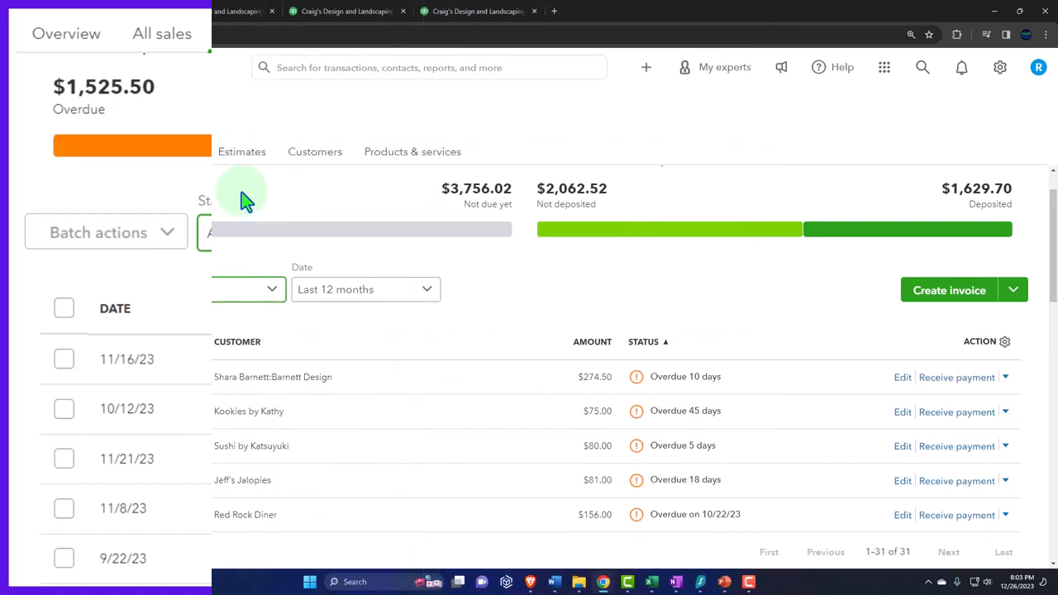
# Step: Show the Estimates tab listing four converted estimates from the last 12 months
pyautogui.click(241, 151)
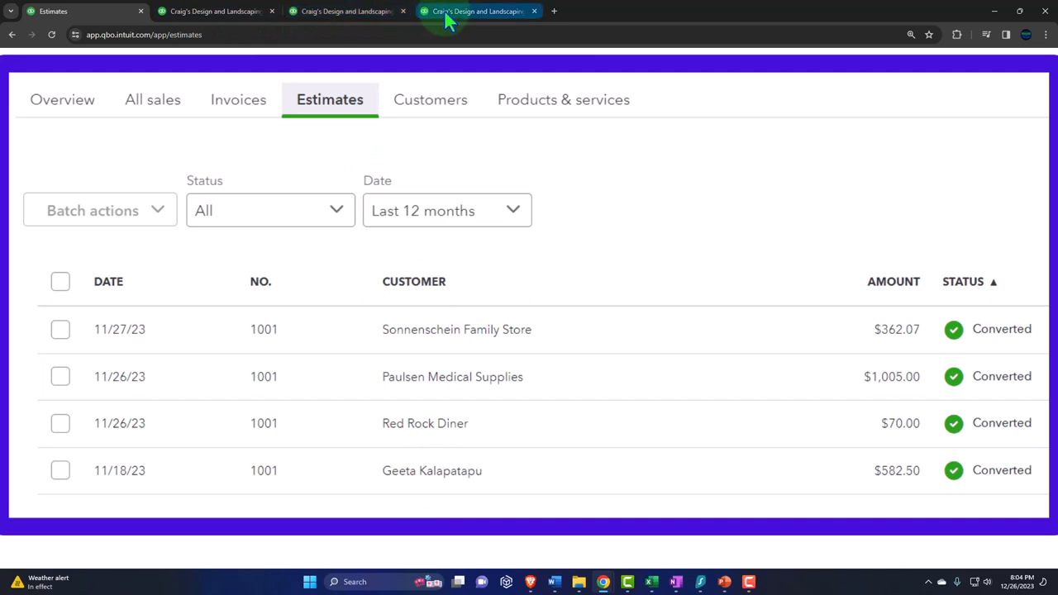
pyautogui.moveTo(595, 360)
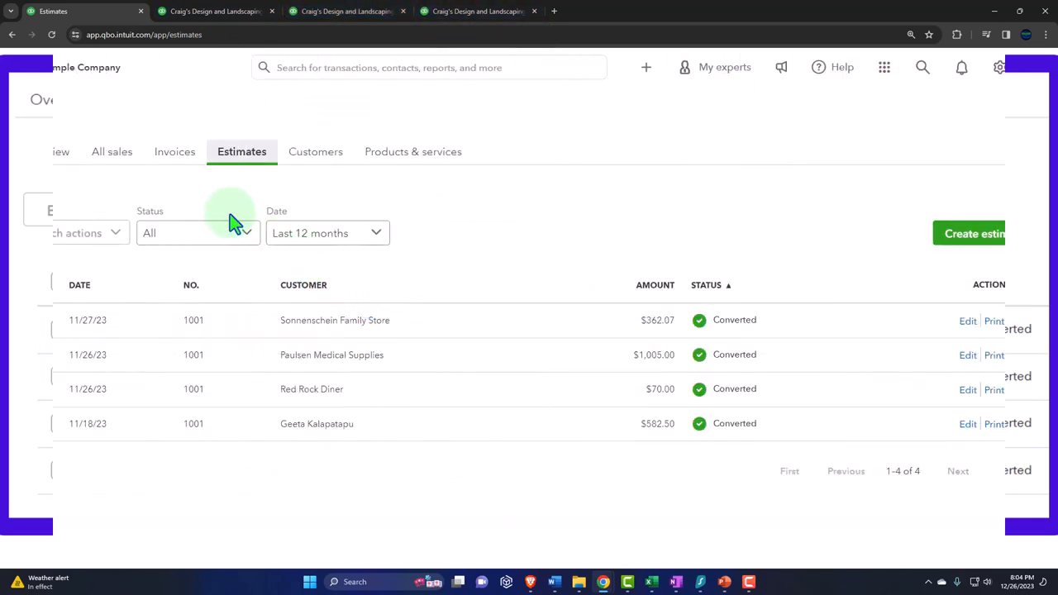
# Step: Browse the invoice status filter, then switch back from the Balance Sheet to Sales > Customers
pyautogui.click(174, 151)
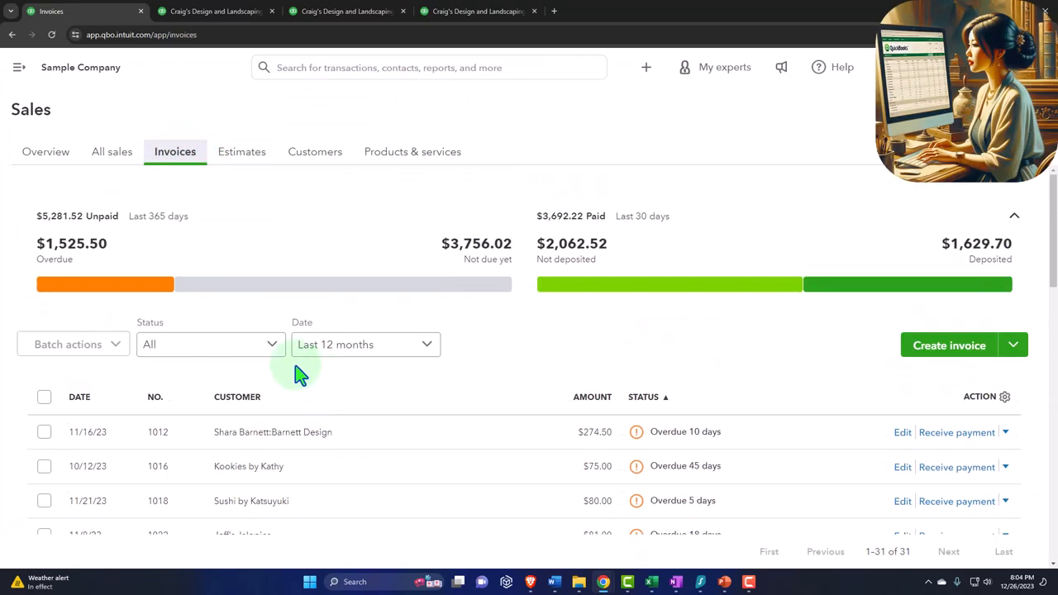
pyautogui.click(210, 344)
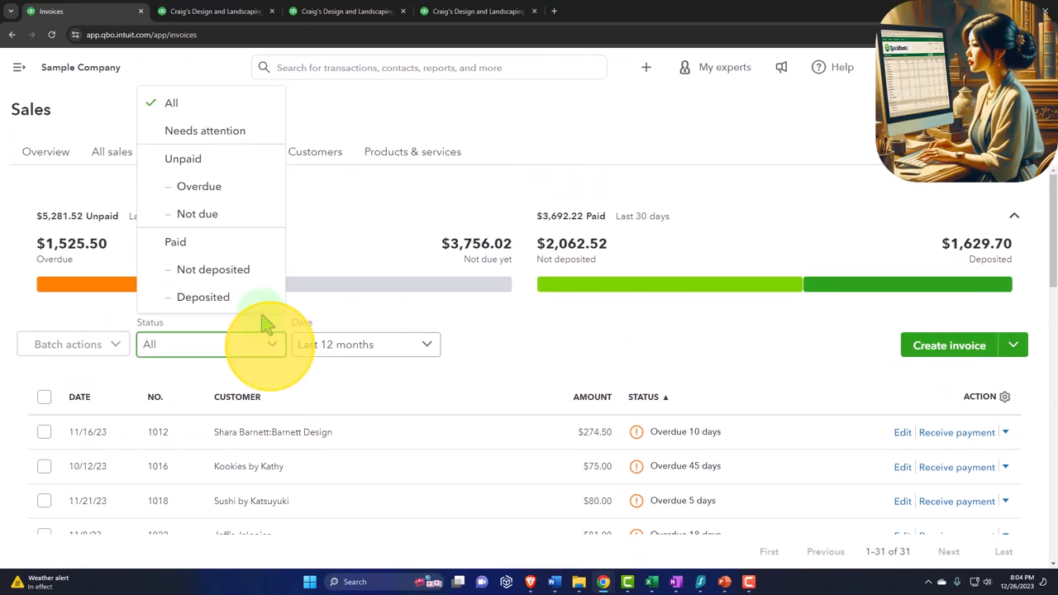
pyautogui.moveTo(182, 159)
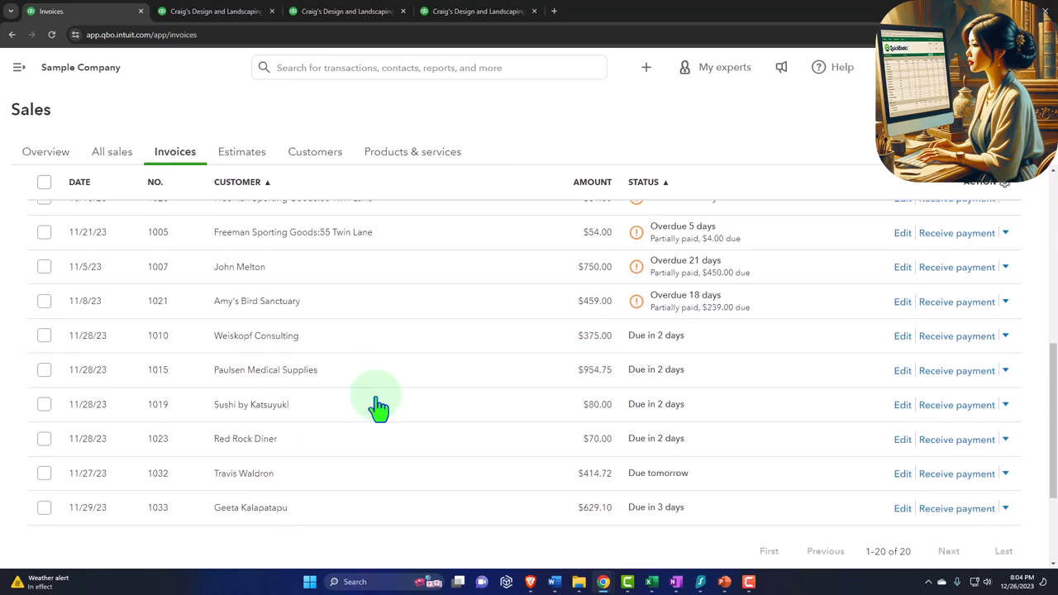
pyautogui.scroll(-3)
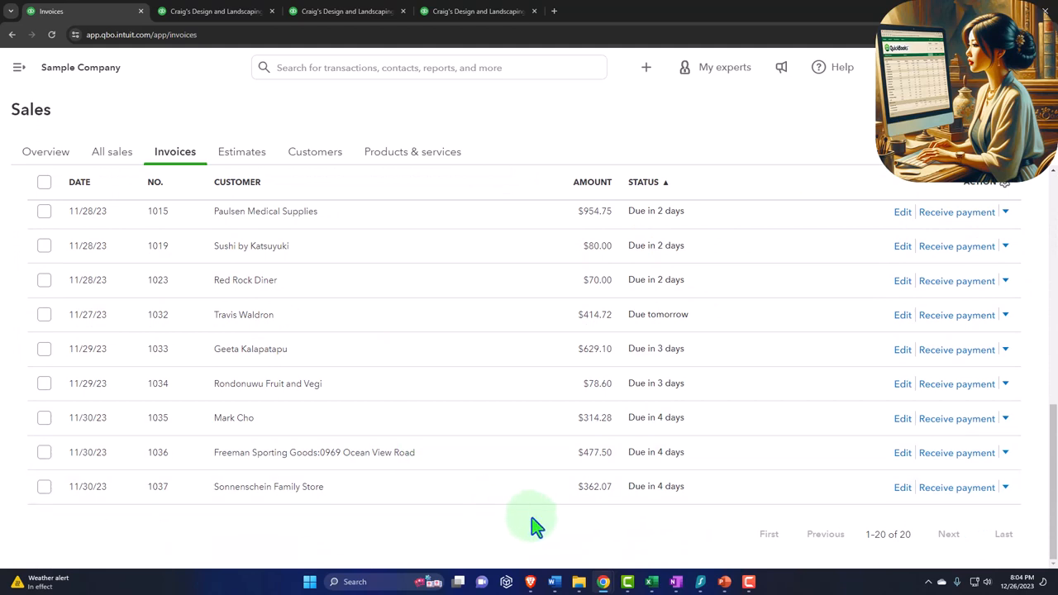
pyautogui.moveTo(481, 541)
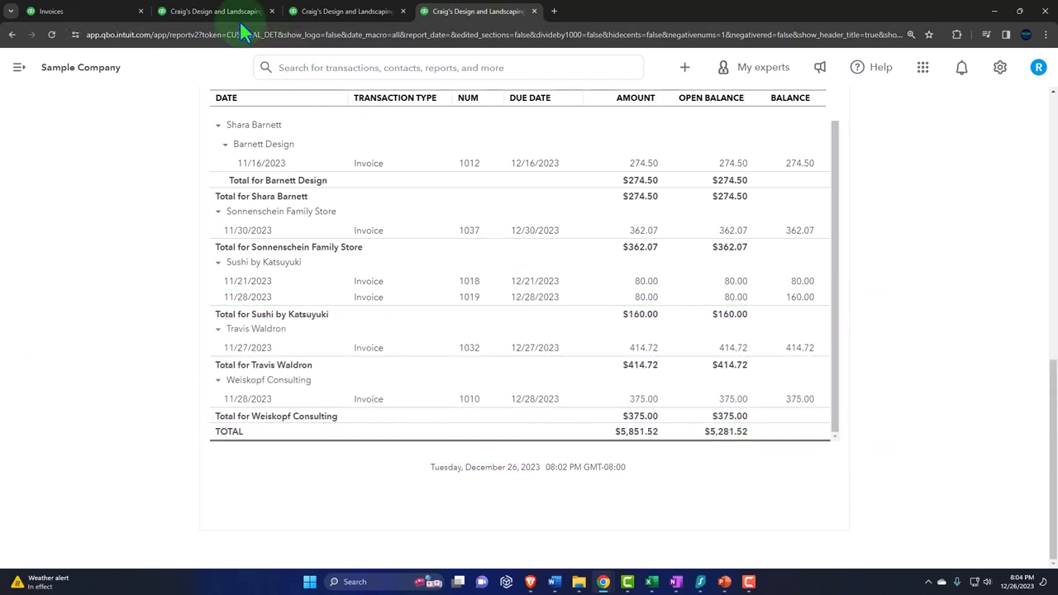
pyautogui.click(215, 11)
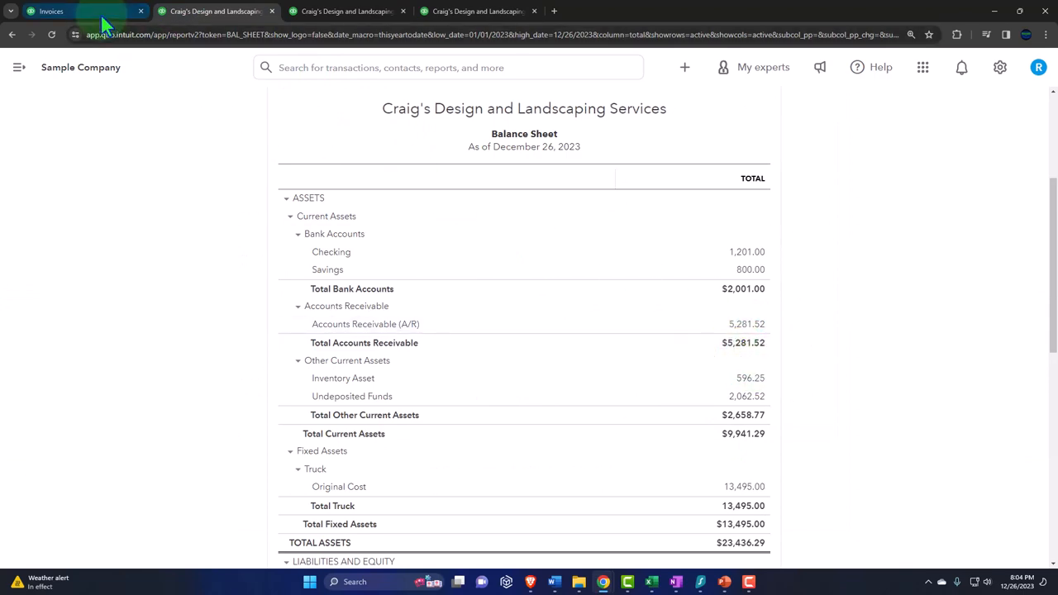
pyautogui.click(83, 11)
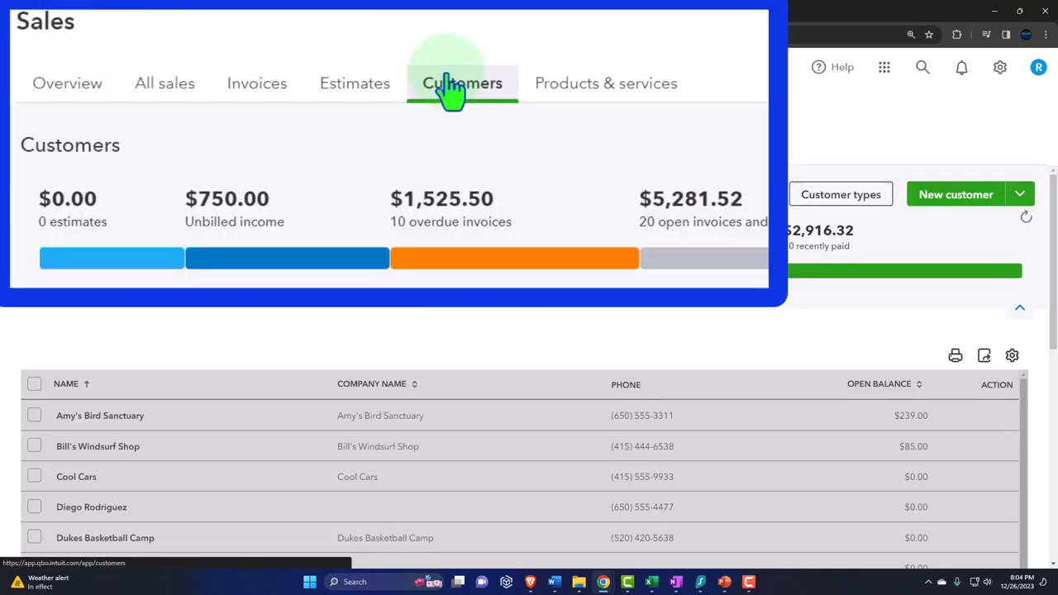
# Step: Filter customers by estimates, then by unbilled income, showing Amy's Bird Sanctuary and Video Games by Dan
pyautogui.click(462, 83)
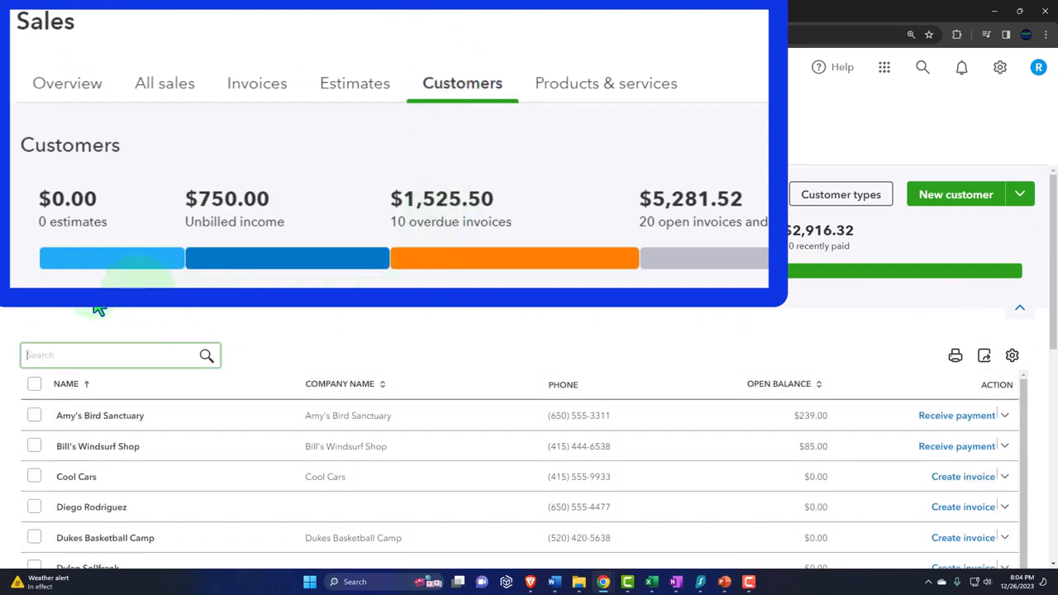
pyautogui.click(111, 258)
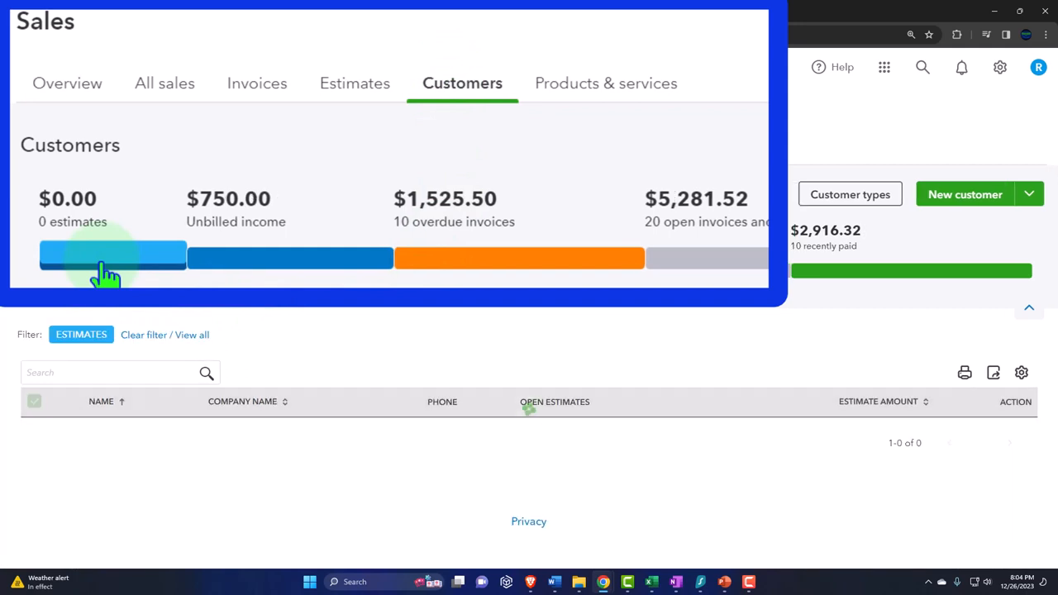
pyautogui.moveTo(231, 279)
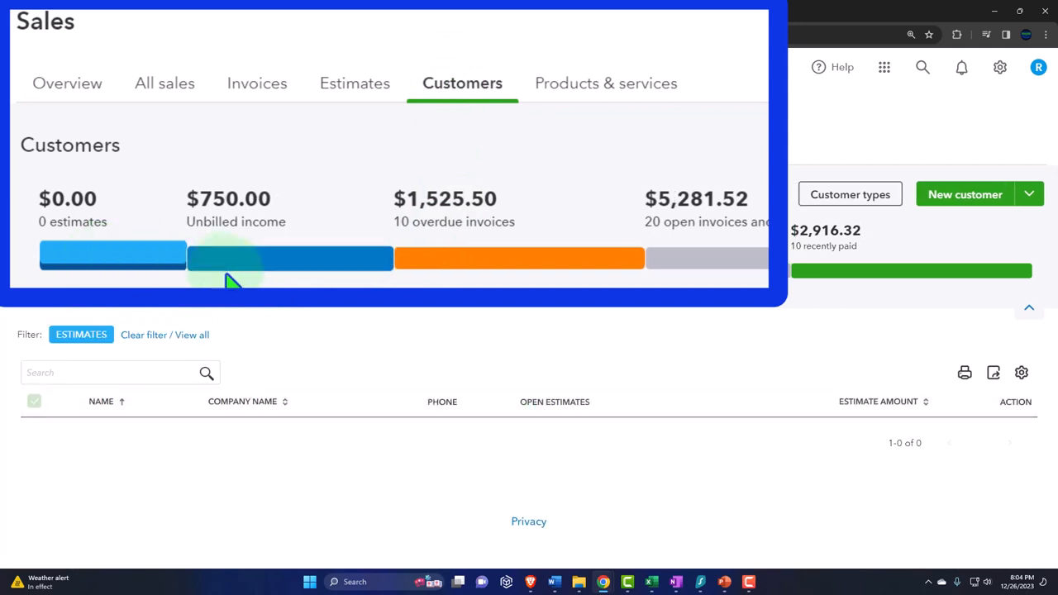
pyautogui.click(287, 258)
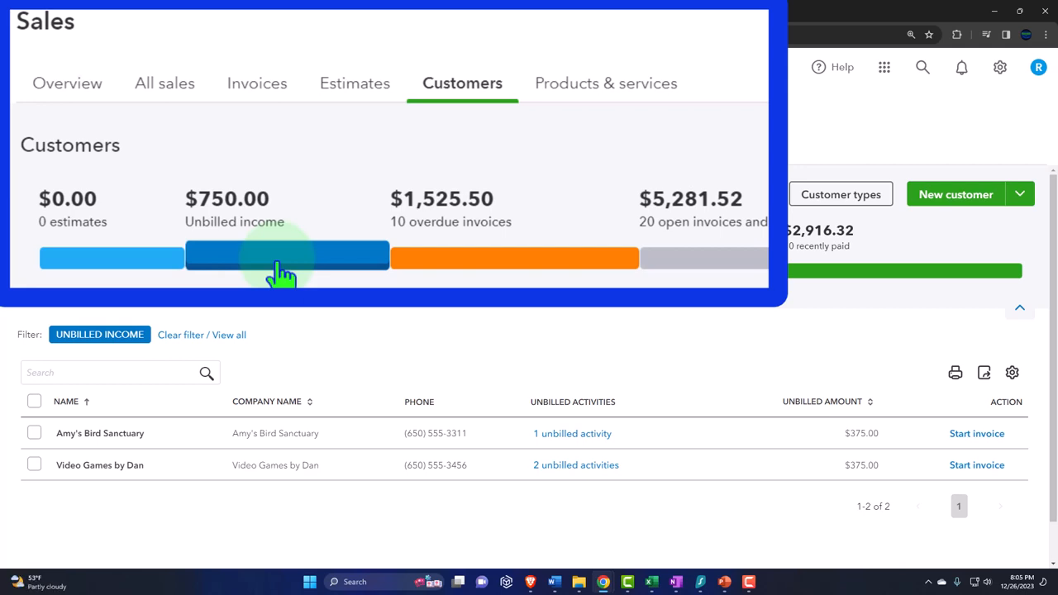
pyautogui.moveTo(494, 257)
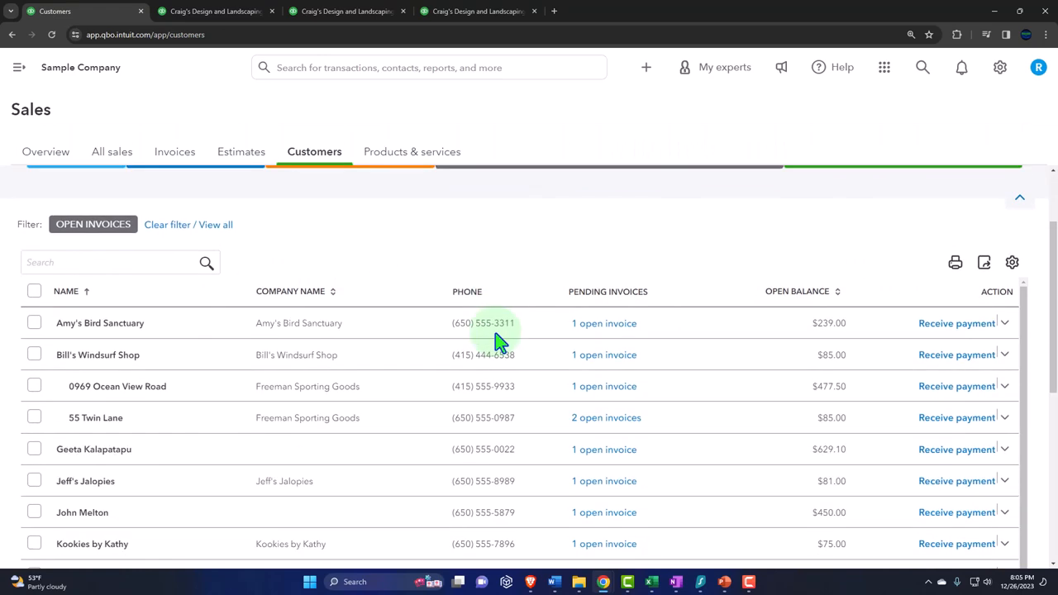
pyautogui.scroll(-3)
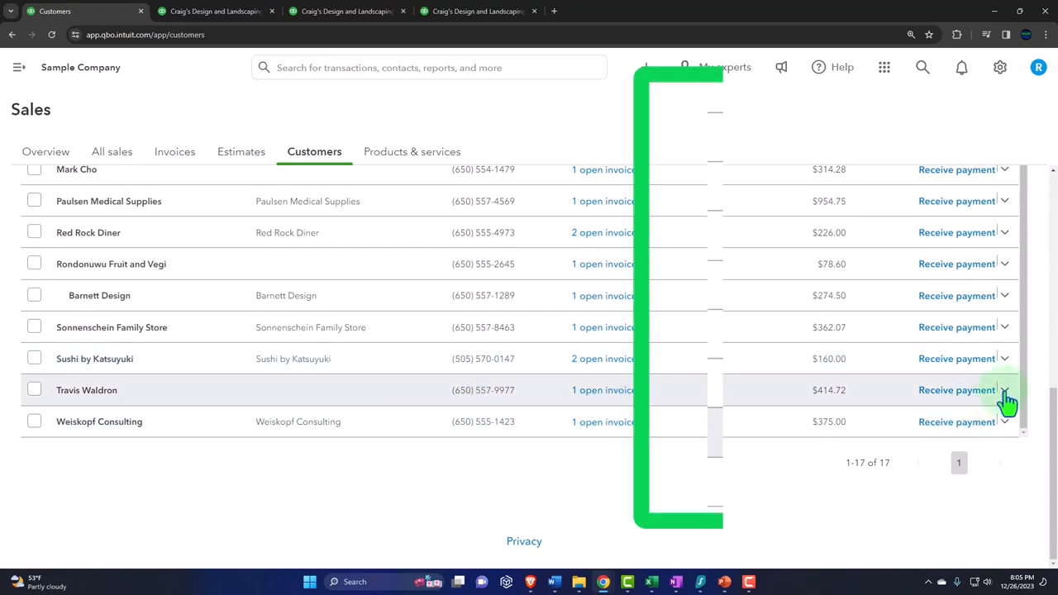
pyautogui.click(1005, 389)
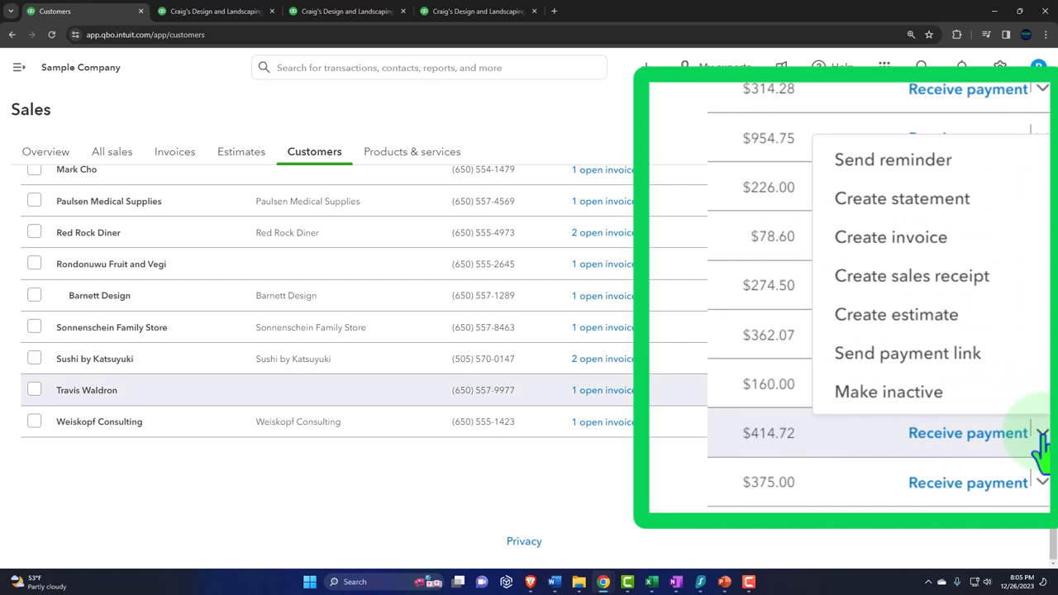
pyautogui.moveTo(893, 159)
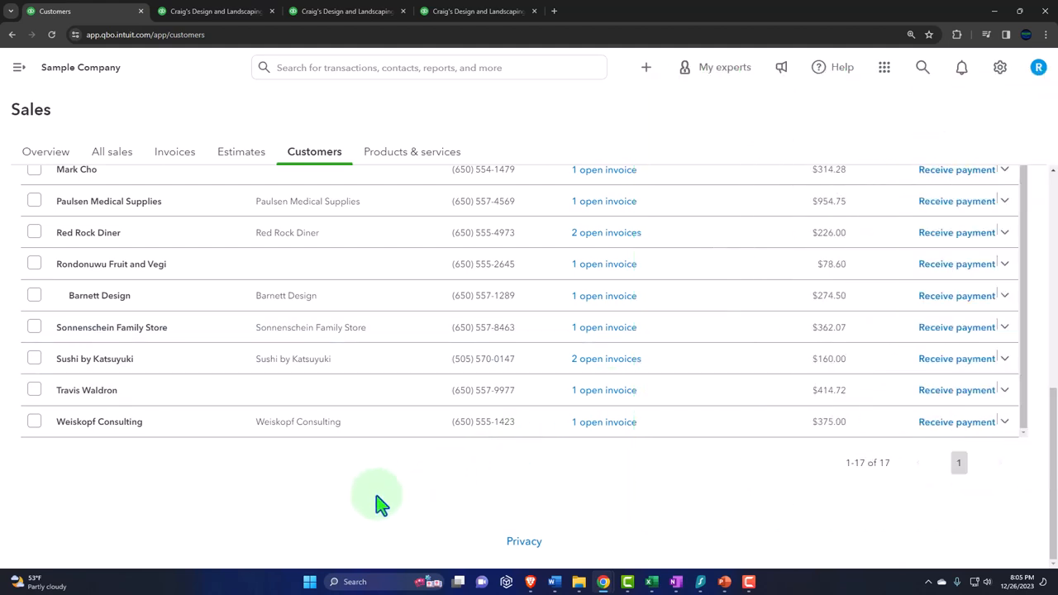
pyautogui.moveTo(384, 504)
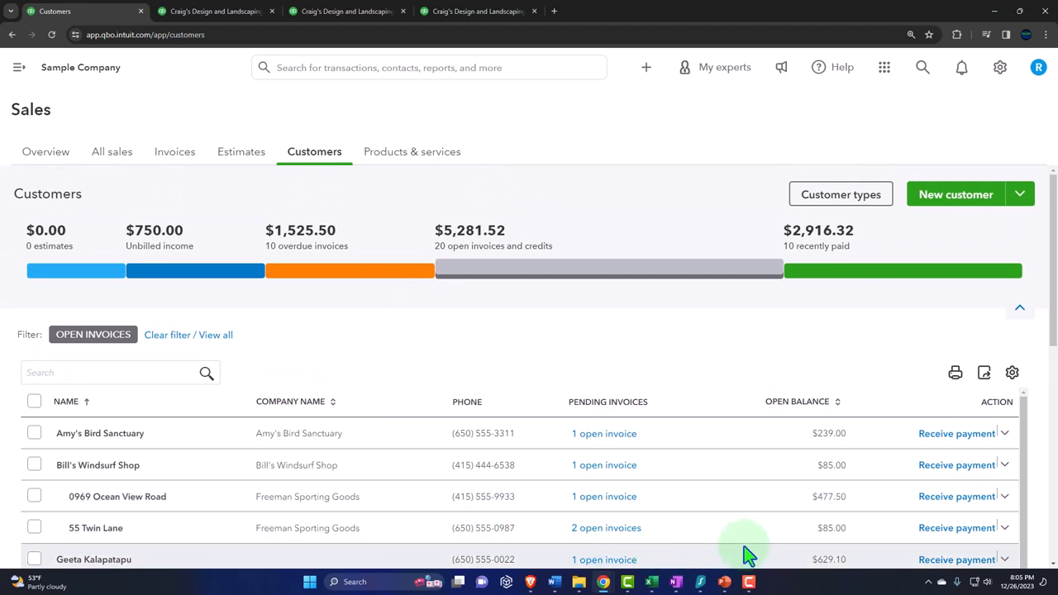
pyautogui.moveTo(957, 433)
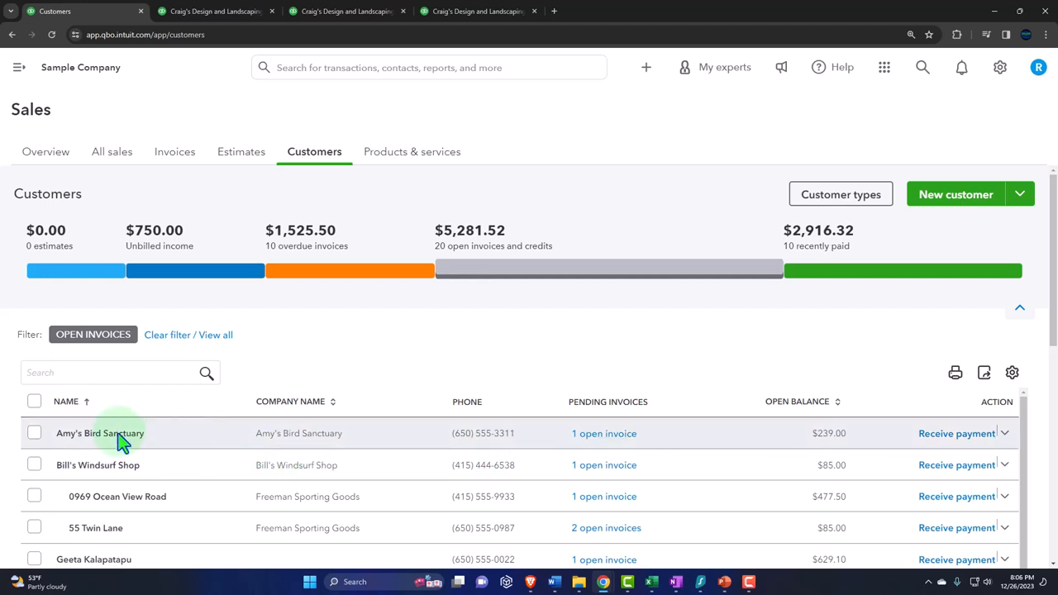
# Step: Review Amy's Bird Sanctuary's transactions, customer details, late fees and edit form, then close it unsaved
pyautogui.click(99, 433)
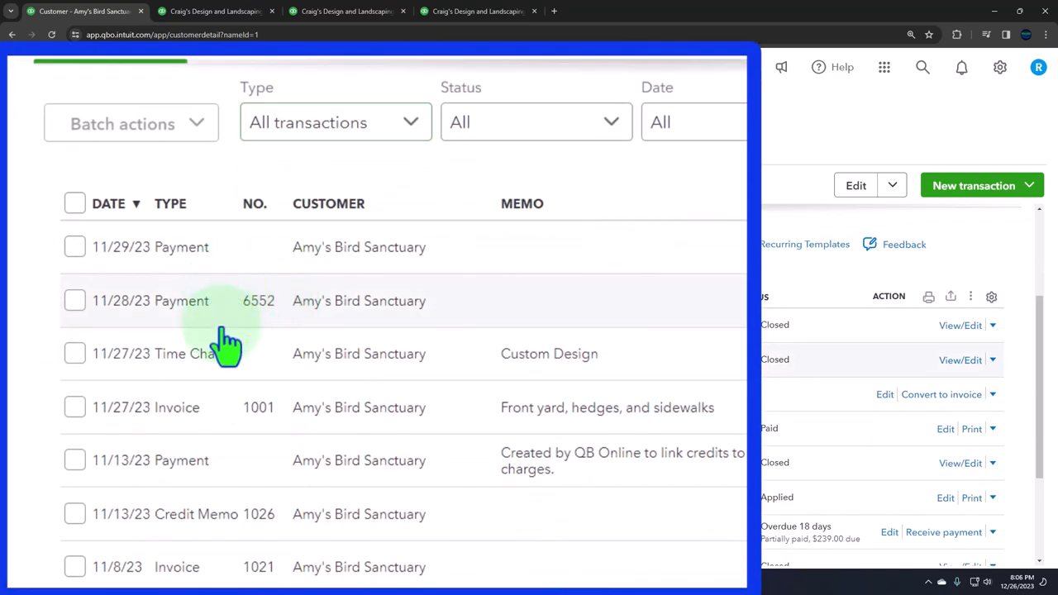
pyautogui.scroll(-3)
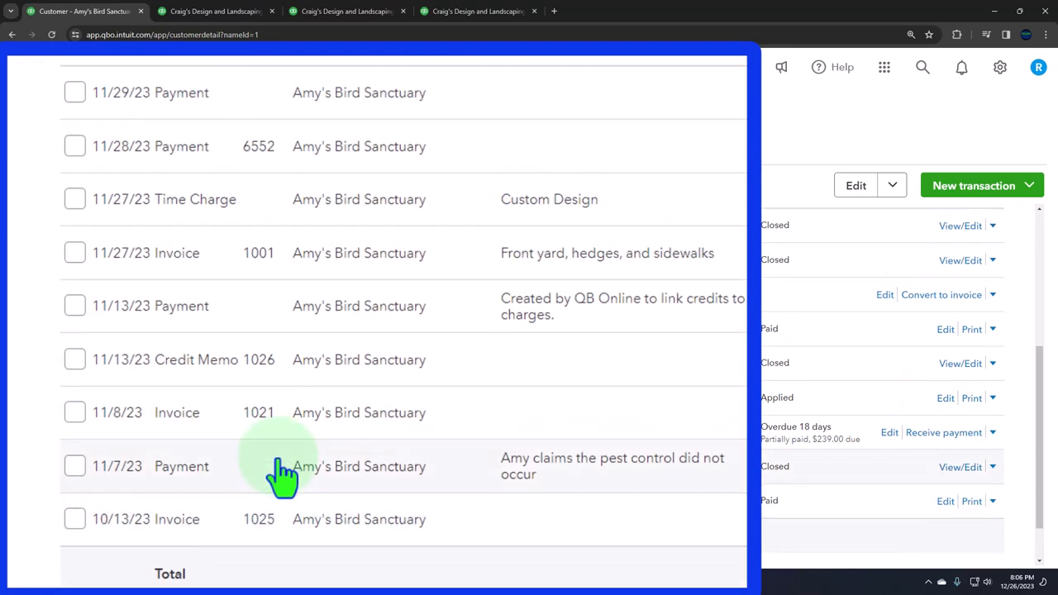
pyautogui.scroll(3)
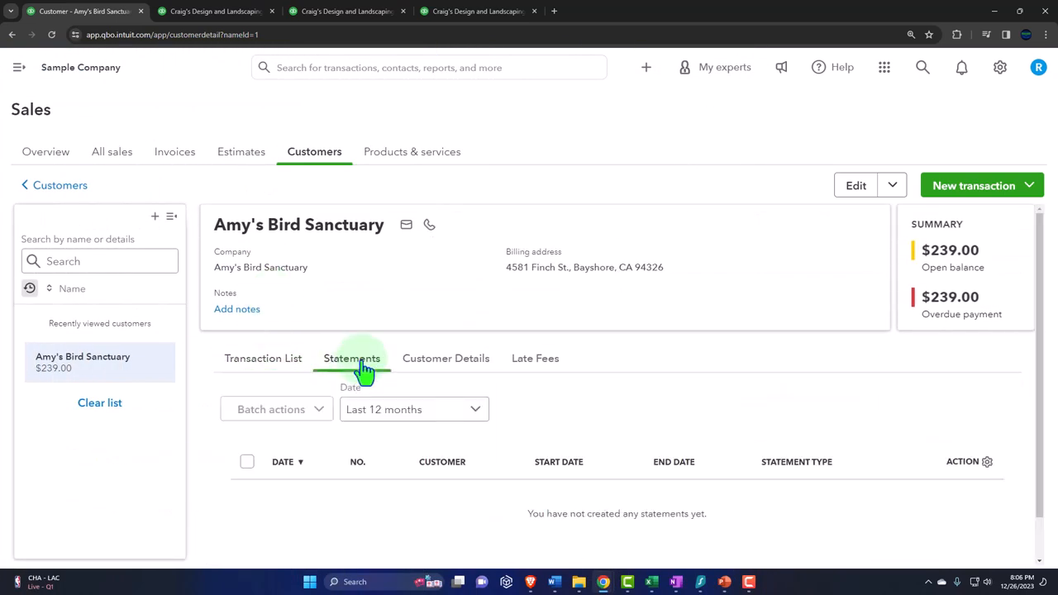
pyautogui.click(446, 358)
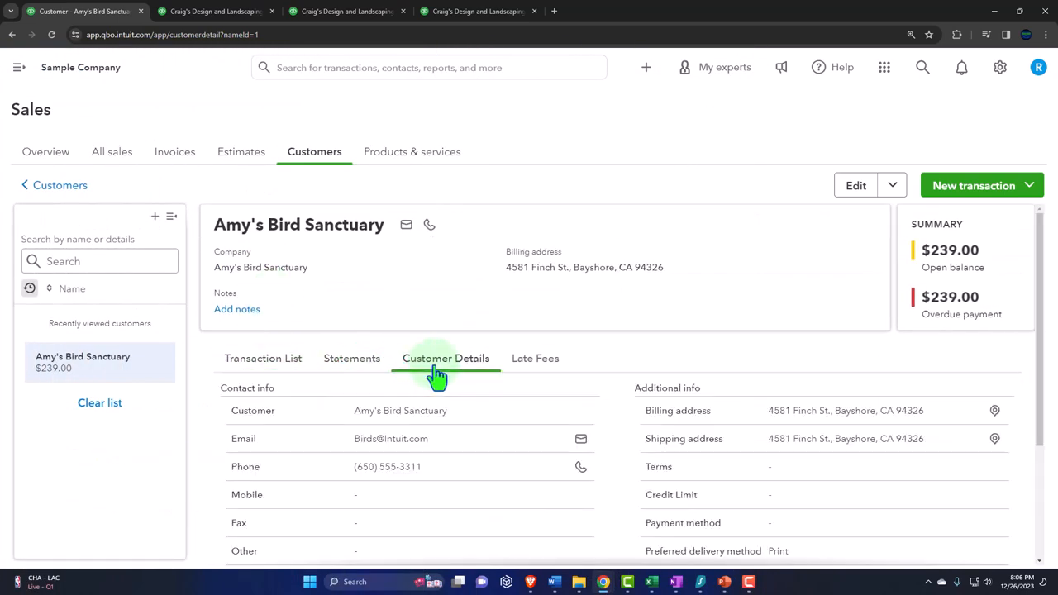
pyautogui.moveTo(535, 364)
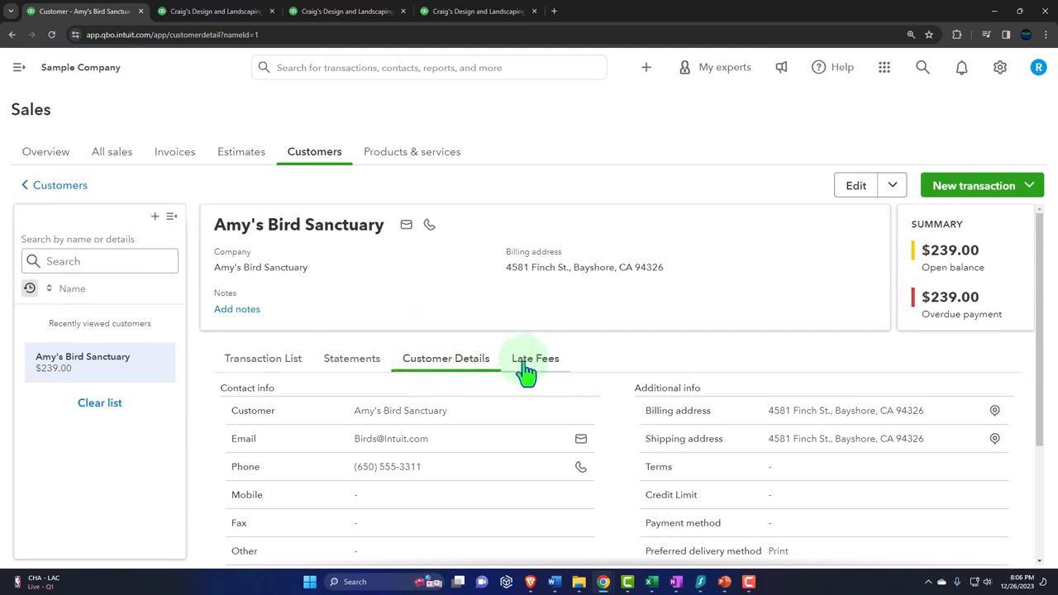
pyautogui.click(535, 358)
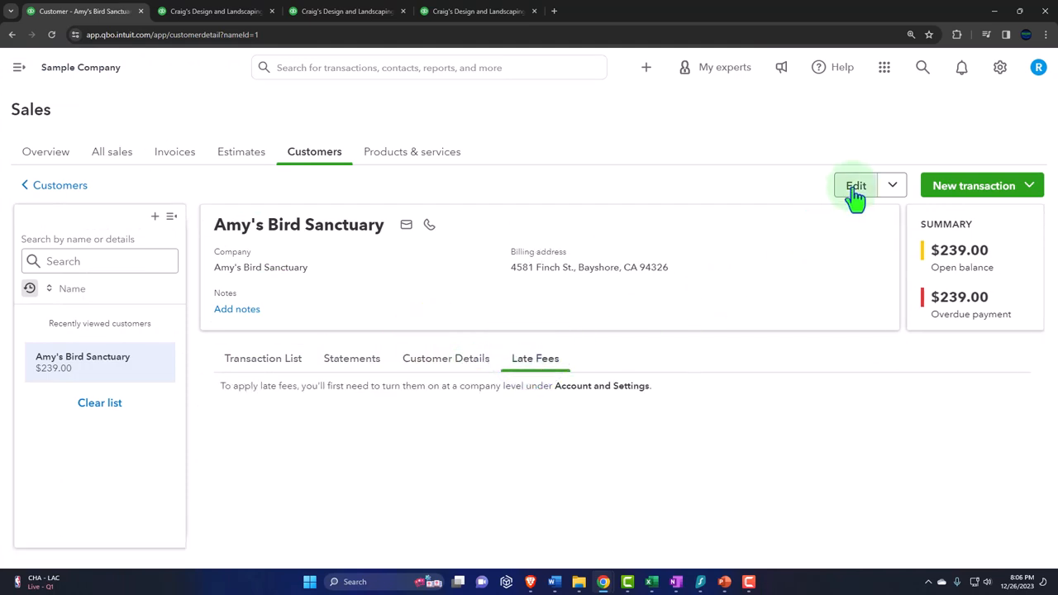
pyautogui.click(855, 185)
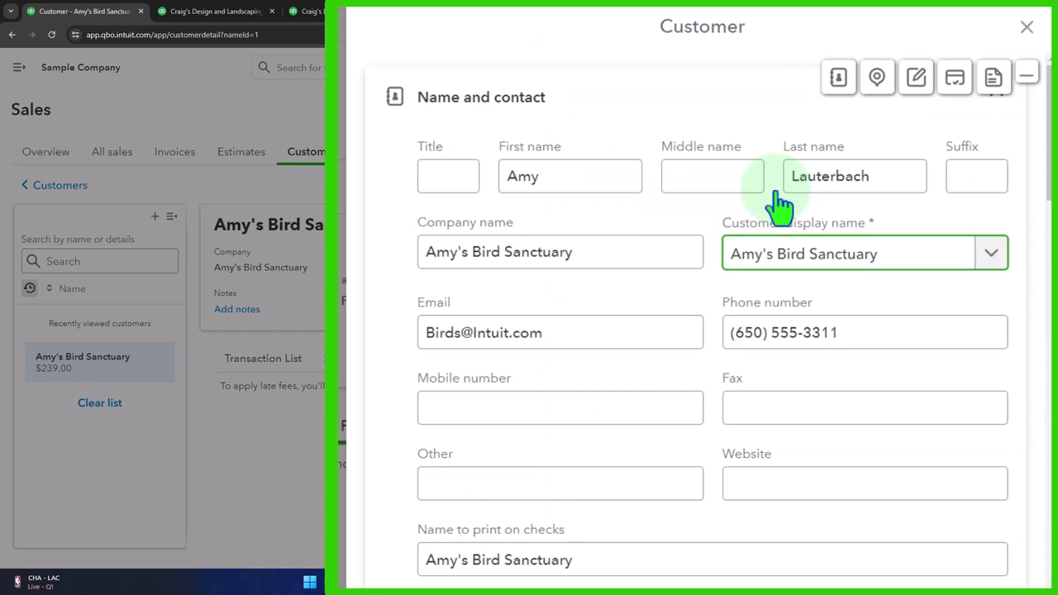
pyautogui.moveTo(1026, 28)
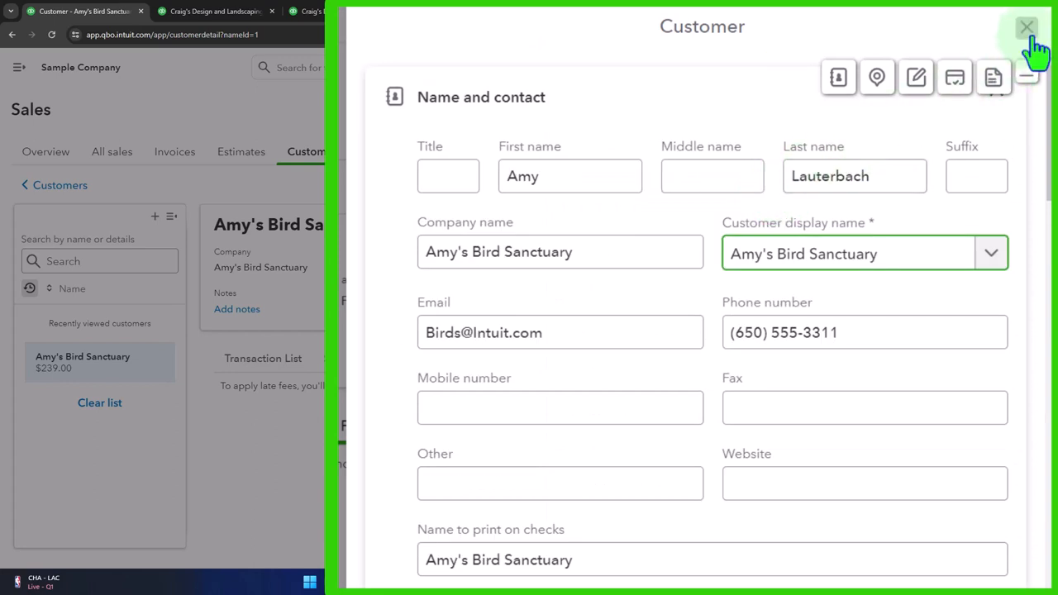
pyautogui.click(1026, 28)
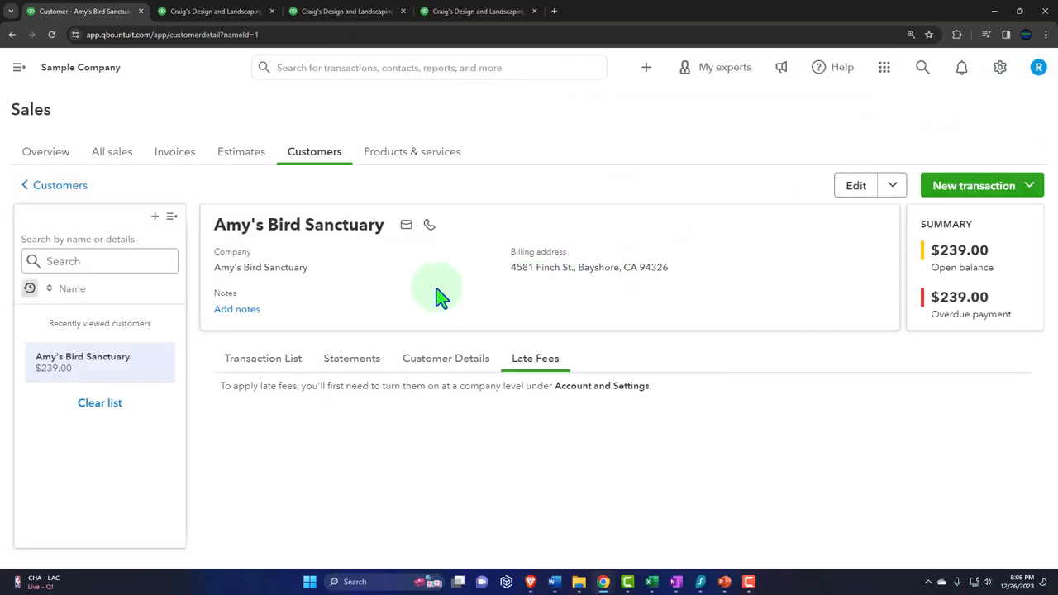
pyautogui.moveTo(13, 35)
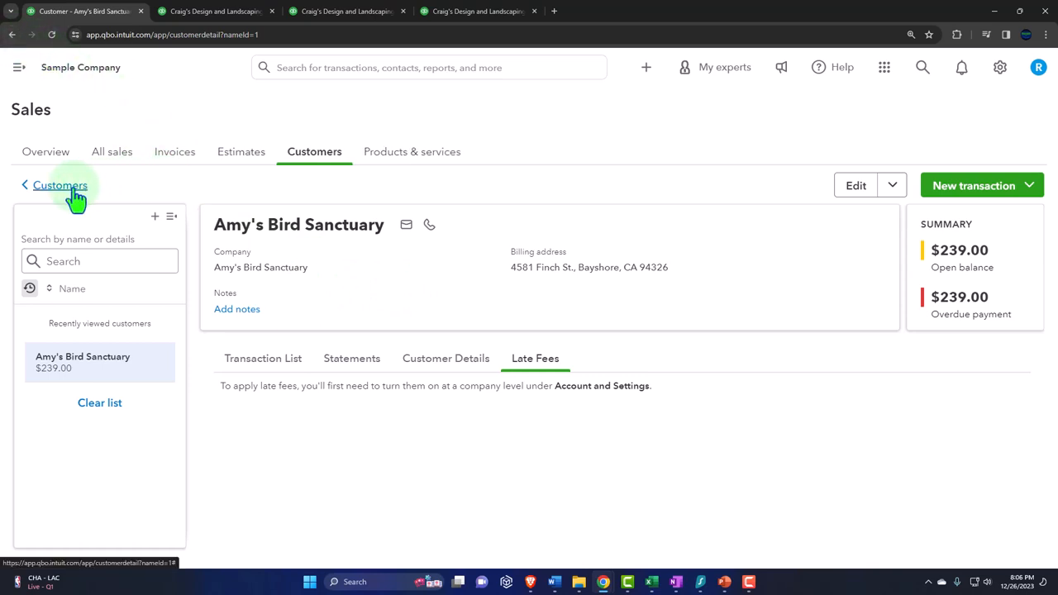
# Step: Go back to the full, unfiltered customer list starting with Amy's Bird Sanctuary
pyautogui.click(59, 184)
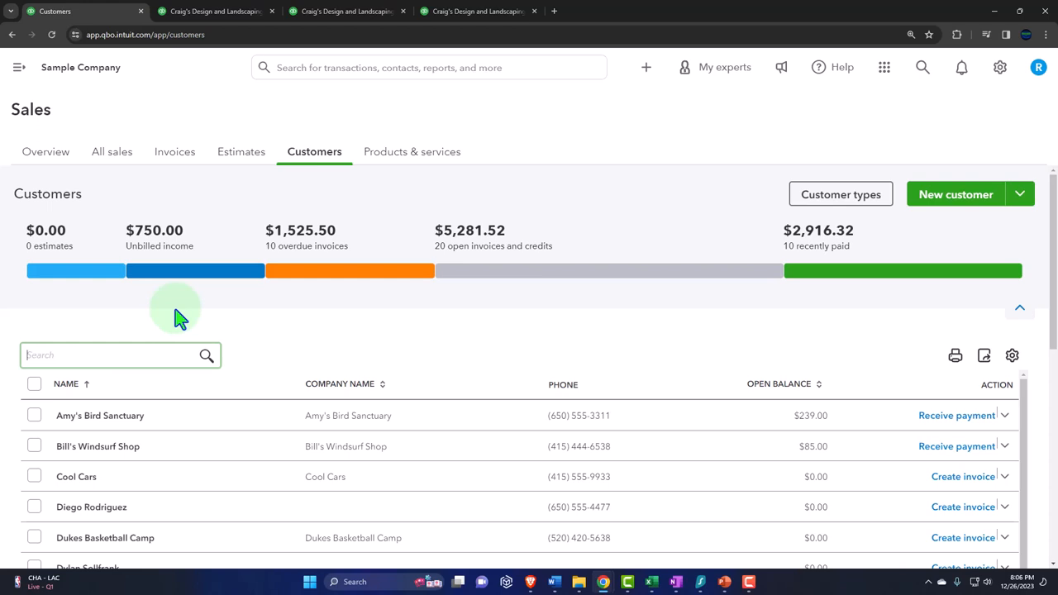
pyautogui.moveTo(924, 242)
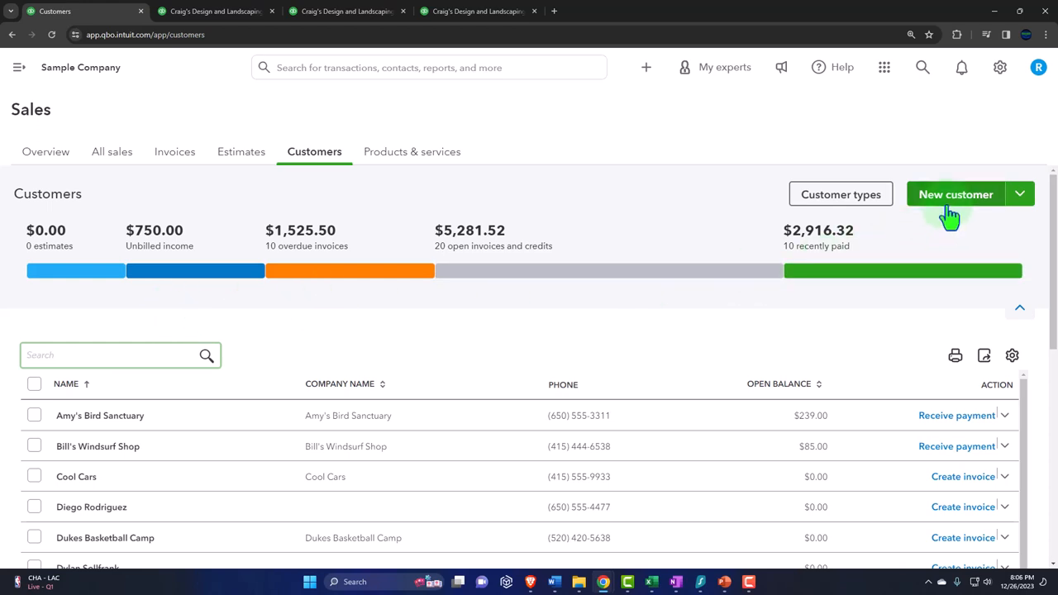
# Step: Open a blank New customer panel with empty name and contact fields
pyautogui.click(956, 194)
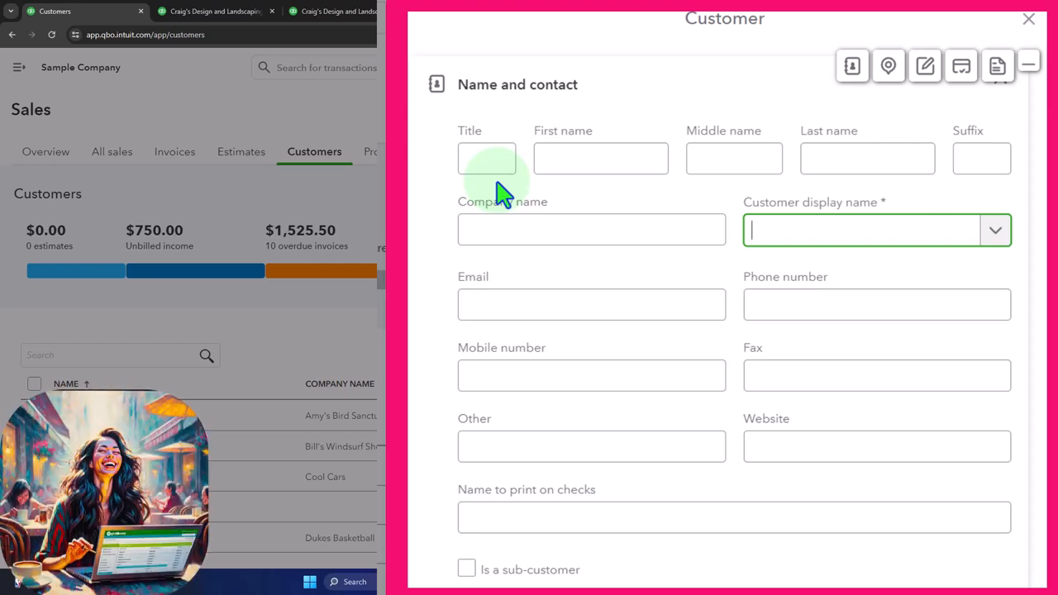
pyautogui.moveTo(706, 50)
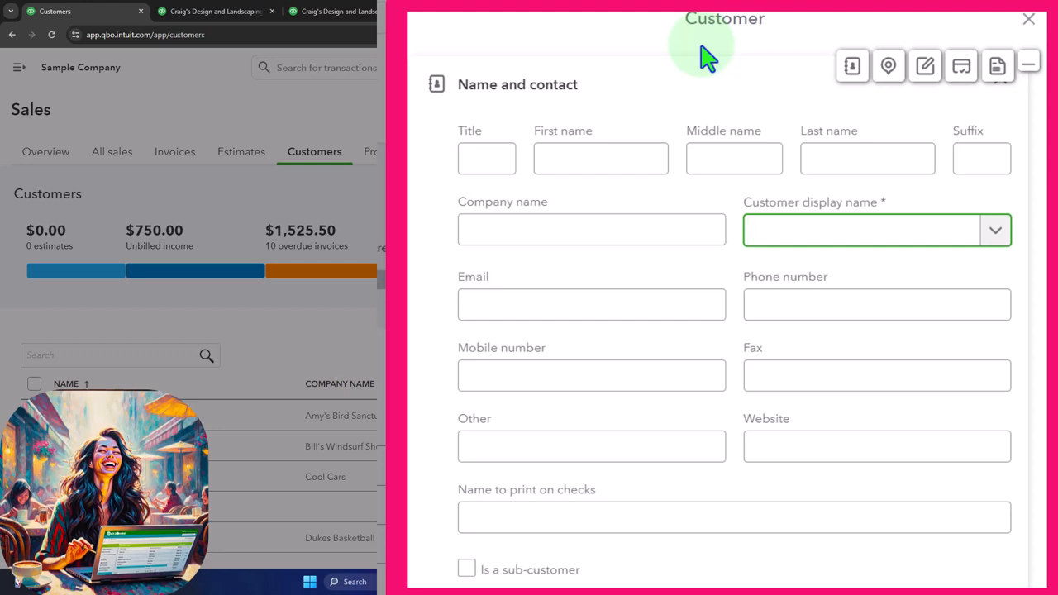
pyautogui.click(860, 229)
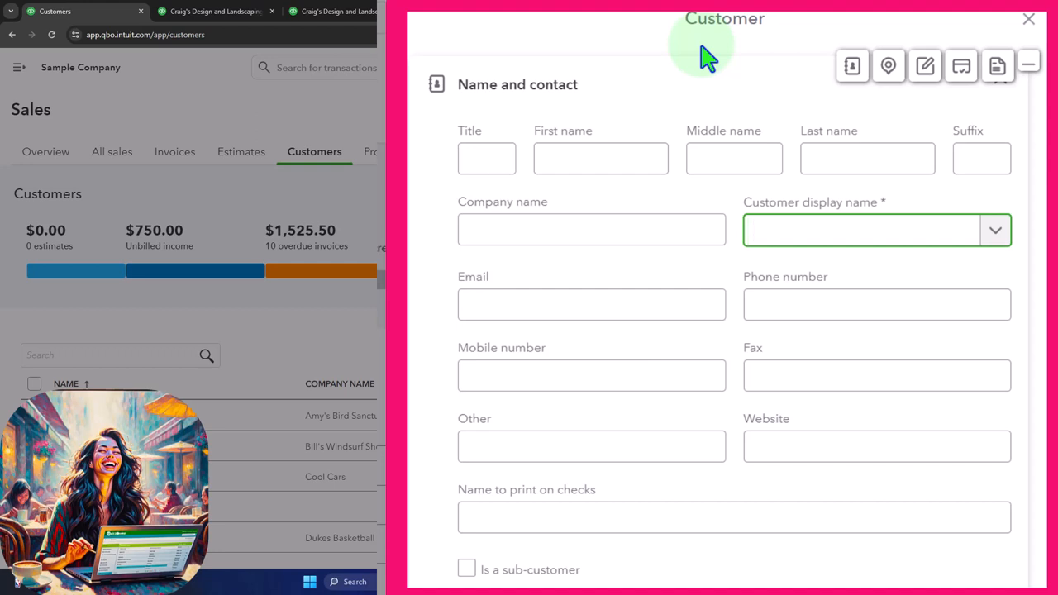
pyautogui.click(859, 230)
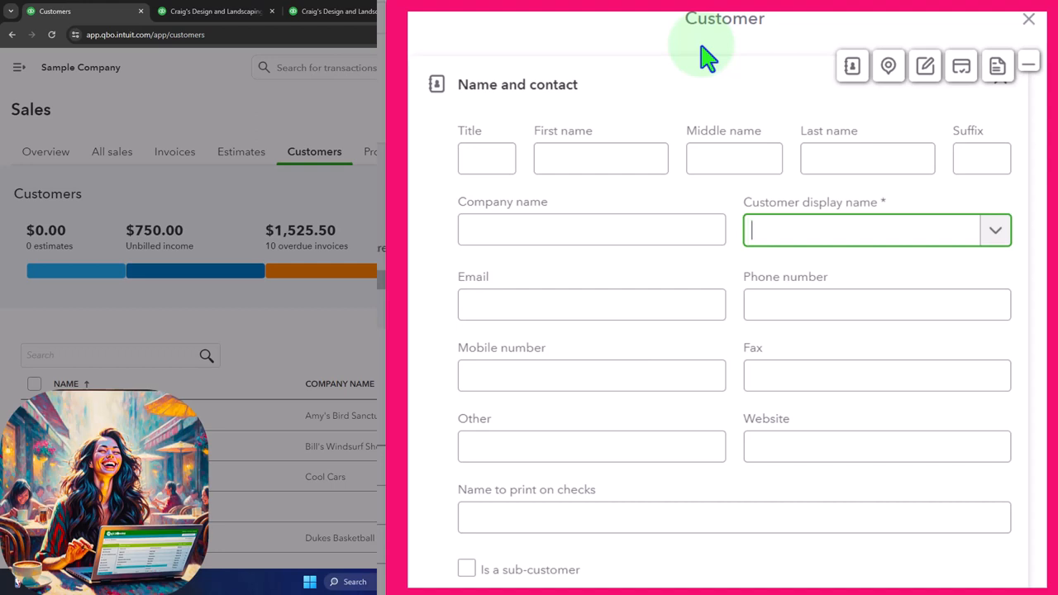
pyautogui.moveTo(801, 252)
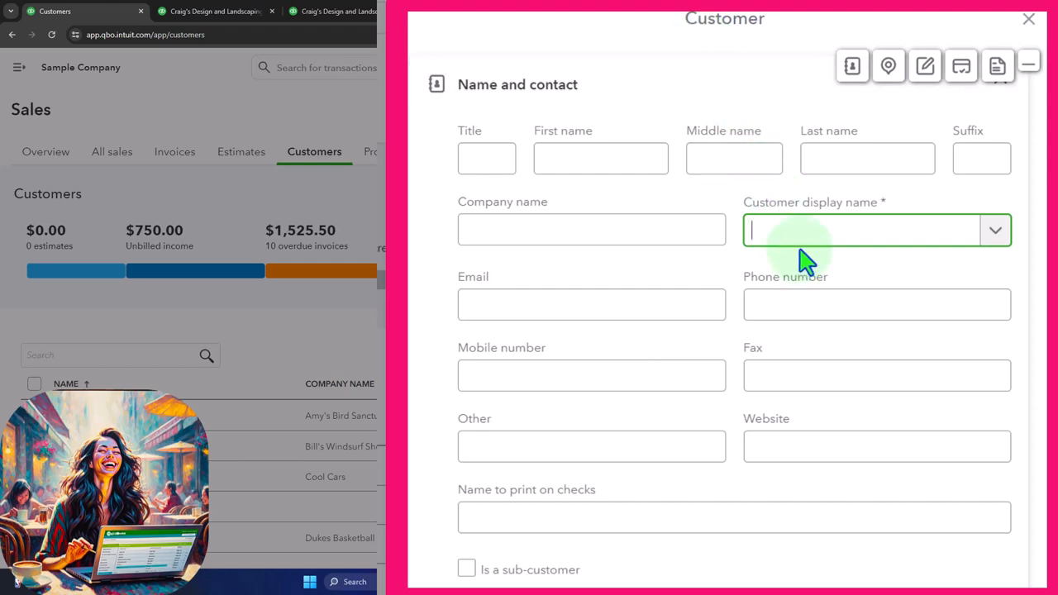
pyautogui.scroll(-3)
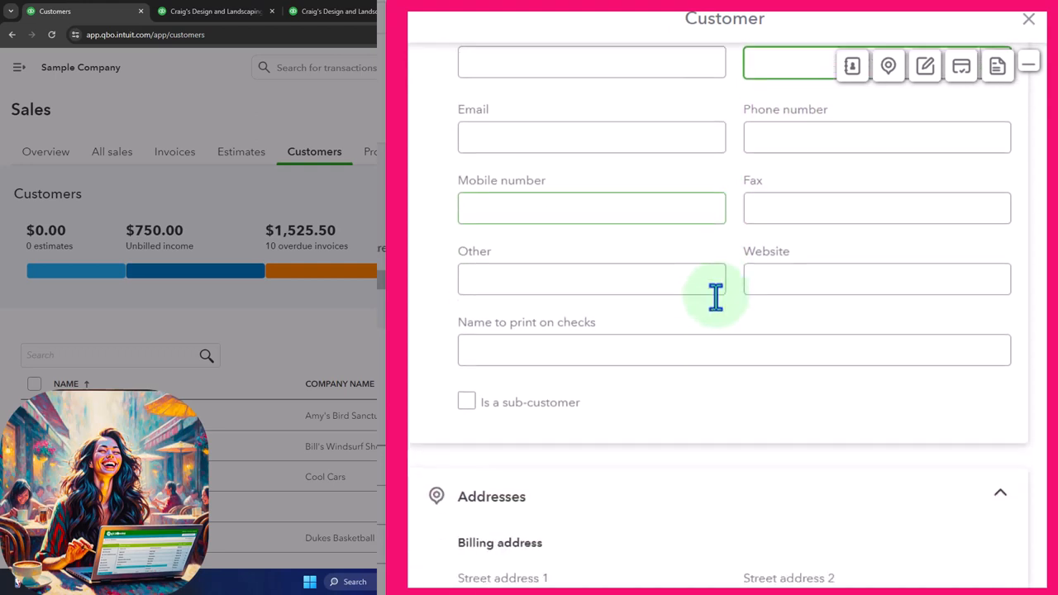
pyautogui.scroll(-3)
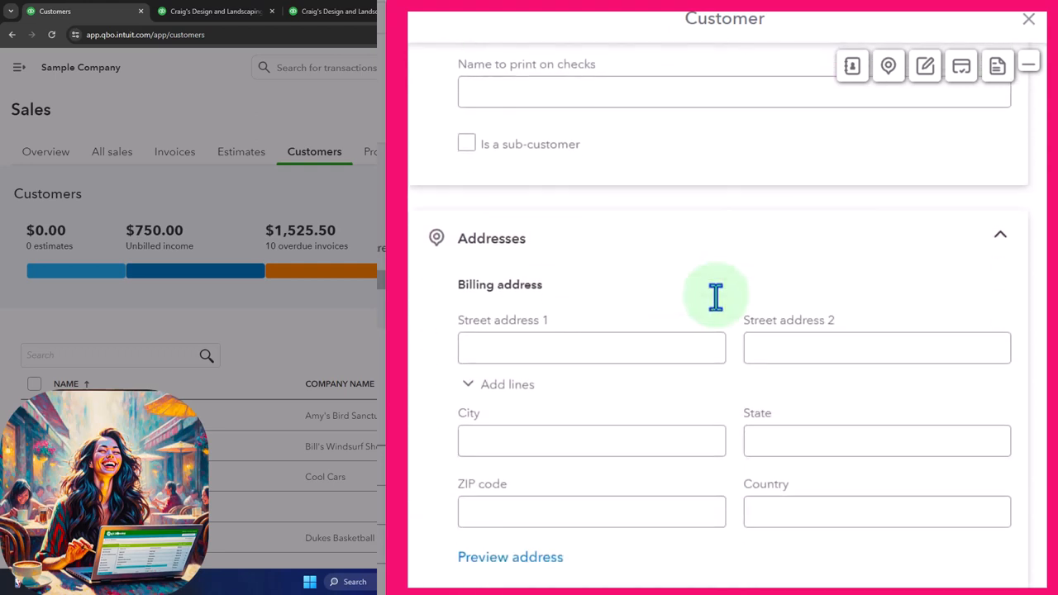
pyautogui.scroll(-3)
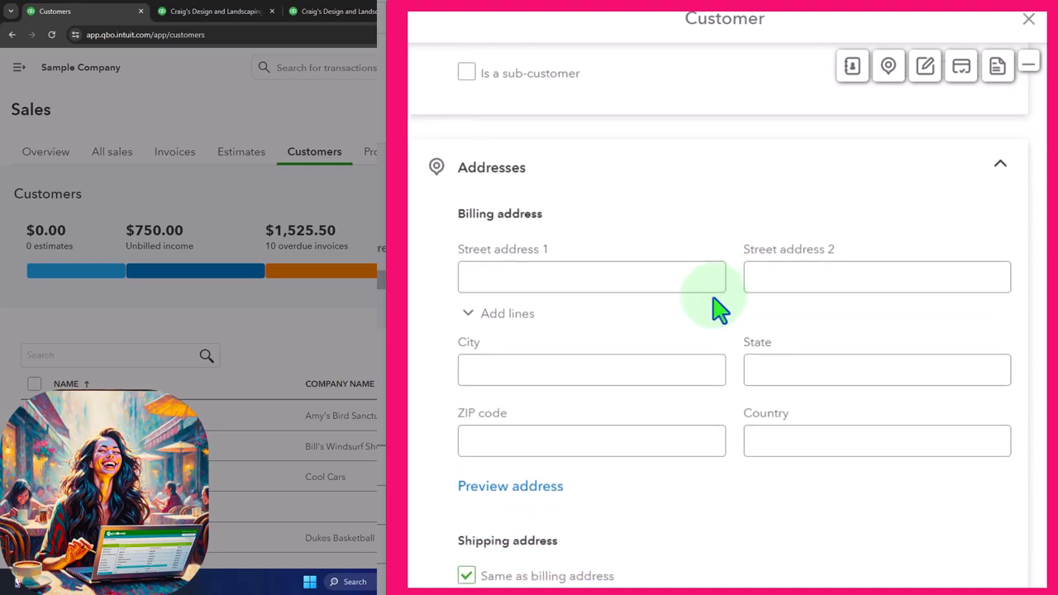
pyautogui.scroll(-3)
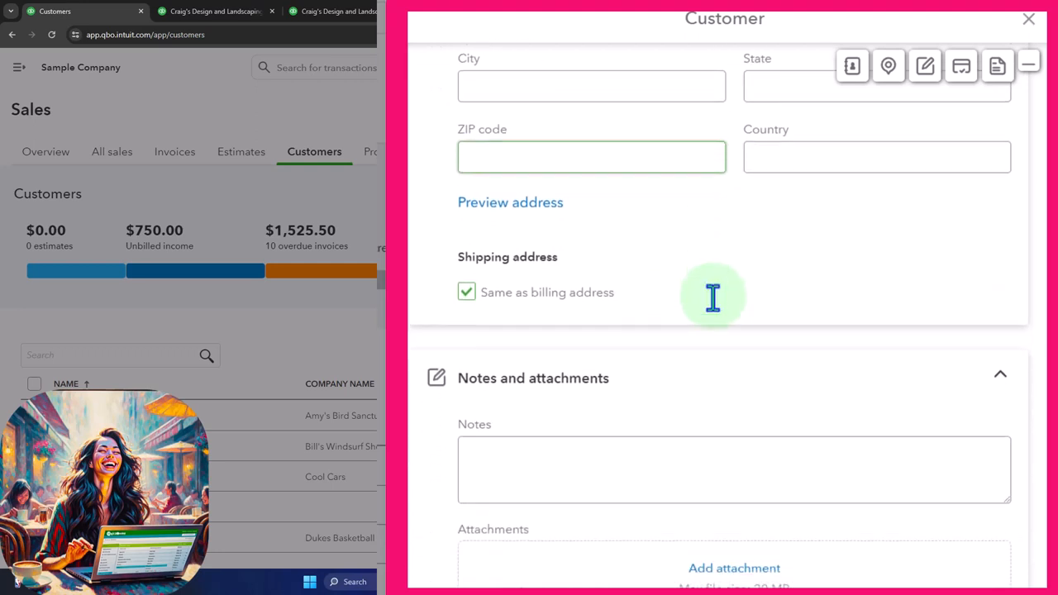
pyautogui.scroll(-3)
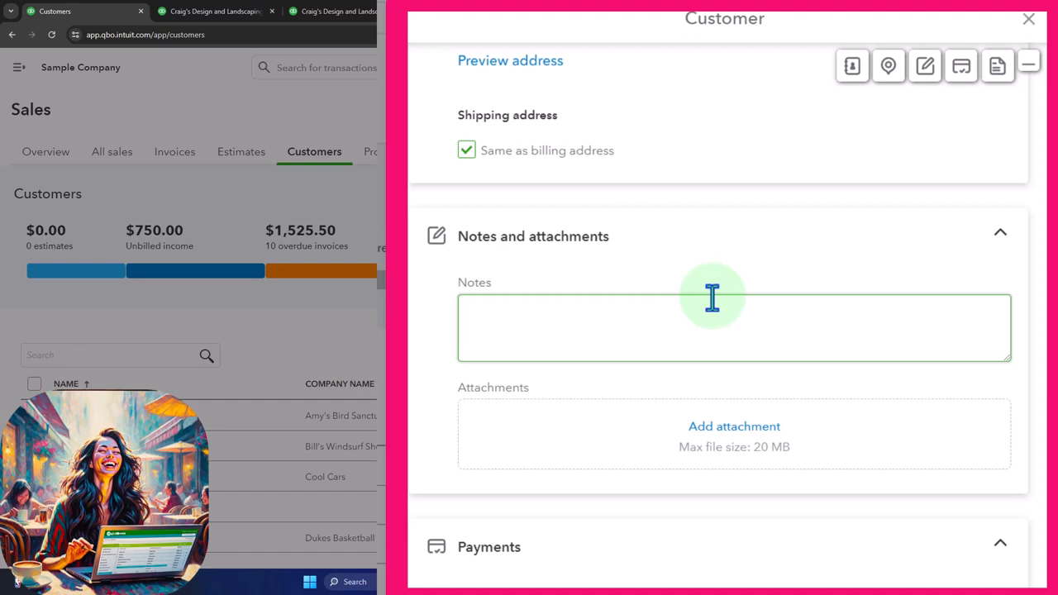
pyautogui.scroll(-3)
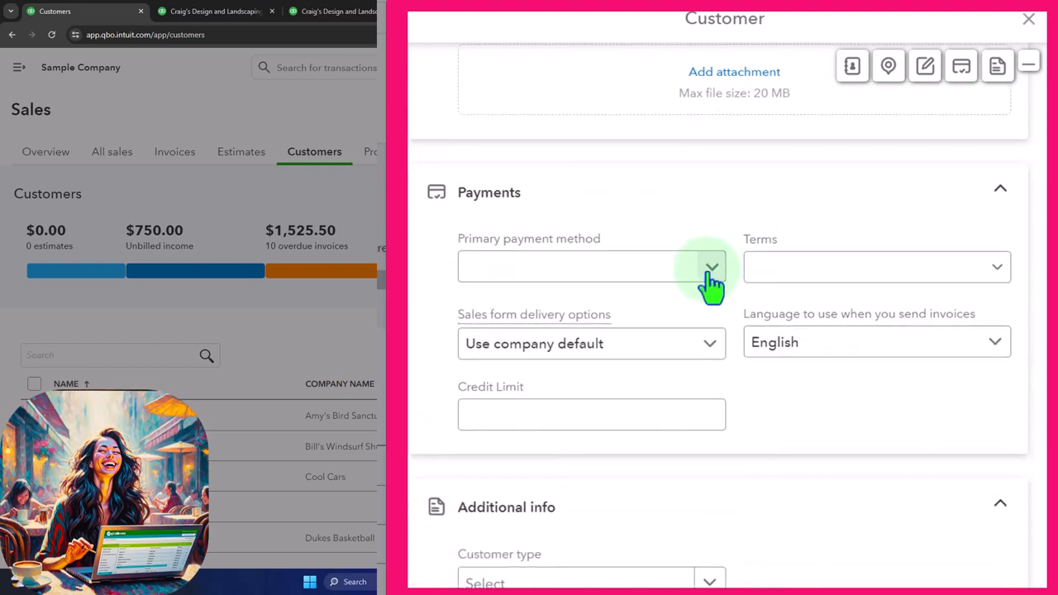
pyautogui.click(996, 266)
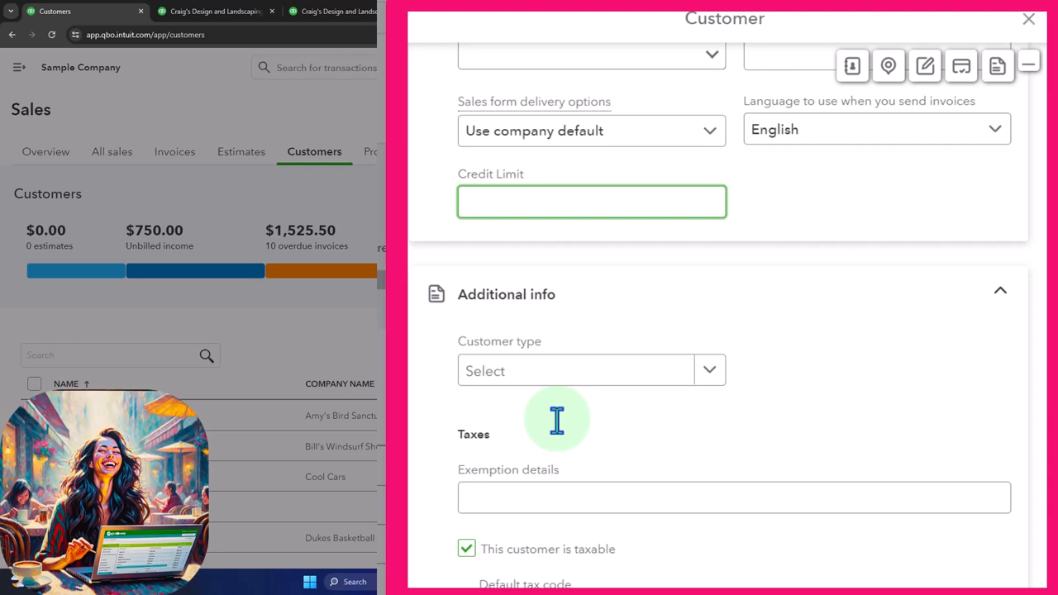
pyautogui.scroll(-3)
pyautogui.write('0')
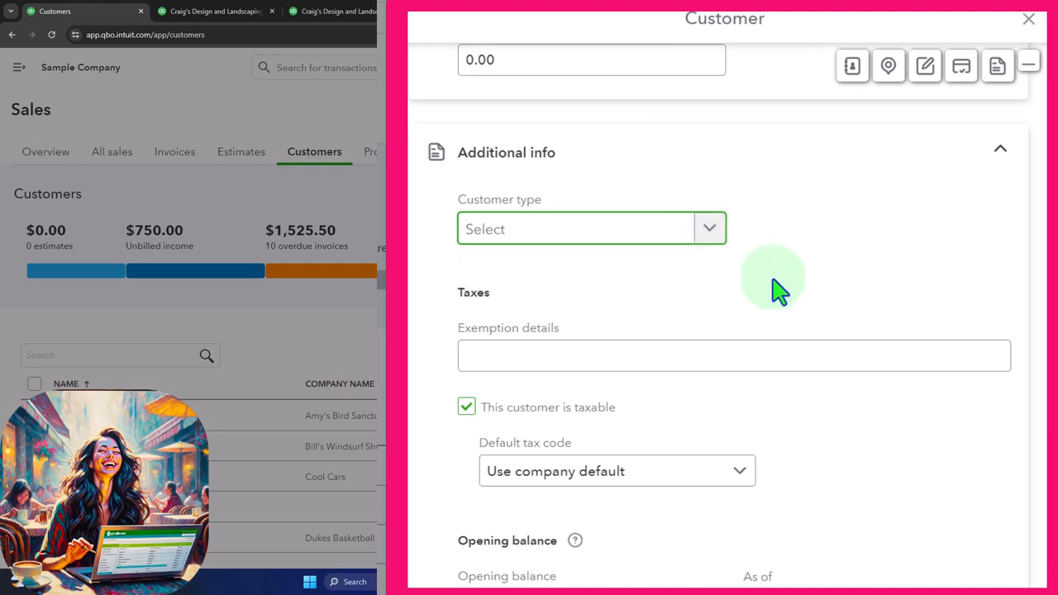
pyautogui.scroll(-3)
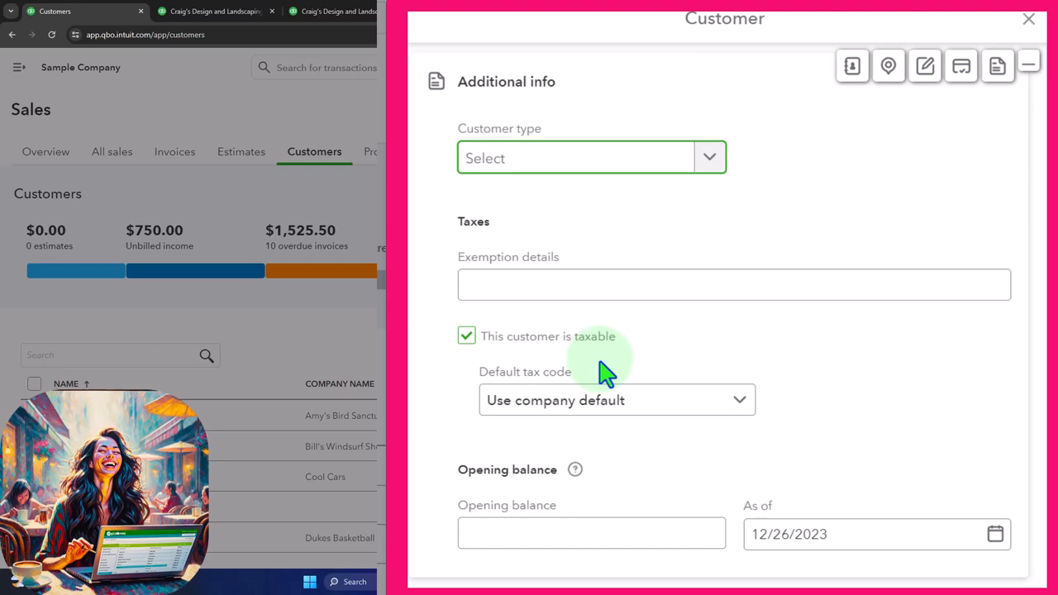
pyautogui.click(466, 335)
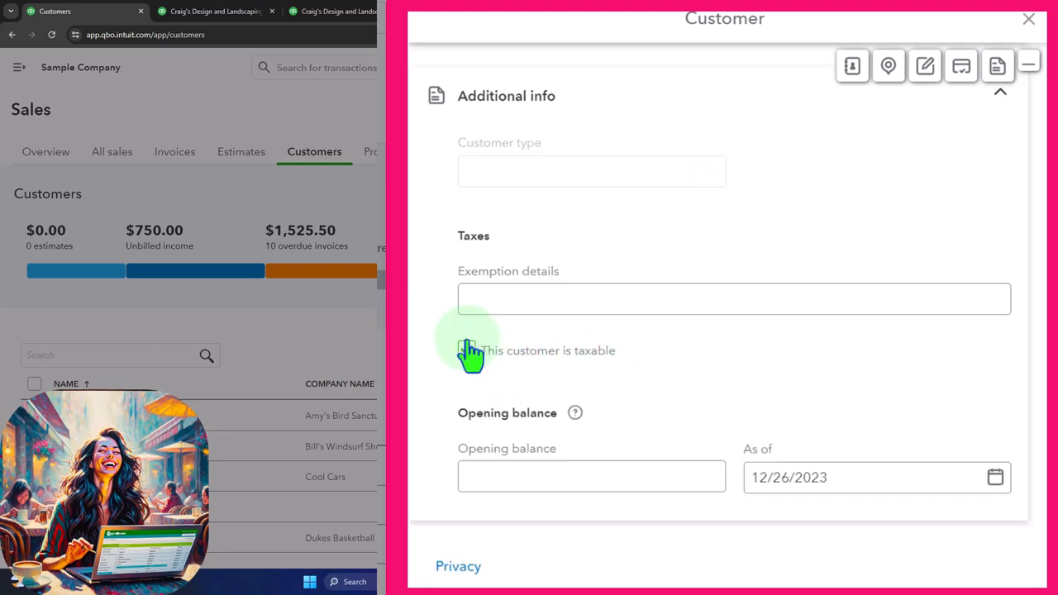
pyautogui.click(466, 351)
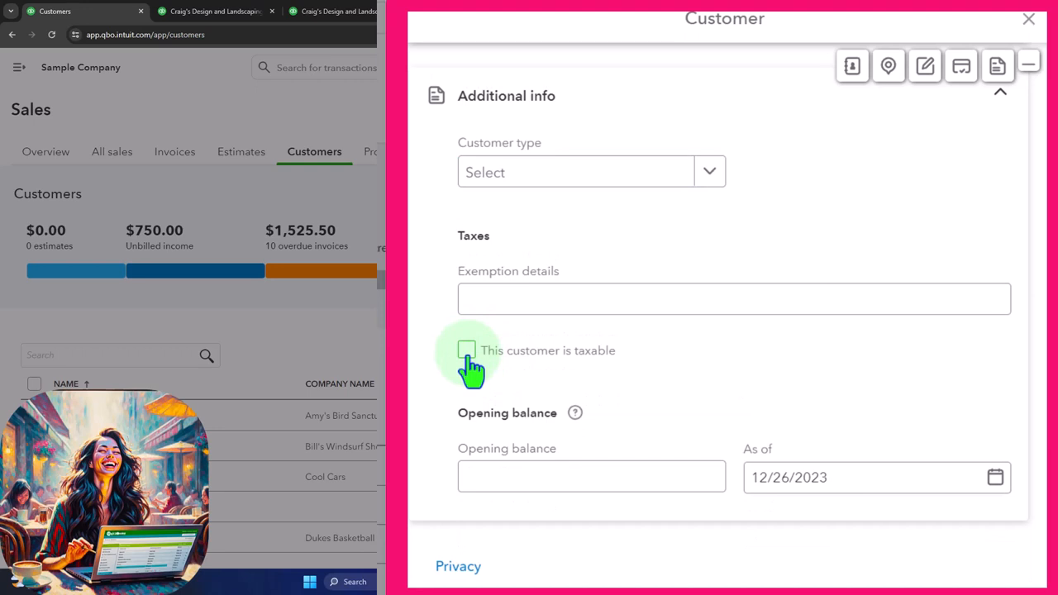
pyautogui.click(466, 350)
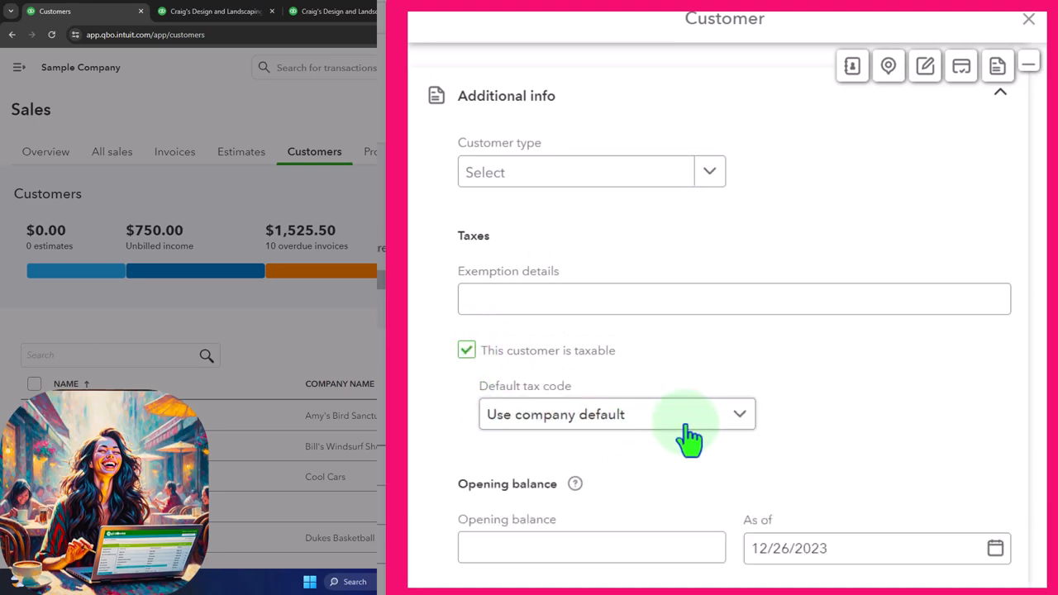
pyautogui.click(616, 414)
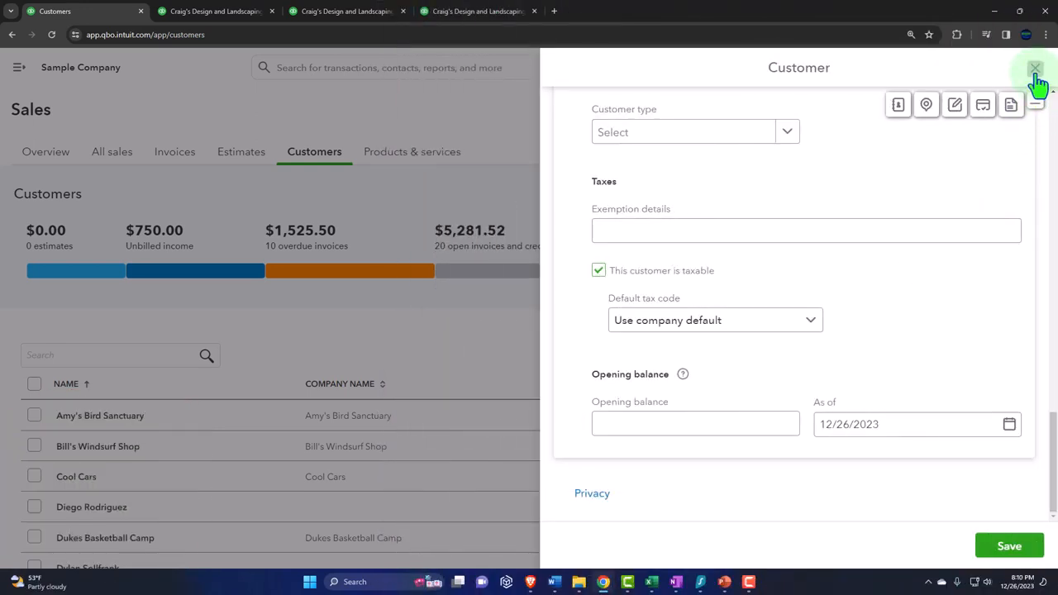
# Step: Close the new customer panel and confirm leaving without saving
pyautogui.click(1034, 67)
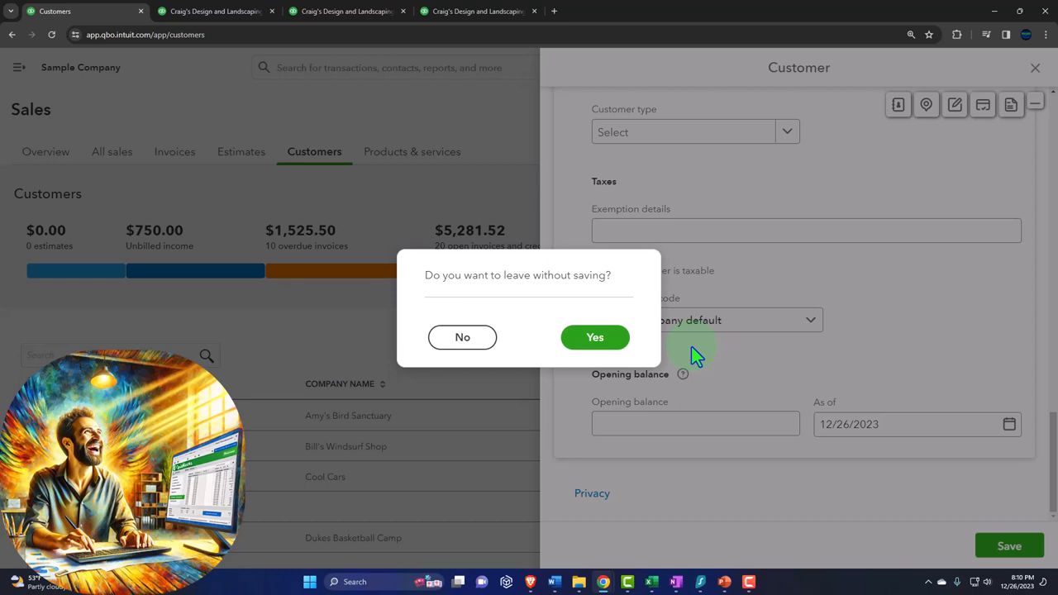
pyautogui.moveTo(692, 354)
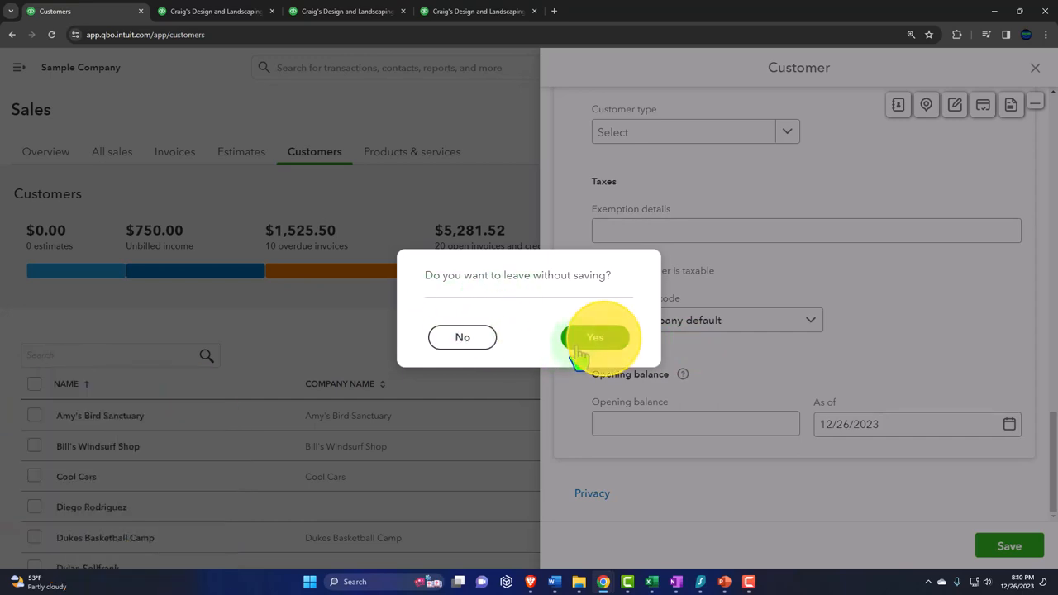
pyautogui.click(594, 337)
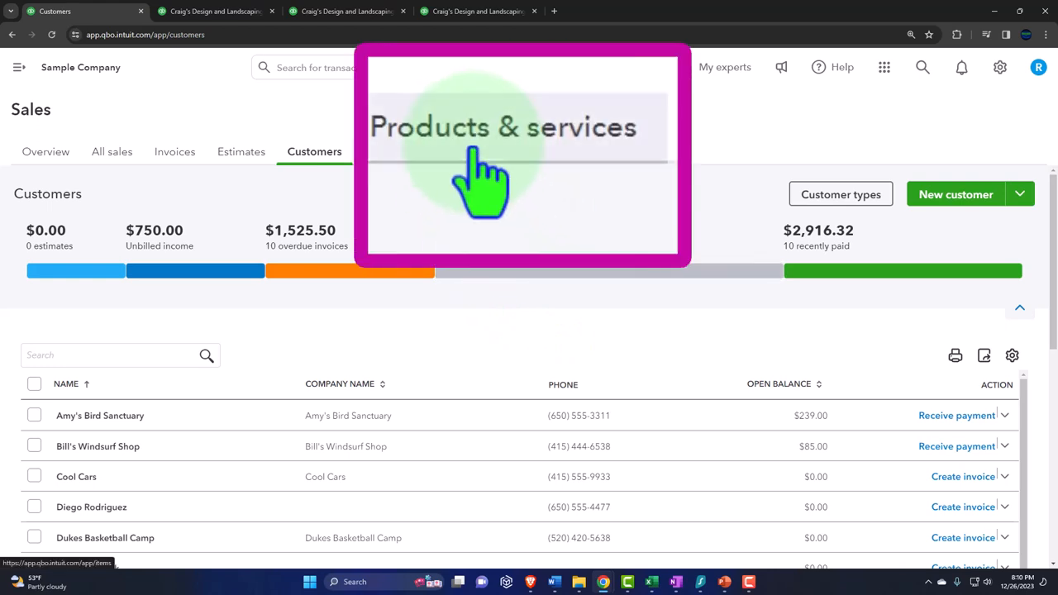
# Step: Show the Products and Services list, via the Sales tab and the gear menu's Lists
pyautogui.click(505, 127)
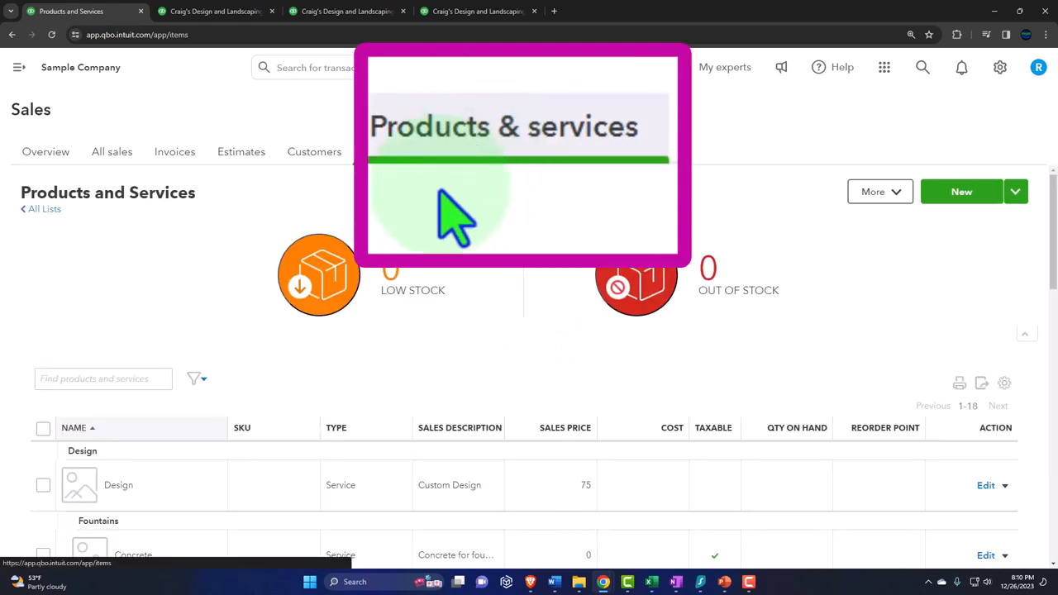
pyautogui.moveTo(140, 322)
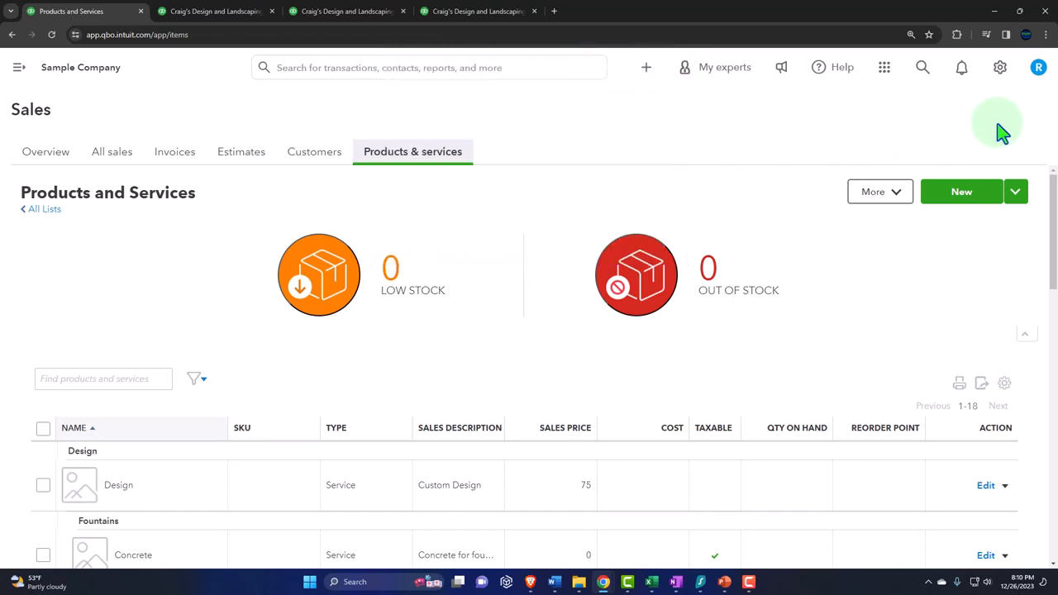
pyautogui.click(999, 67)
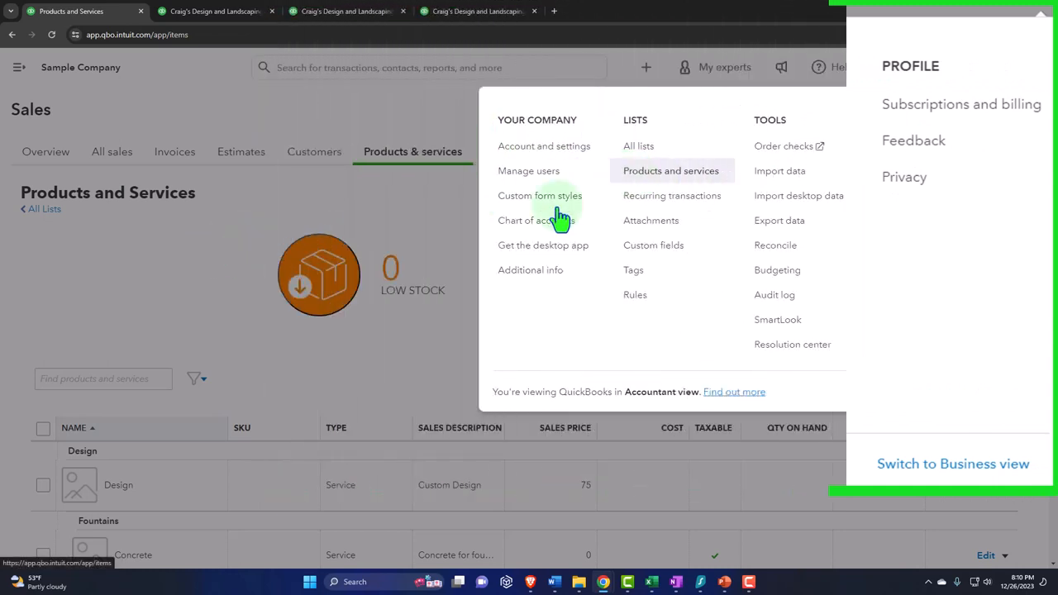
pyautogui.click(207, 289)
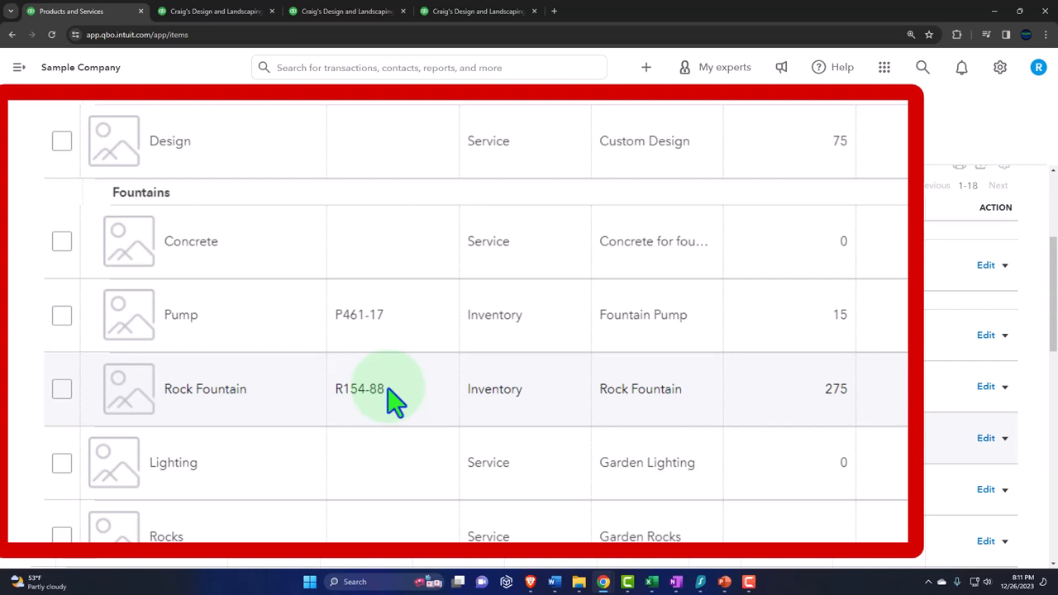
pyautogui.scroll(-3)
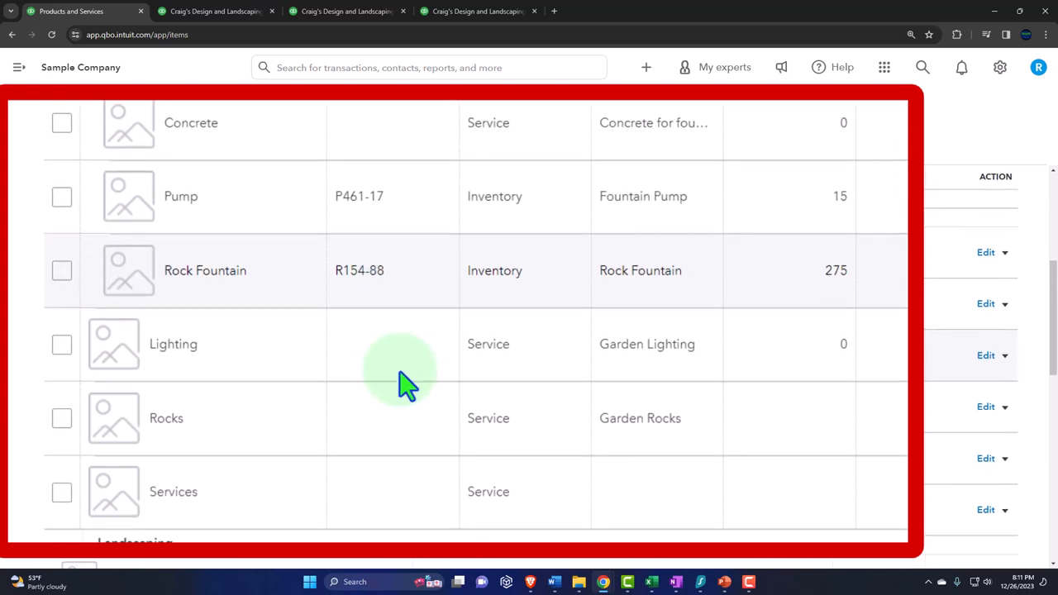
pyautogui.scroll(-3)
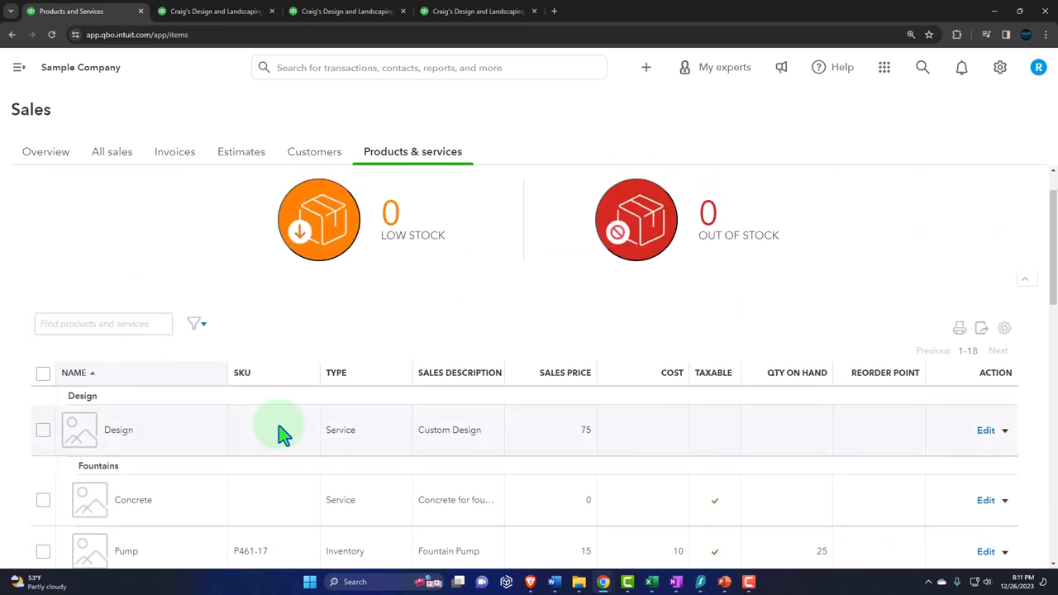
pyautogui.scroll(-3)
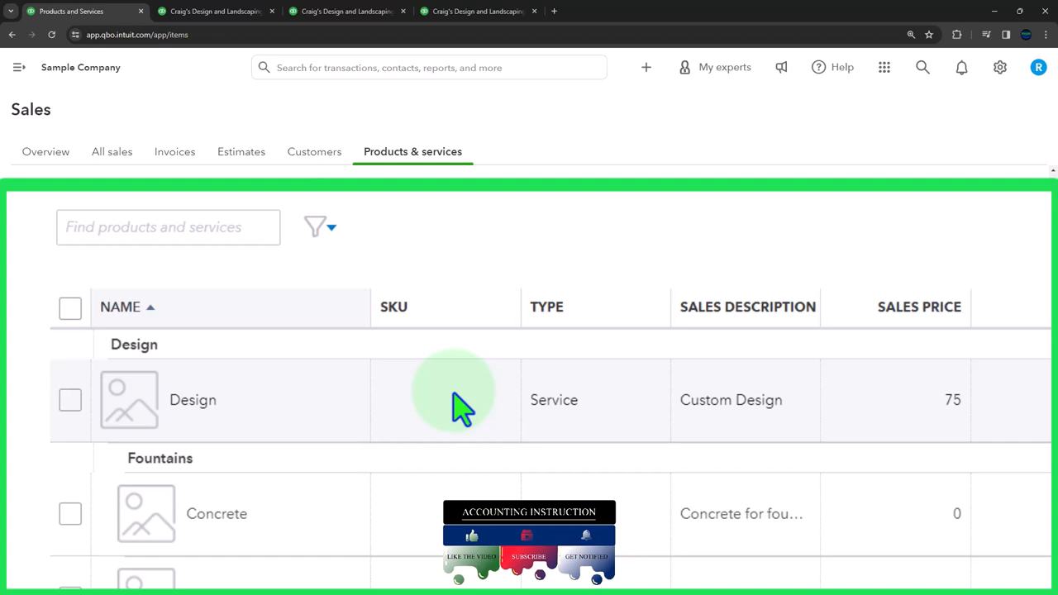
pyautogui.scroll(-3)
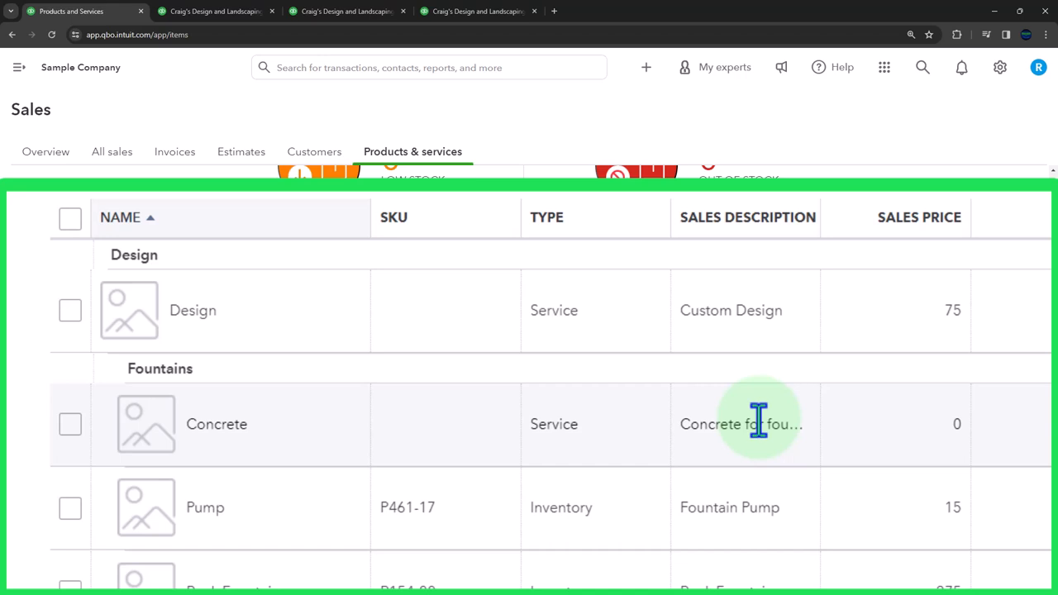
pyautogui.scroll(-3)
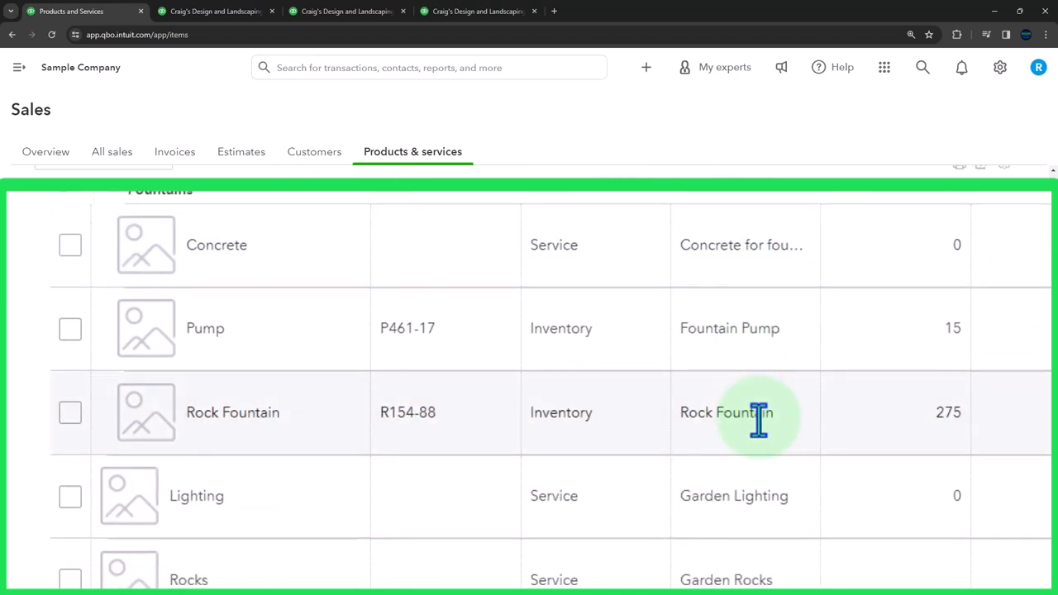